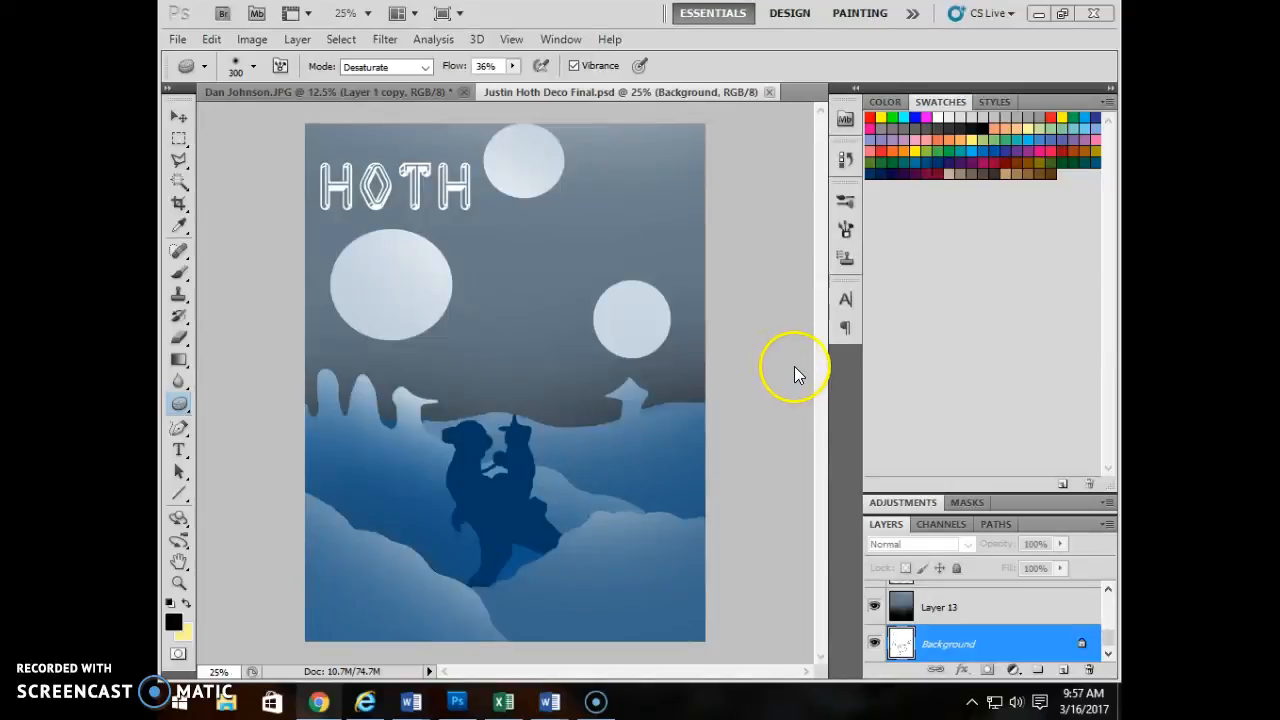
{"action": "mouse_move", "coordinate": [840, 486]}
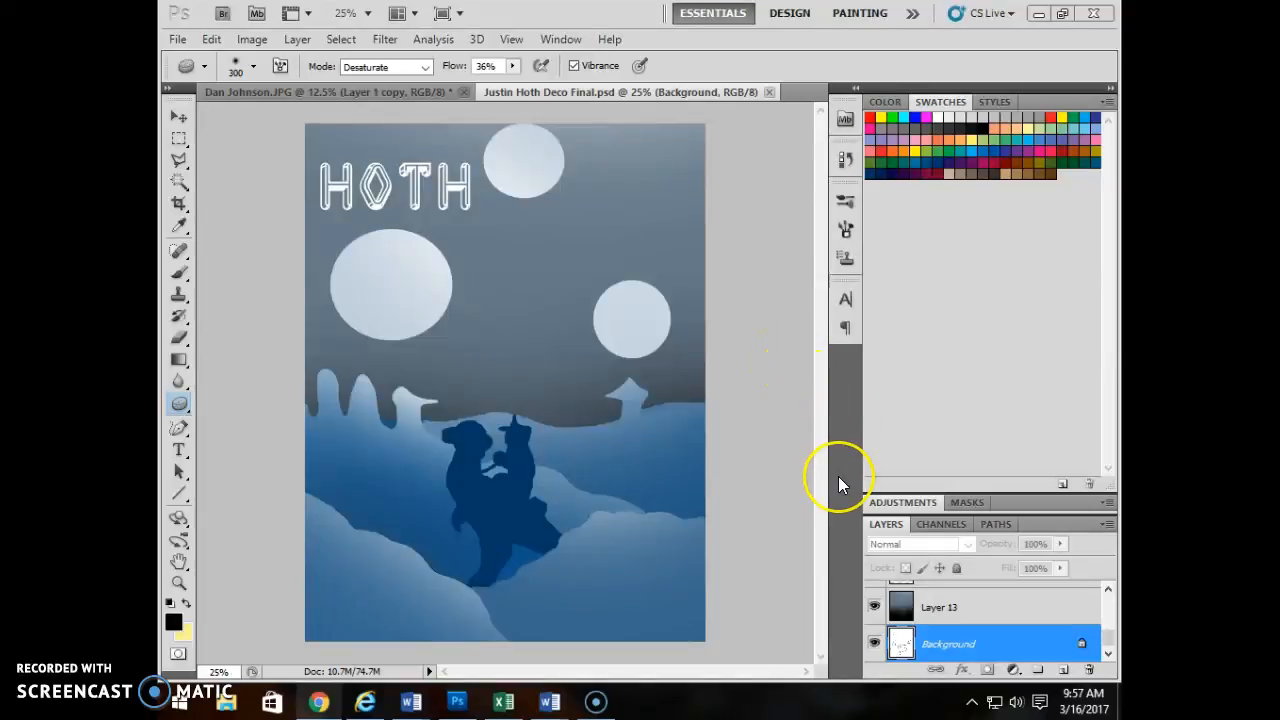
{"action": "mouse_move", "coordinate": [824, 516]}
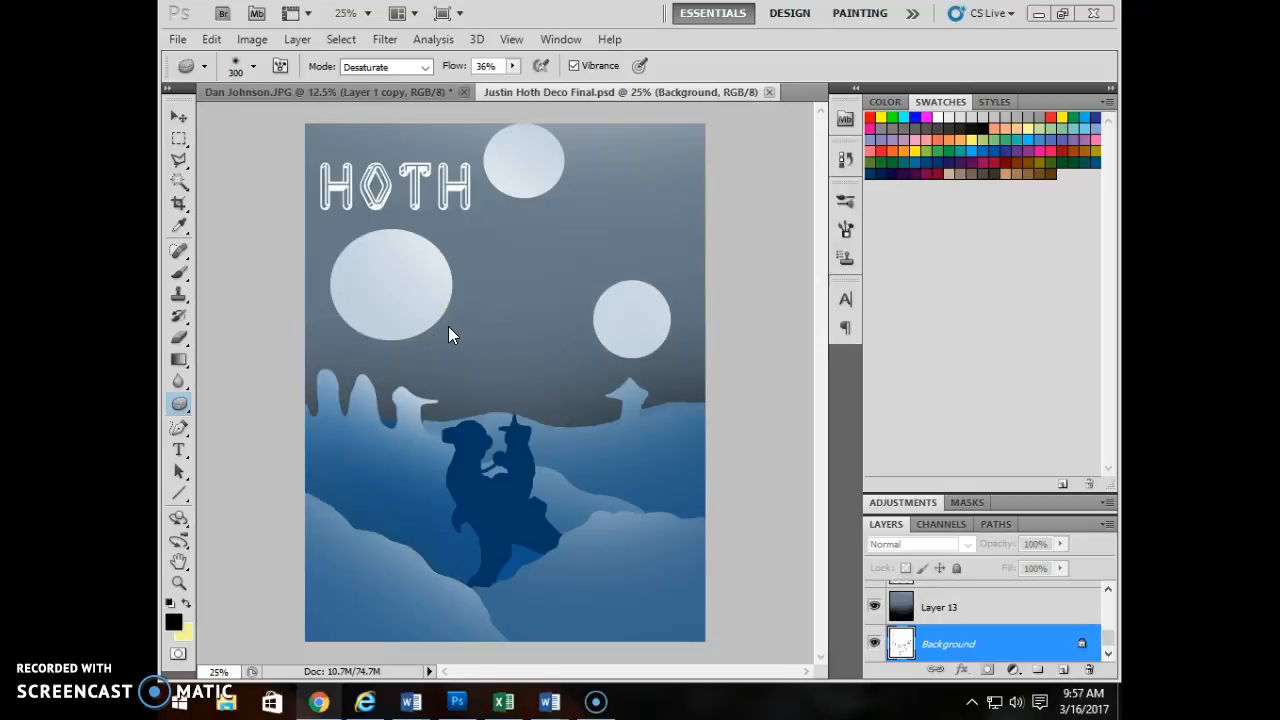
{"action": "mouse_move", "coordinate": [560, 300]}
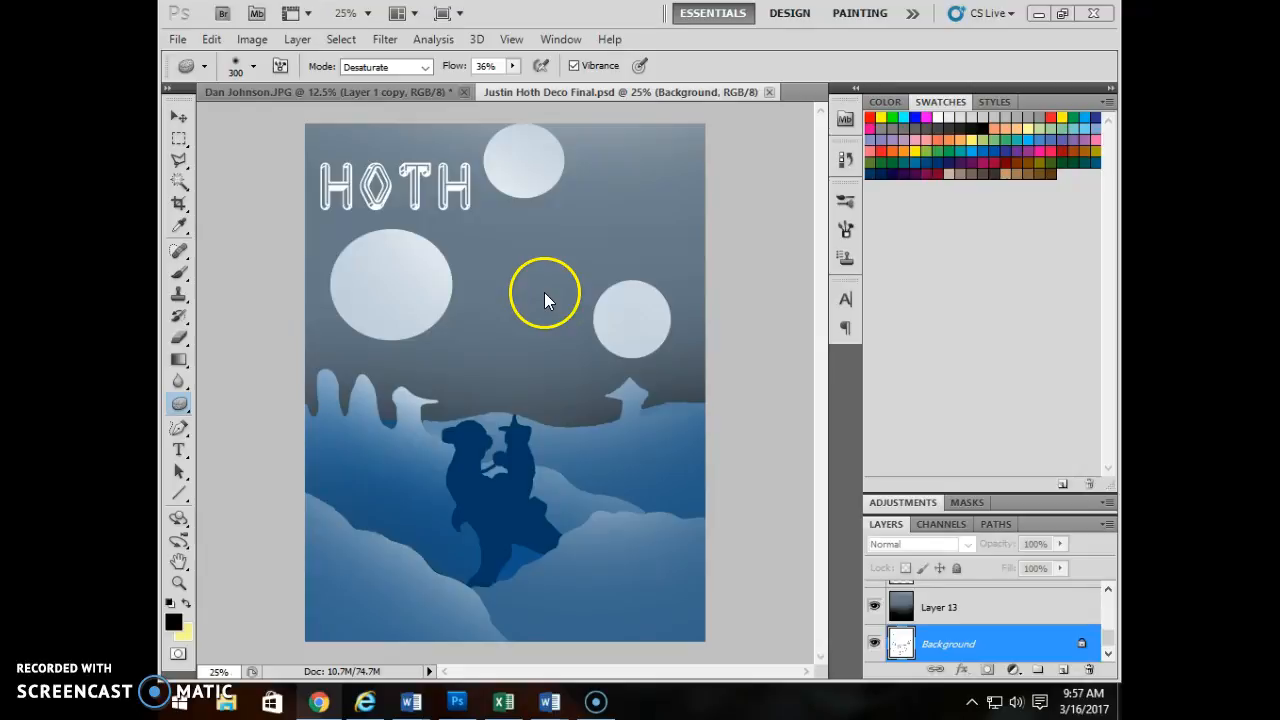
{"action": "mouse_move", "coordinate": [556, 414]}
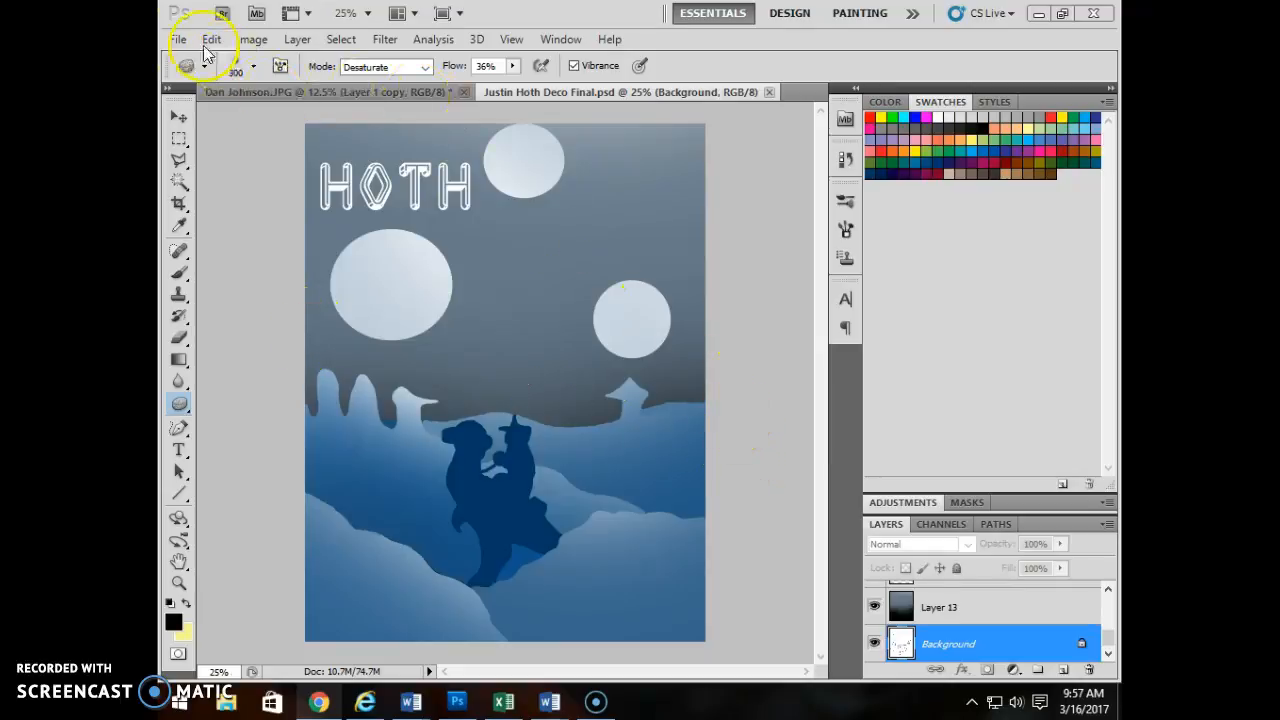
Start File > Place and browse from This PC into the documents folder
{"action": "left_click", "coordinate": [178, 40]}
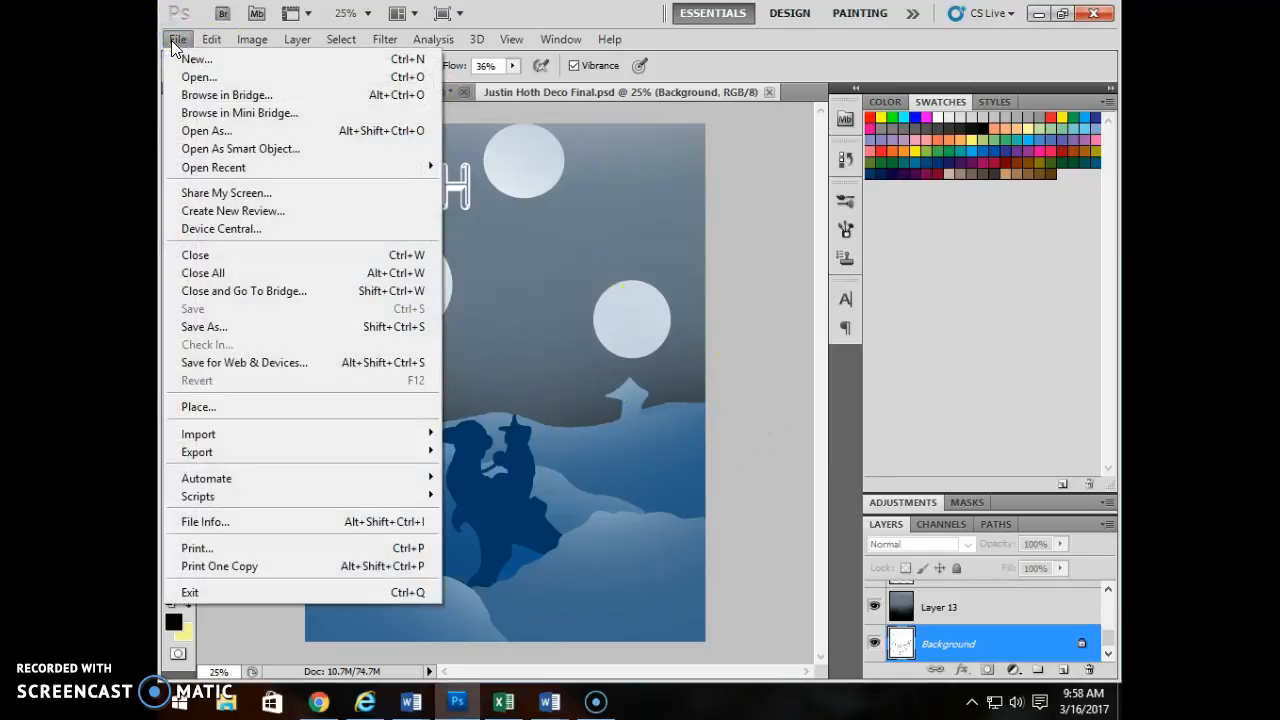
{"action": "mouse_move", "coordinate": [258, 406]}
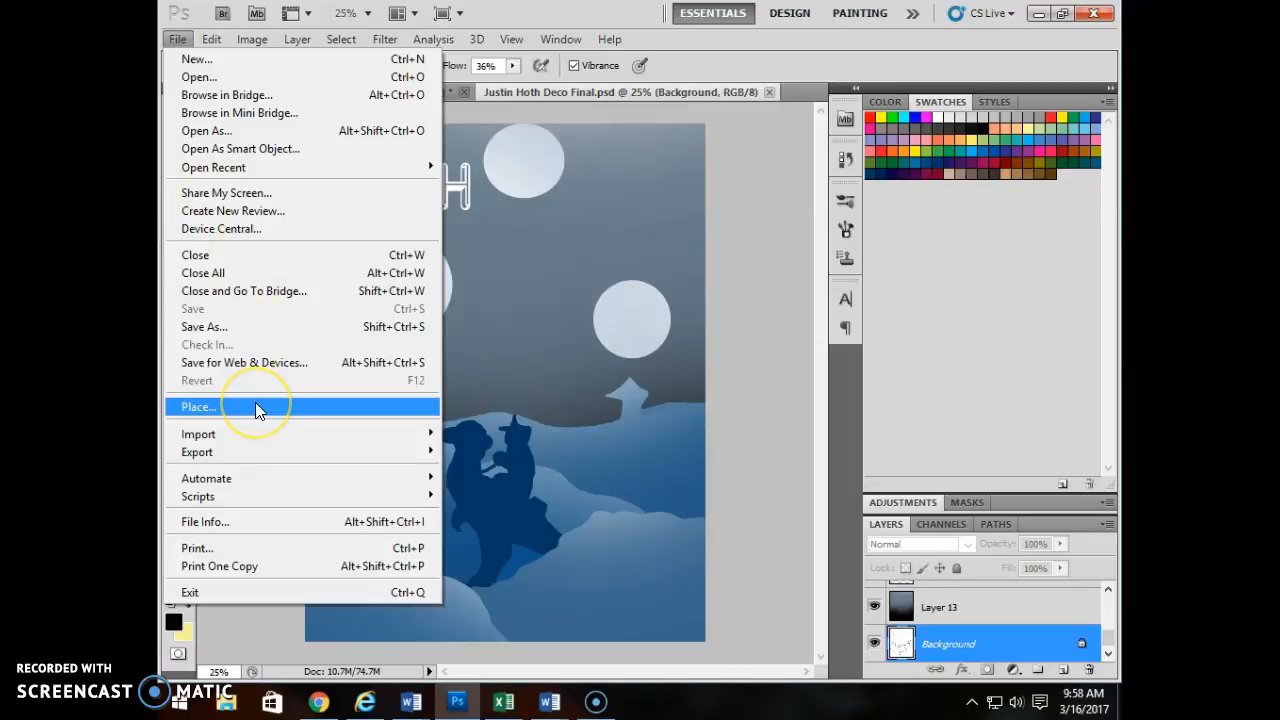
{"action": "left_click", "coordinate": [200, 406]}
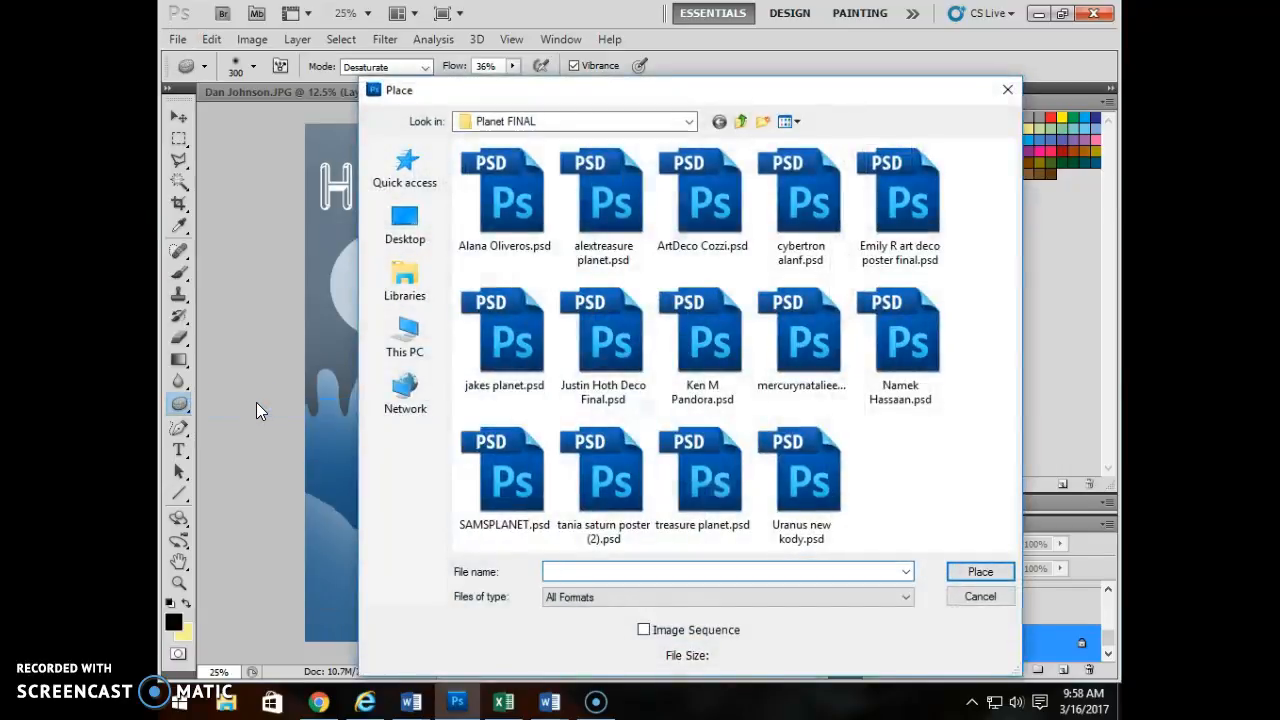
{"action": "left_click", "coordinate": [404, 336]}
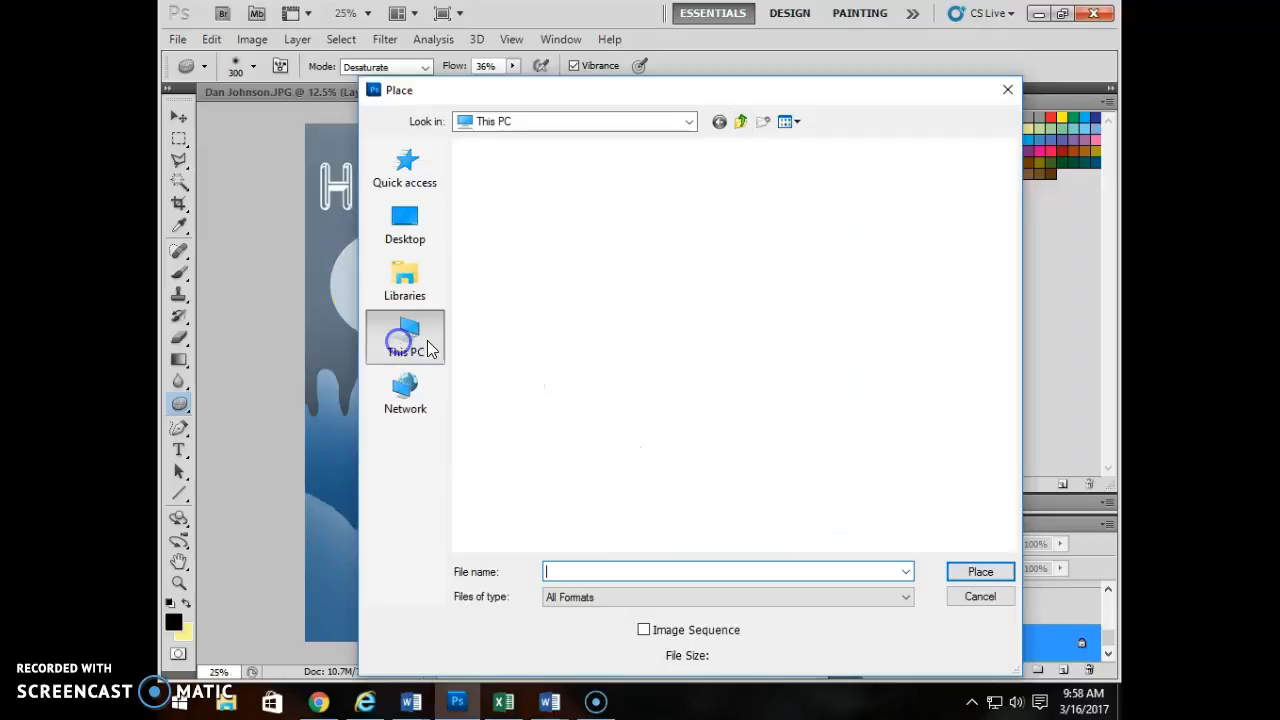
{"action": "double_click", "coordinate": [404, 338]}
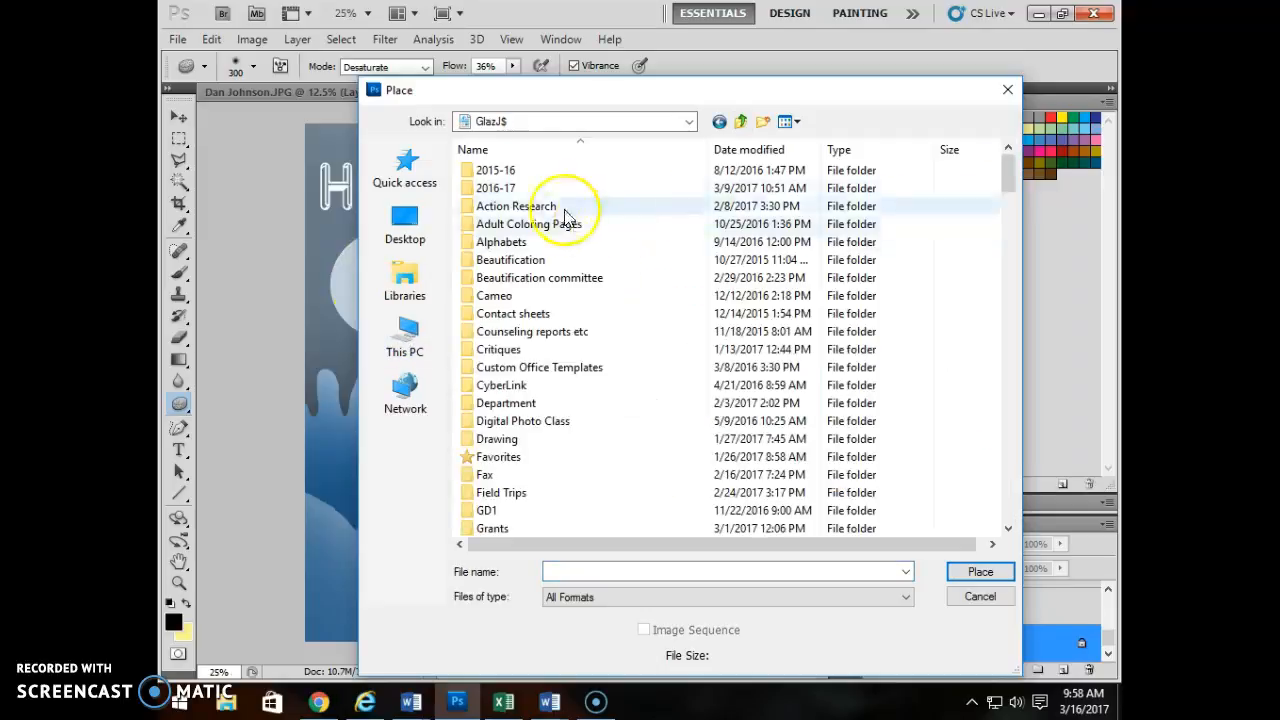
Go into 2016-17 > Graphic Design and select boom box 2.ai
{"action": "double_click", "coordinate": [496, 188]}
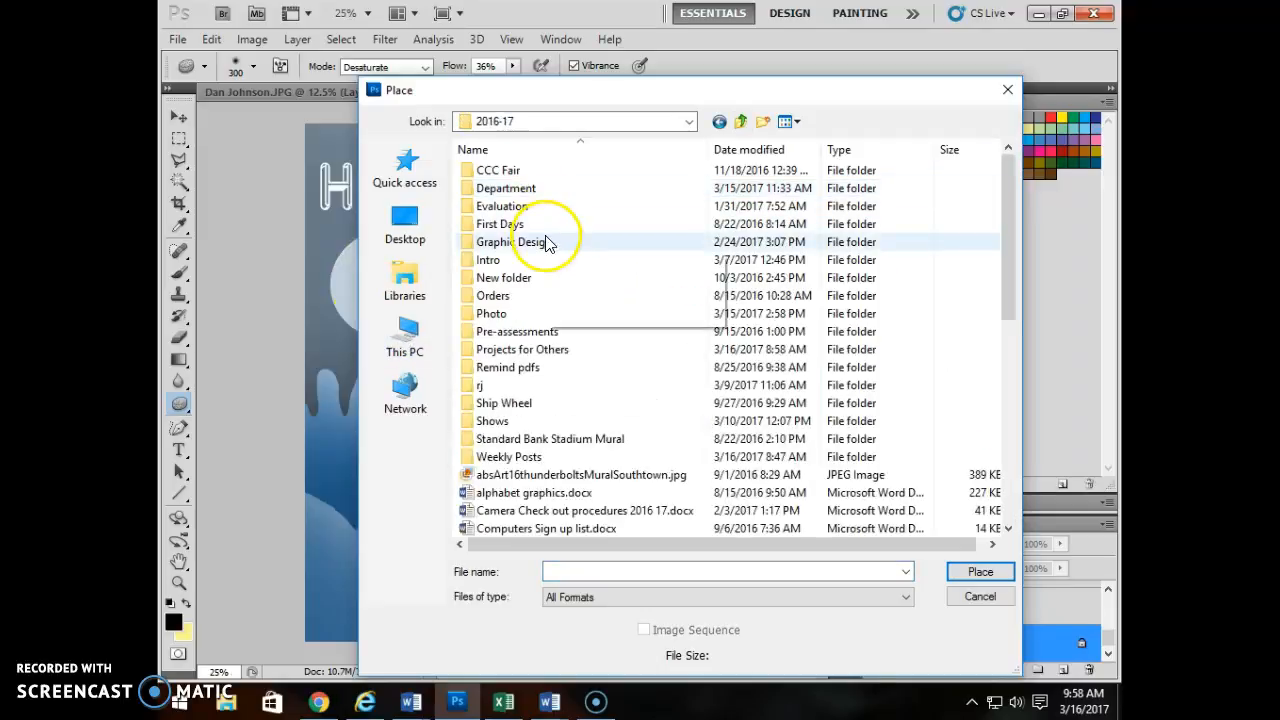
{"action": "scroll", "scroll_direction": "down", "scroll_amount": 3}
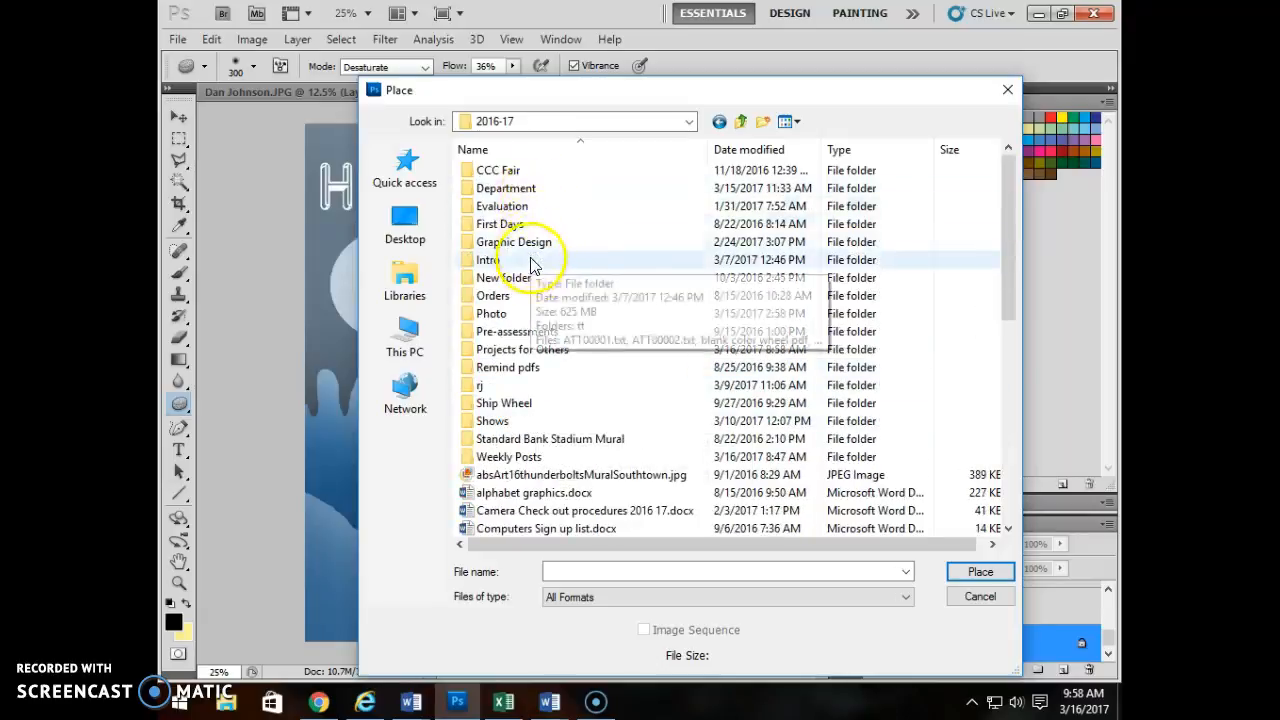
{"action": "double_click", "coordinate": [516, 240]}
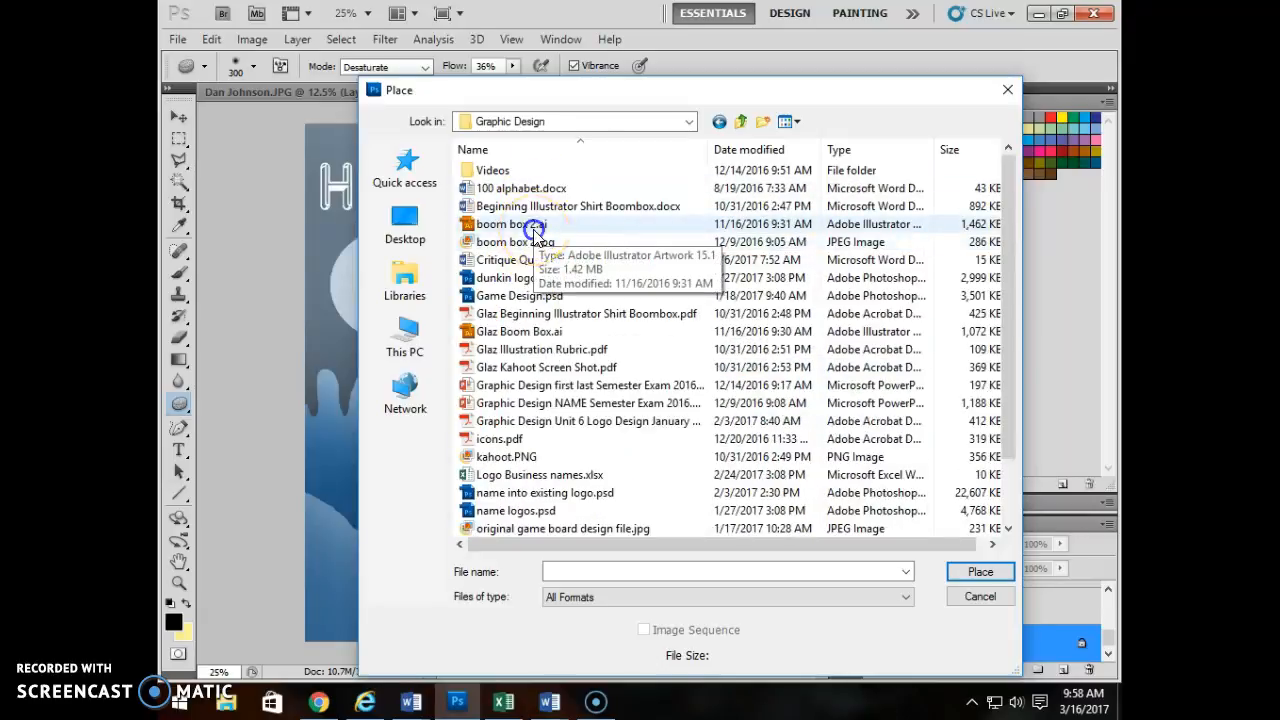
{"action": "left_click", "coordinate": [512, 224]}
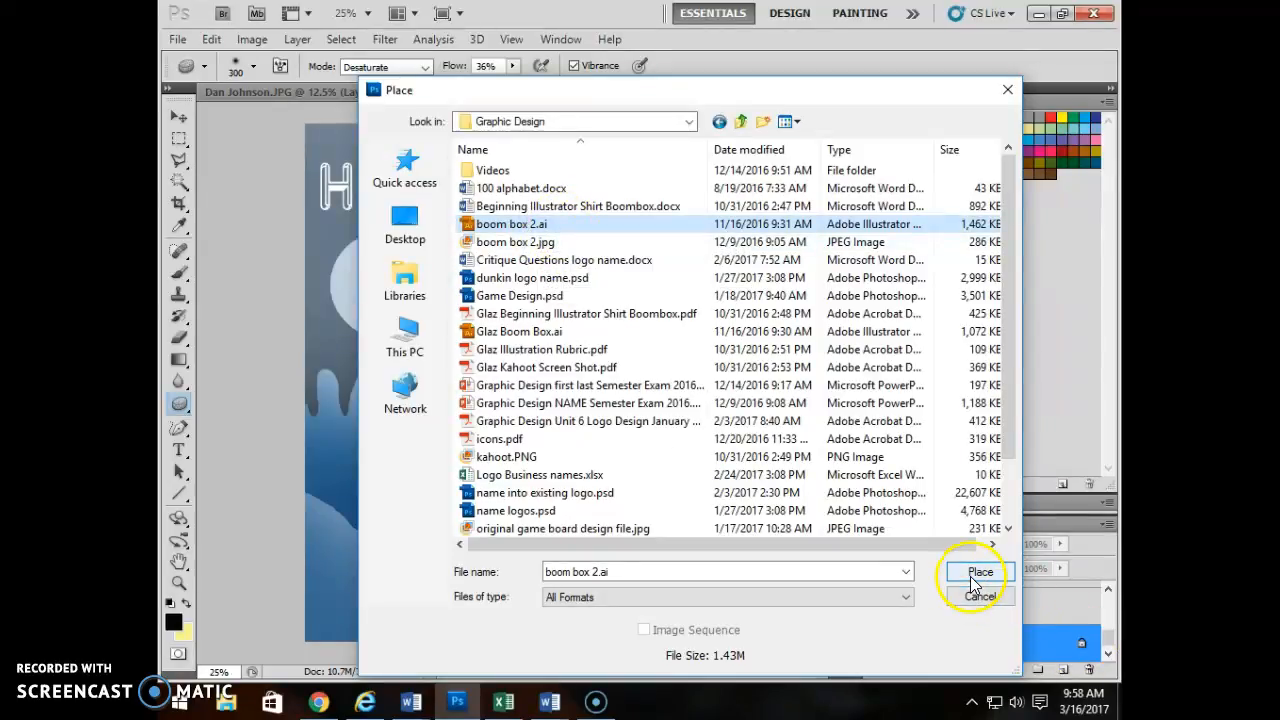
Place boom box 2 as a smart object layer and move it higher in the layer stack
{"action": "left_click", "coordinate": [980, 572]}
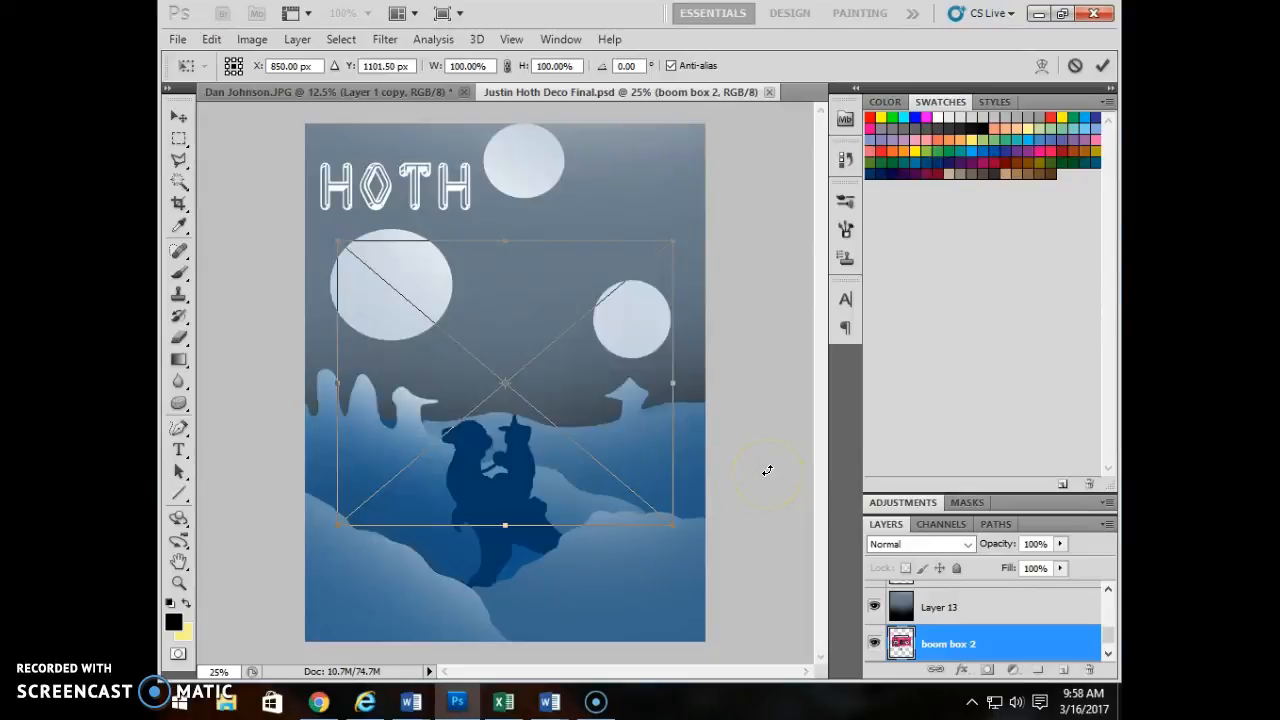
{"action": "mouse_move", "coordinate": [508, 428]}
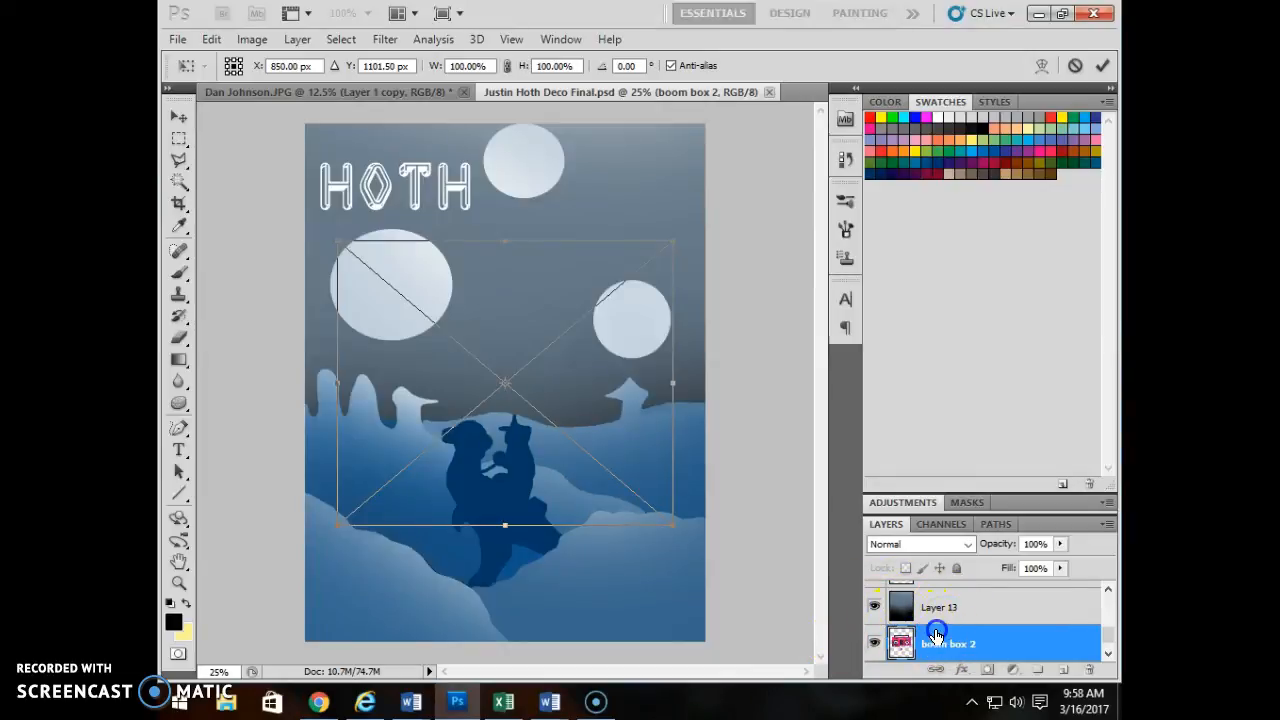
{"action": "left_click", "coordinate": [178, 404]}
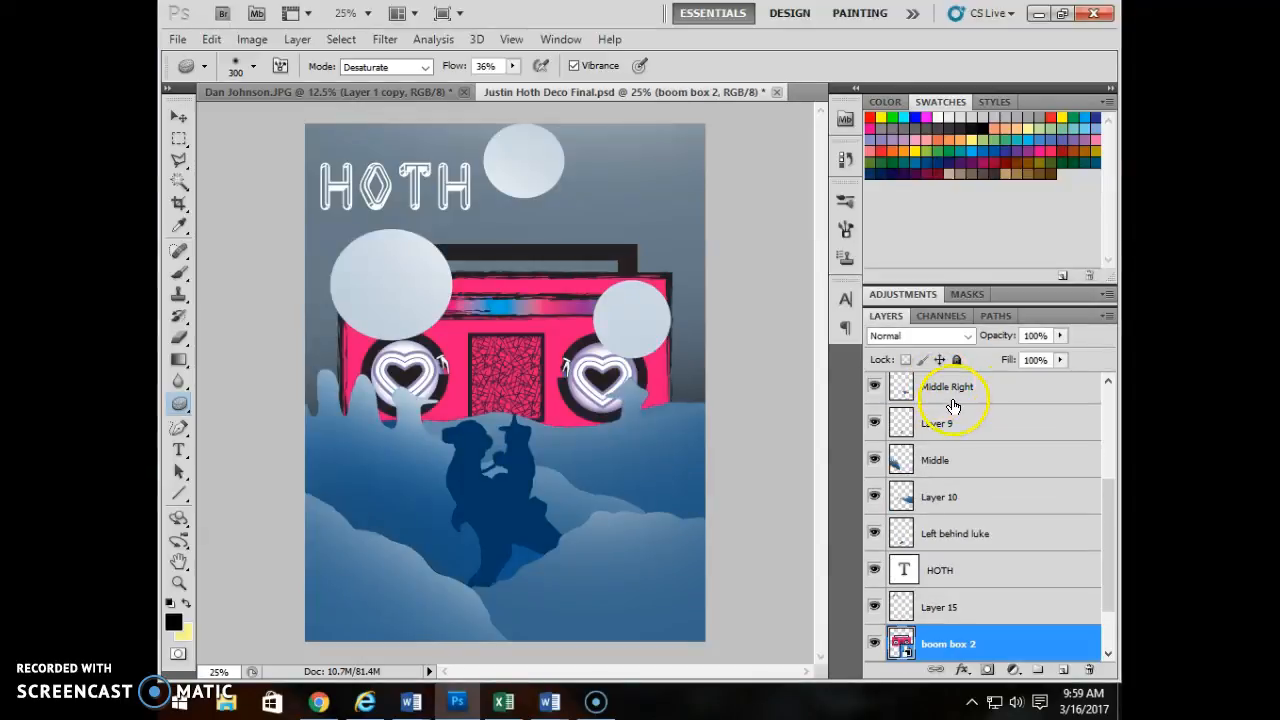
{"action": "left_click", "coordinate": [948, 390]}
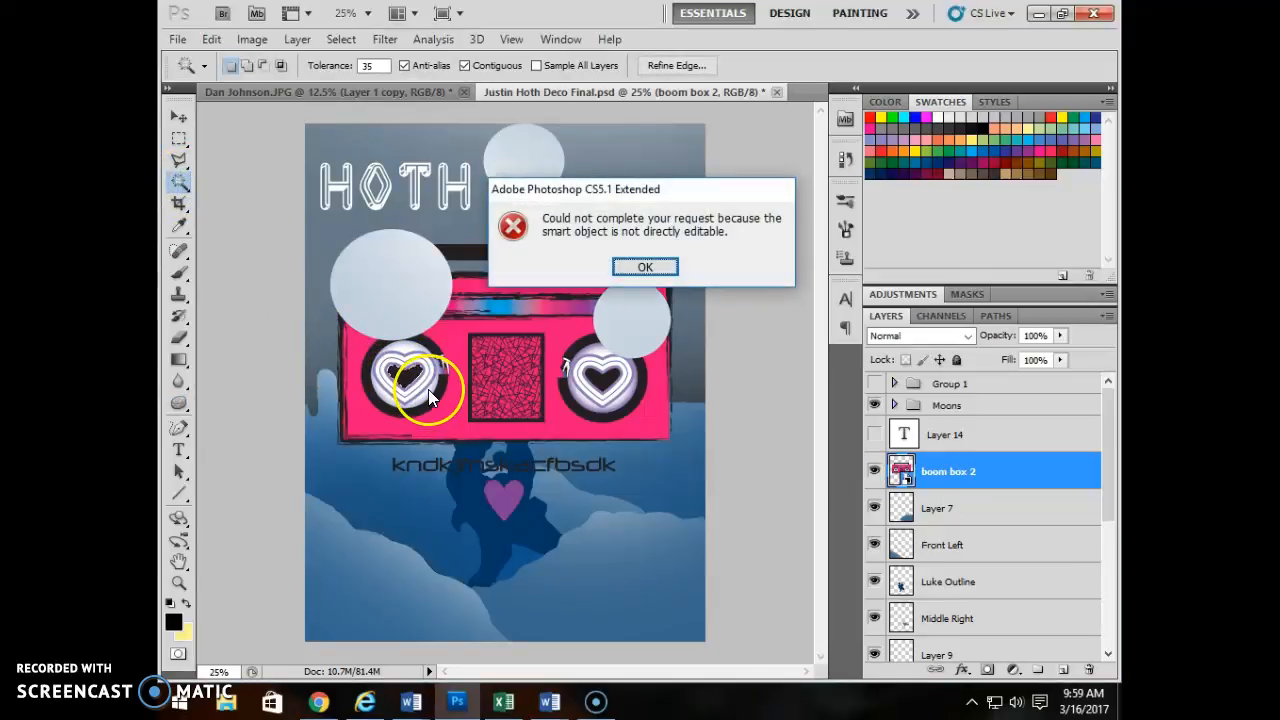
{"action": "mouse_move", "coordinate": [736, 204]}
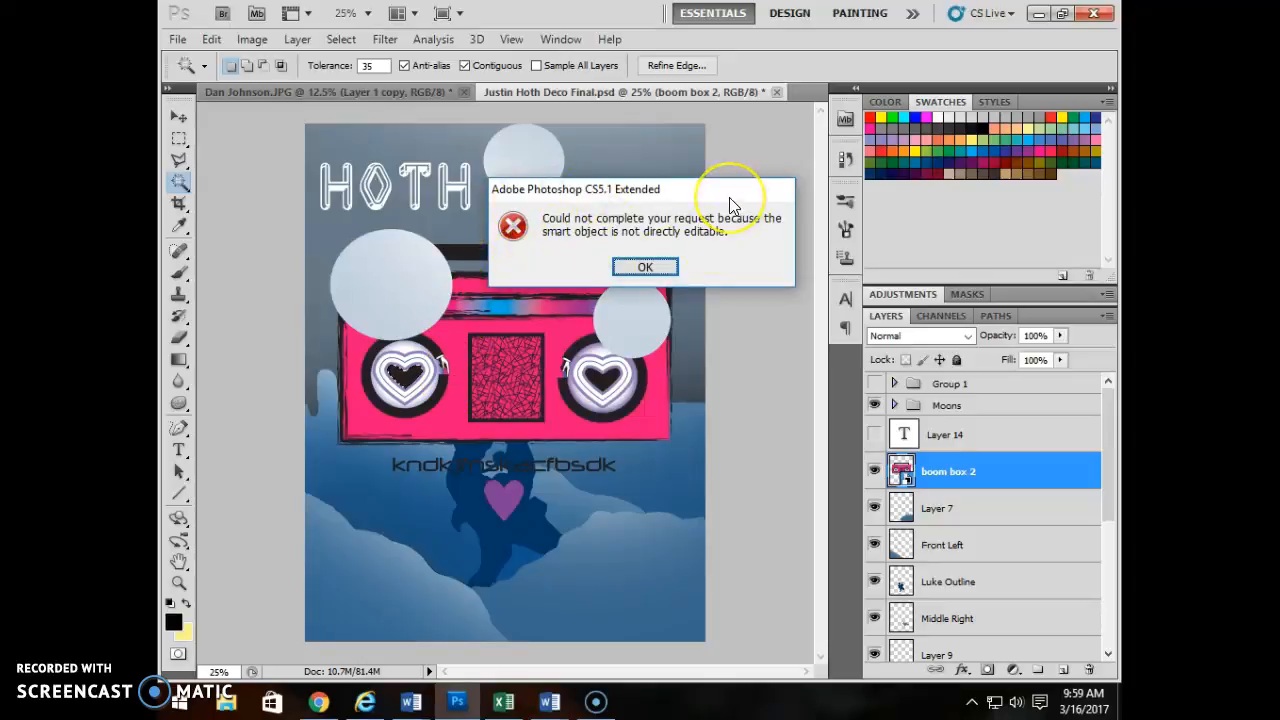
{"action": "mouse_move", "coordinate": [650, 196]}
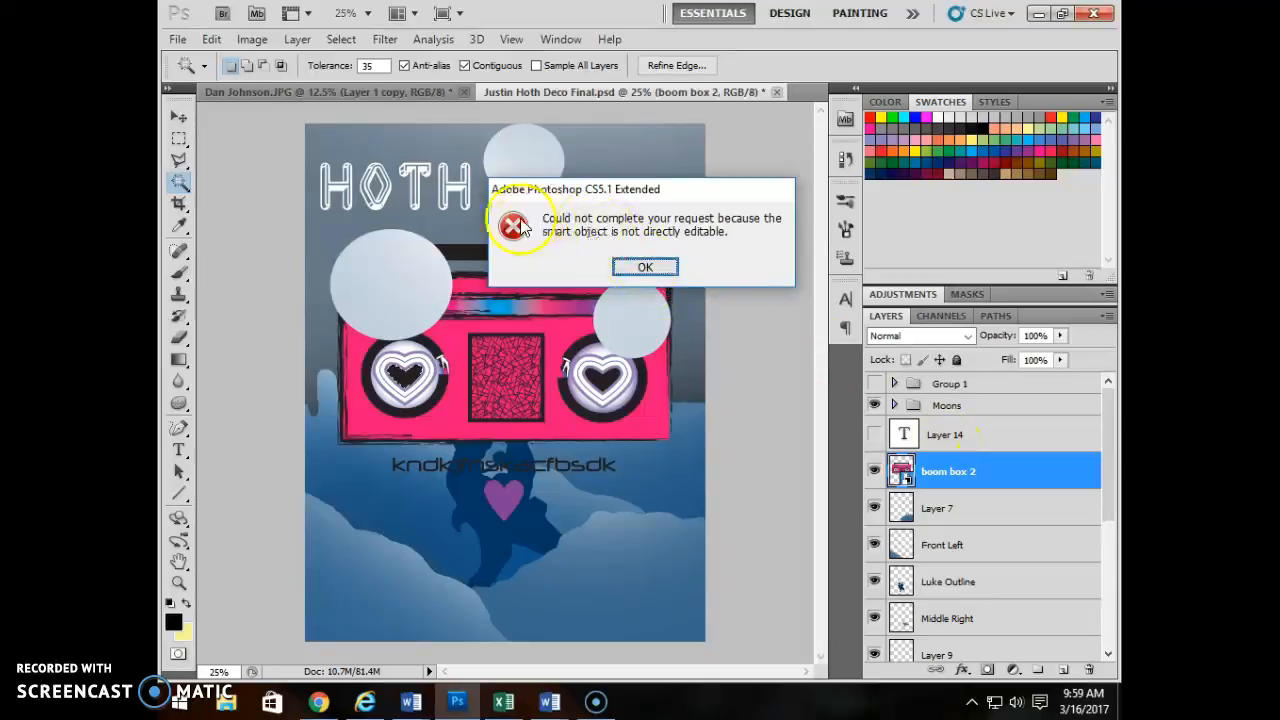
{"action": "mouse_move", "coordinate": [644, 268]}
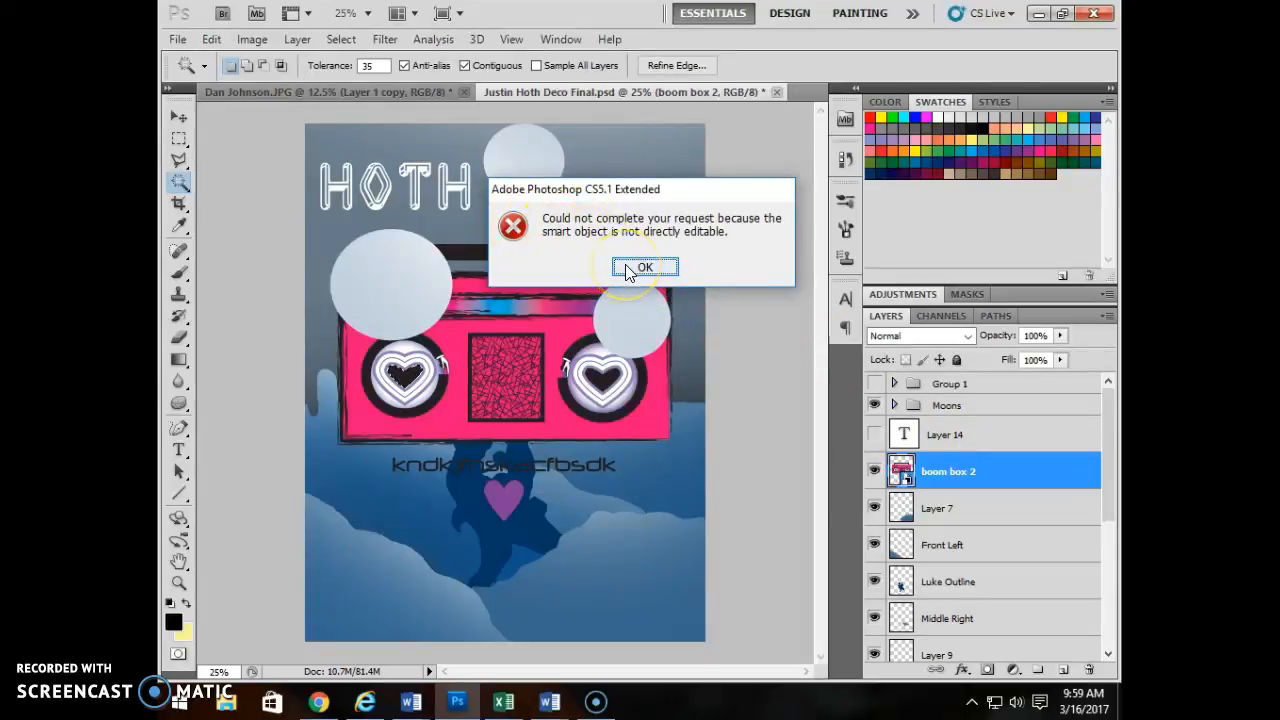
Dismiss the not-editable warning and bring up the boom box layer's options to rasterize it
{"action": "left_click", "coordinate": [644, 268]}
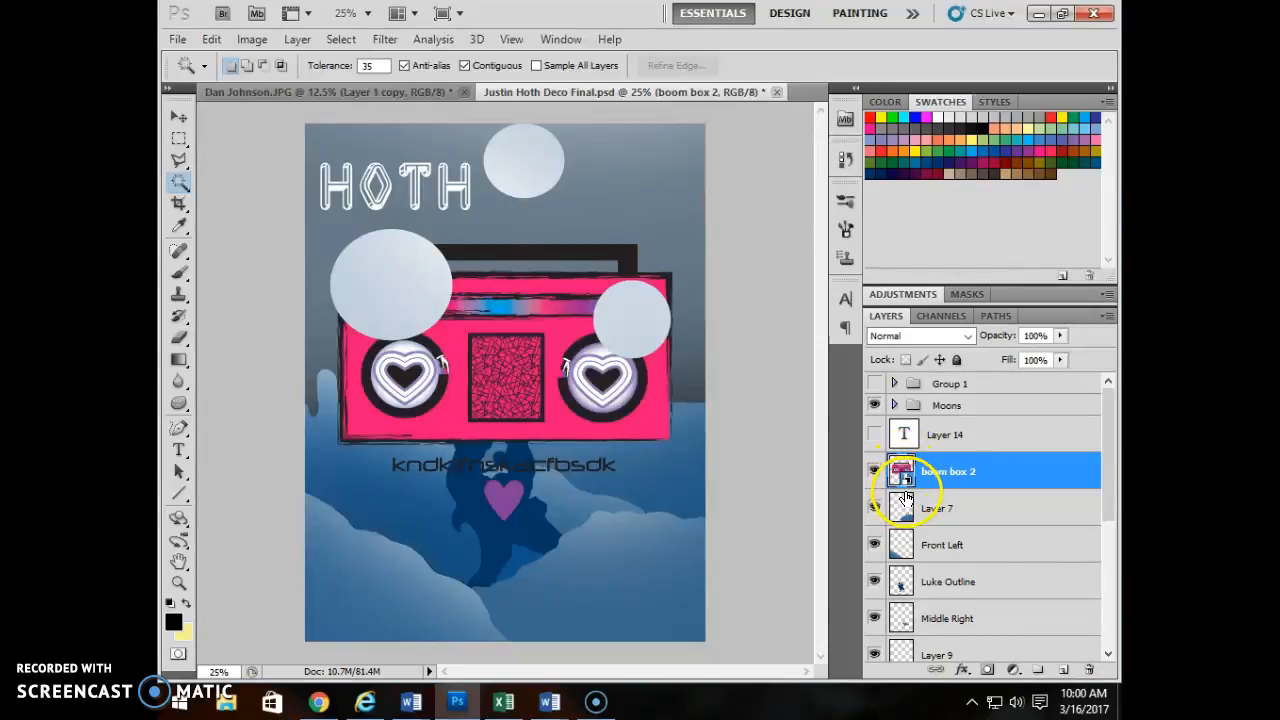
{"action": "right_click", "coordinate": [948, 472]}
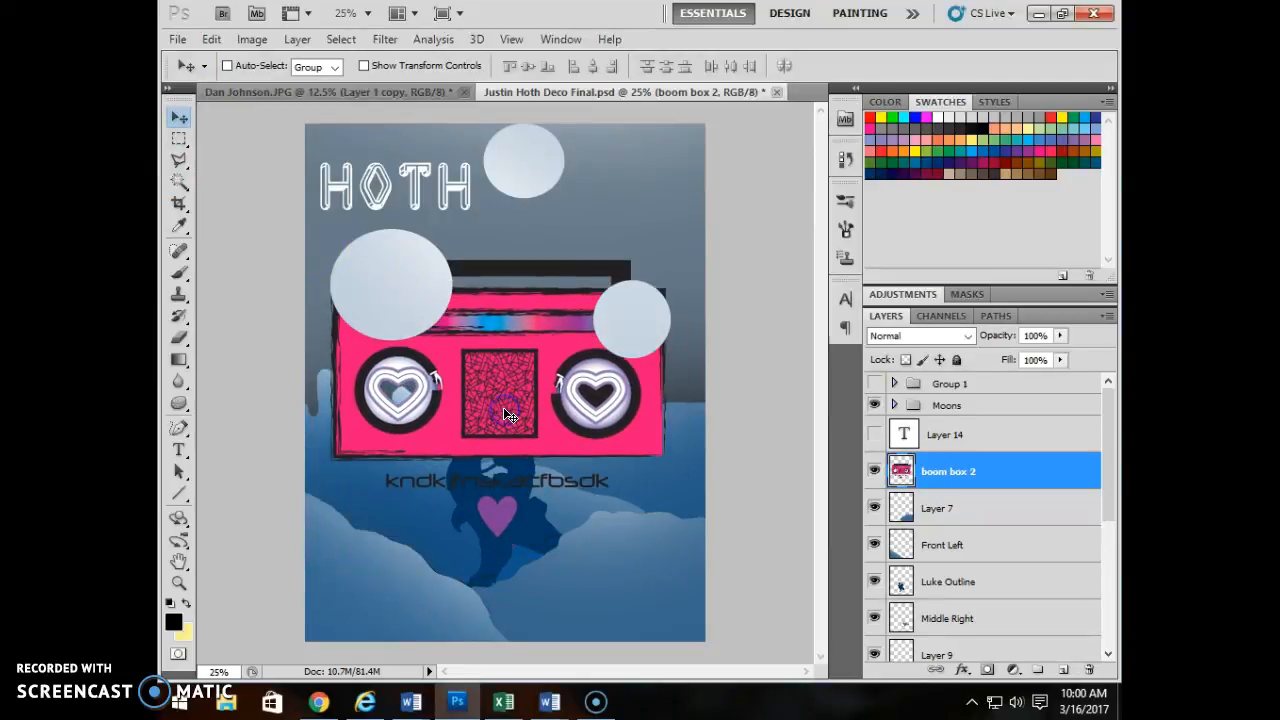
{"action": "mouse_move", "coordinate": [508, 414]}
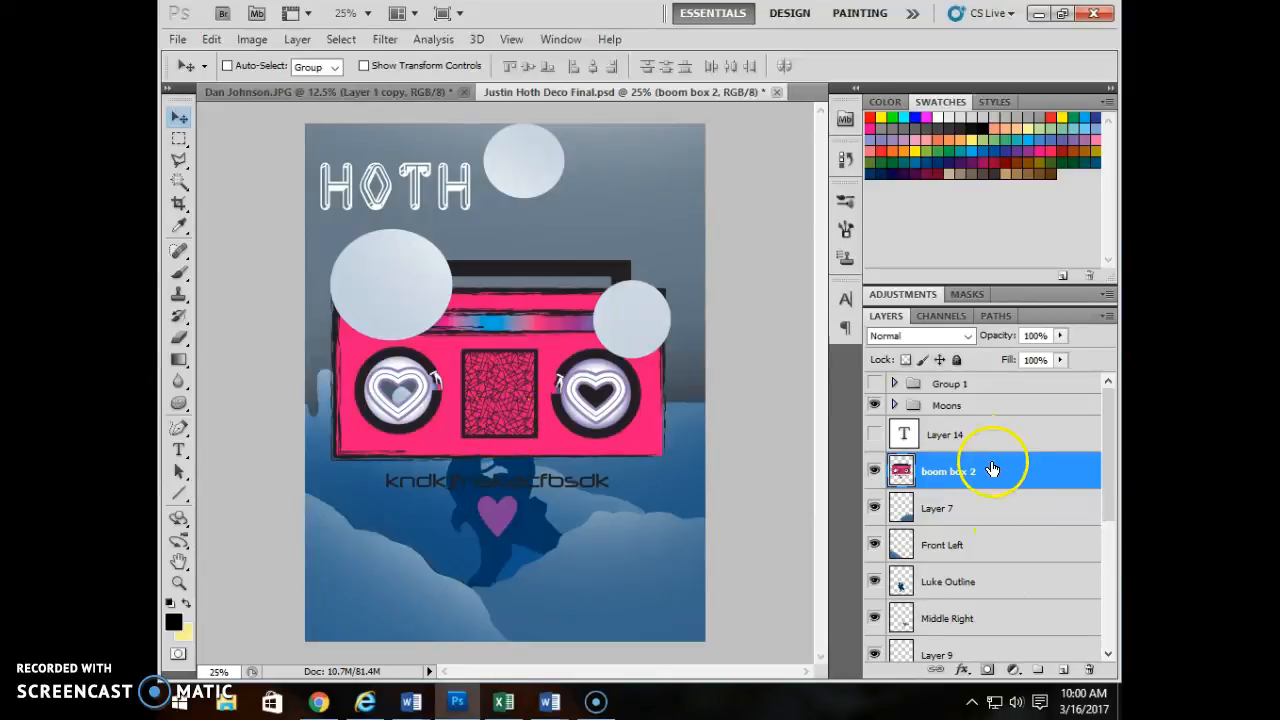
{"action": "mouse_move", "coordinate": [998, 476]}
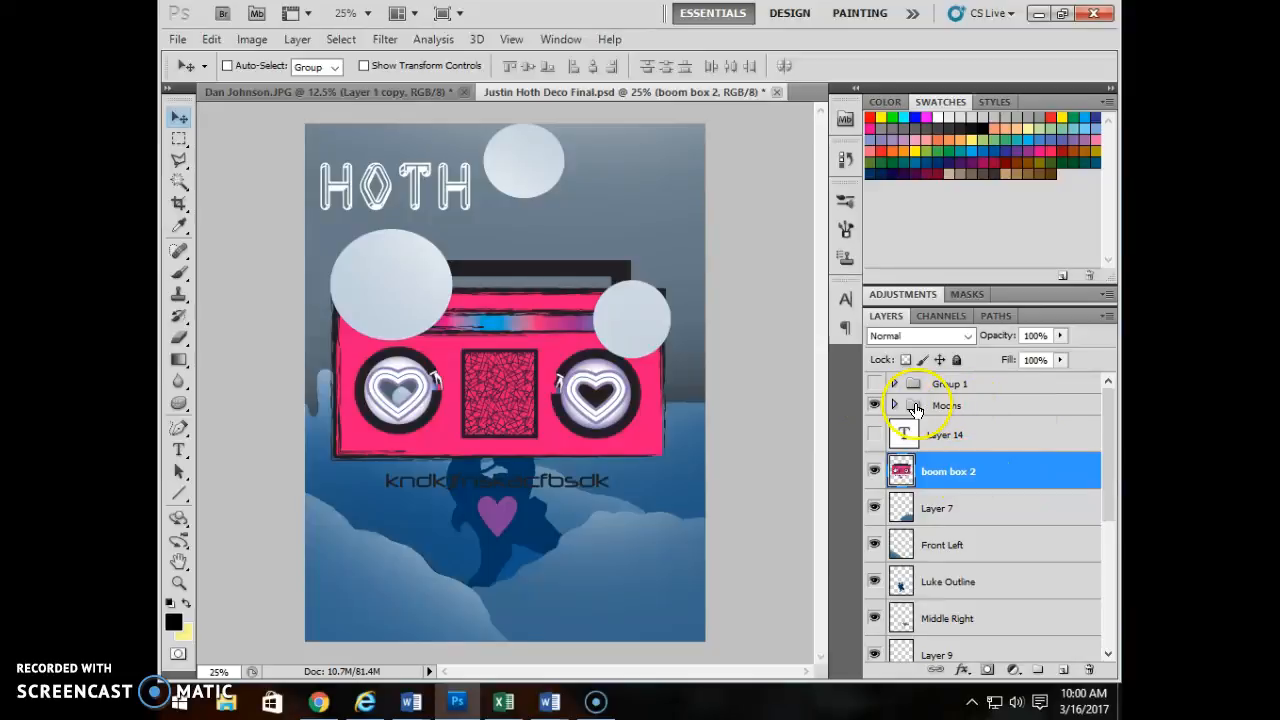
{"action": "mouse_move", "coordinate": [916, 404]}
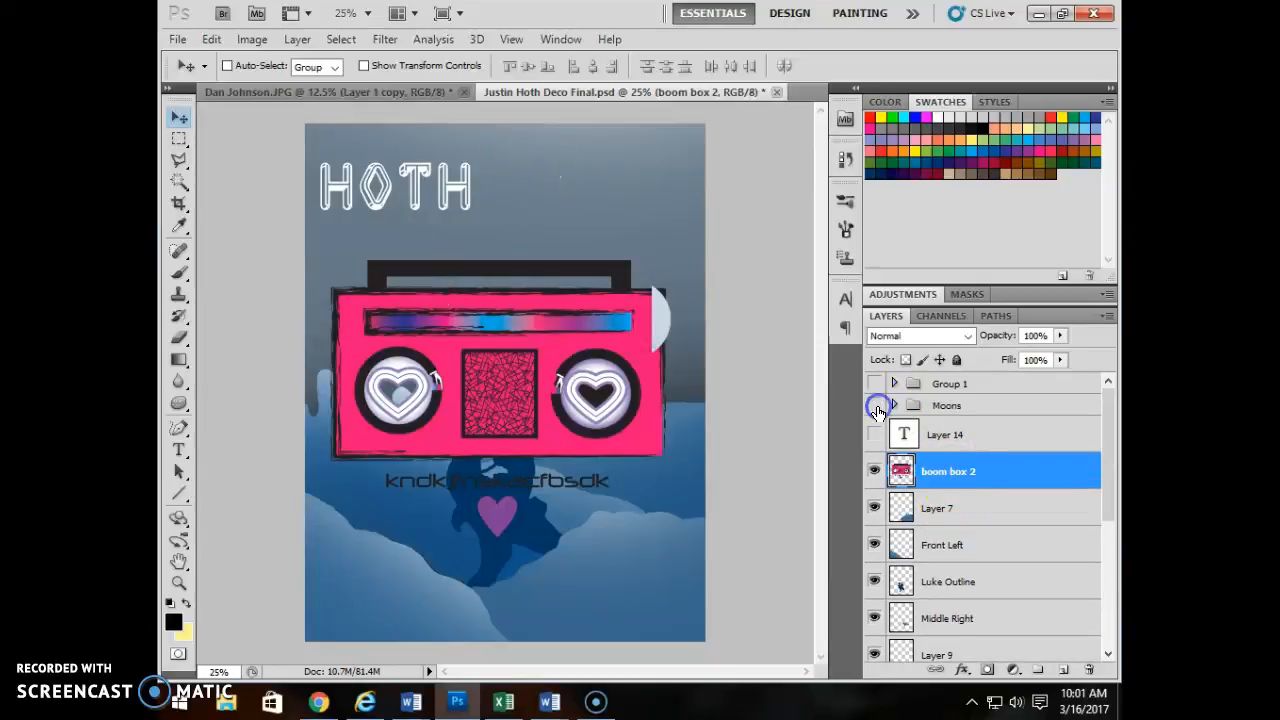
{"action": "left_click", "coordinate": [876, 404]}
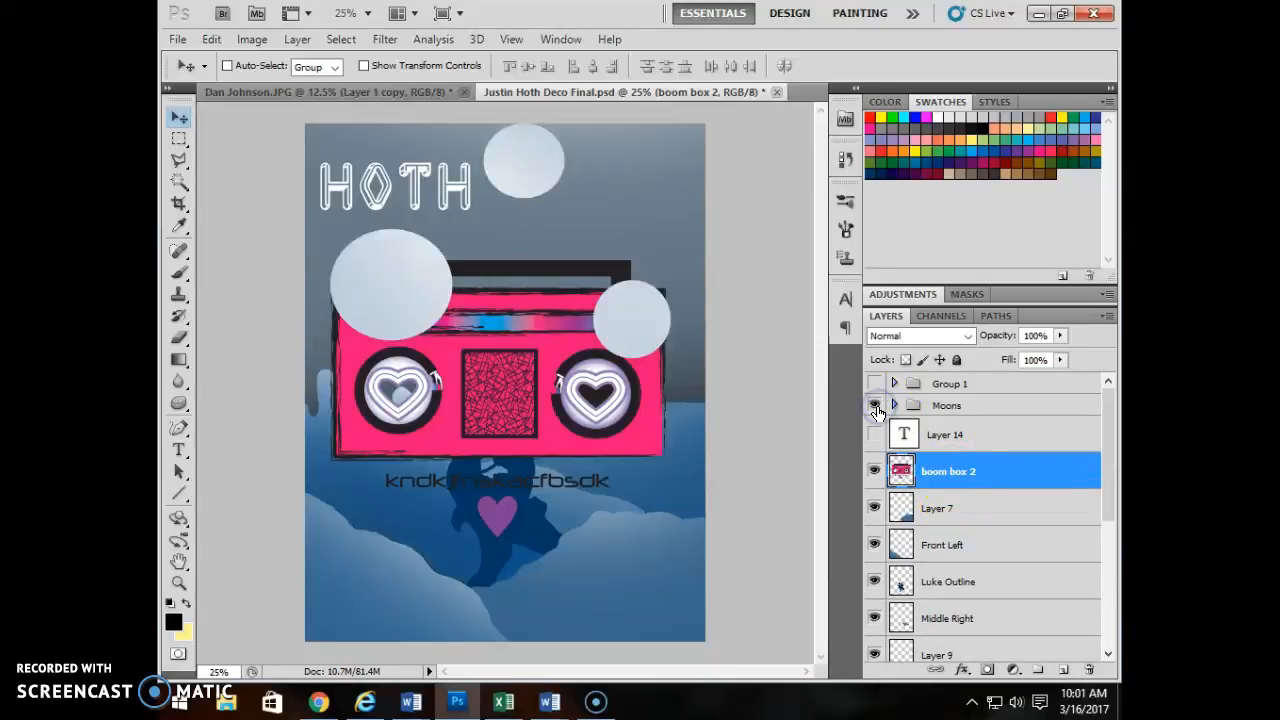
{"action": "left_click", "coordinate": [876, 404]}
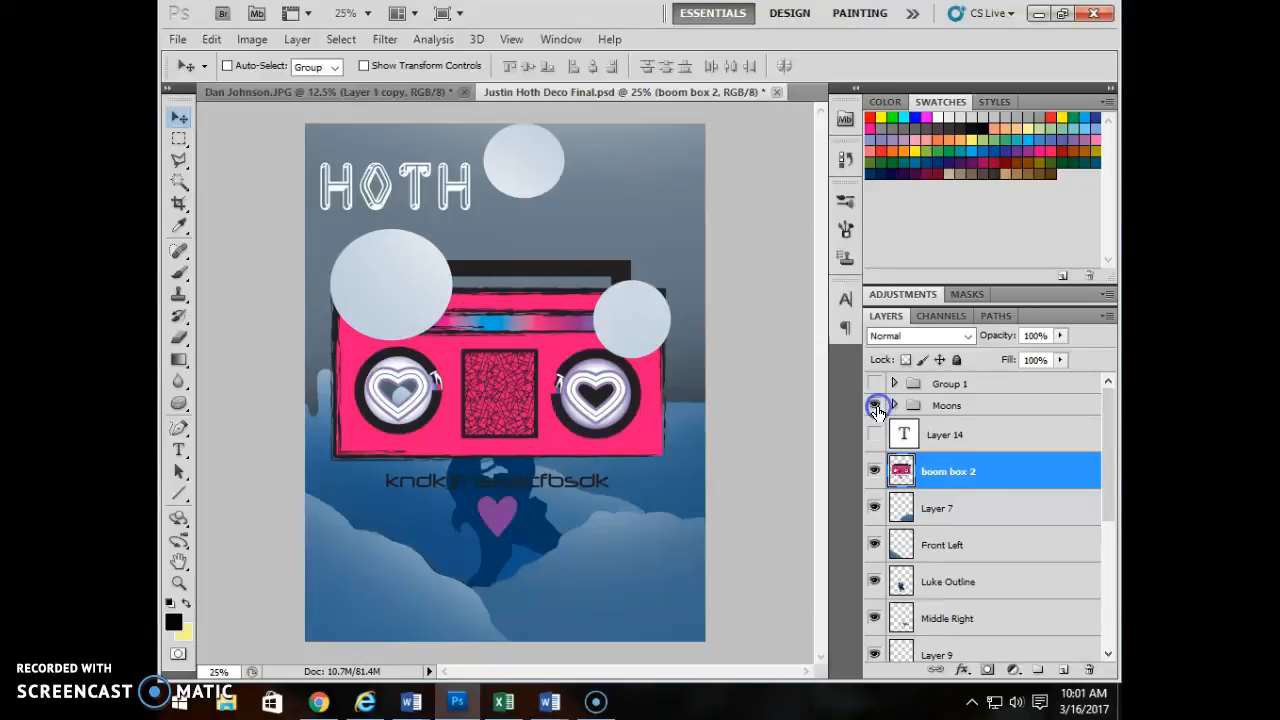
{"action": "left_click", "coordinate": [874, 472]}
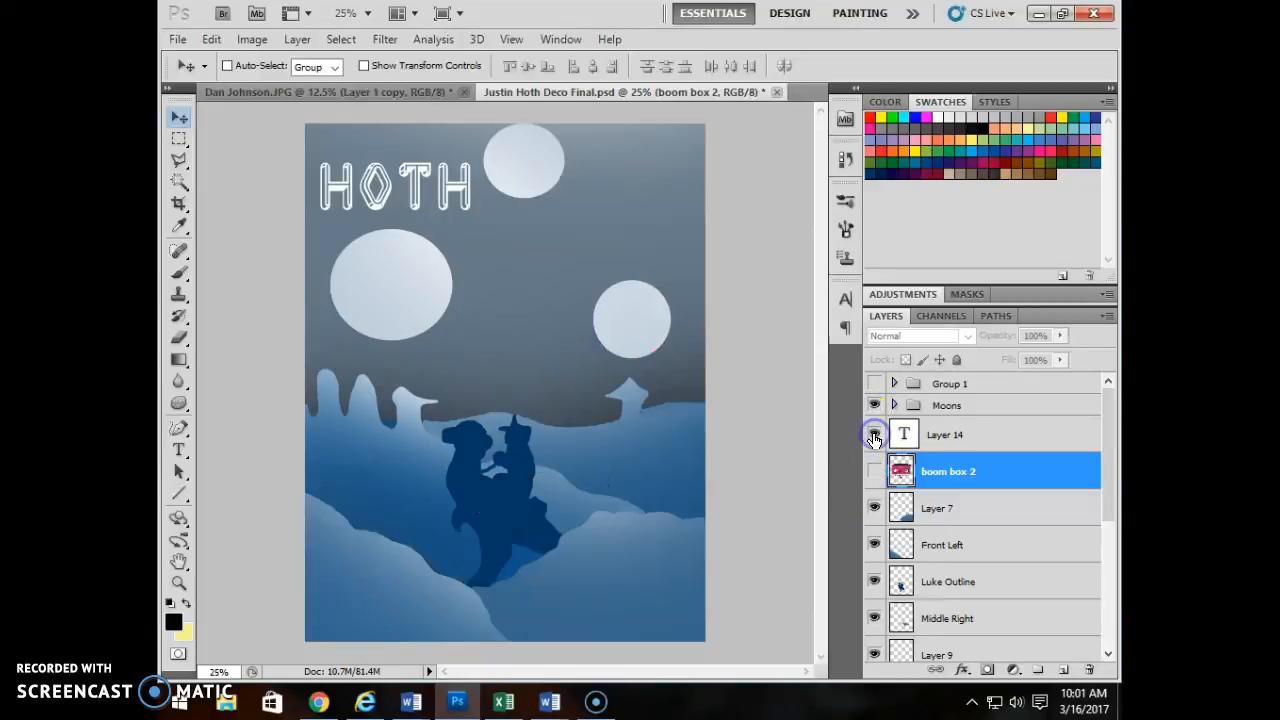
{"action": "left_click", "coordinate": [874, 434]}
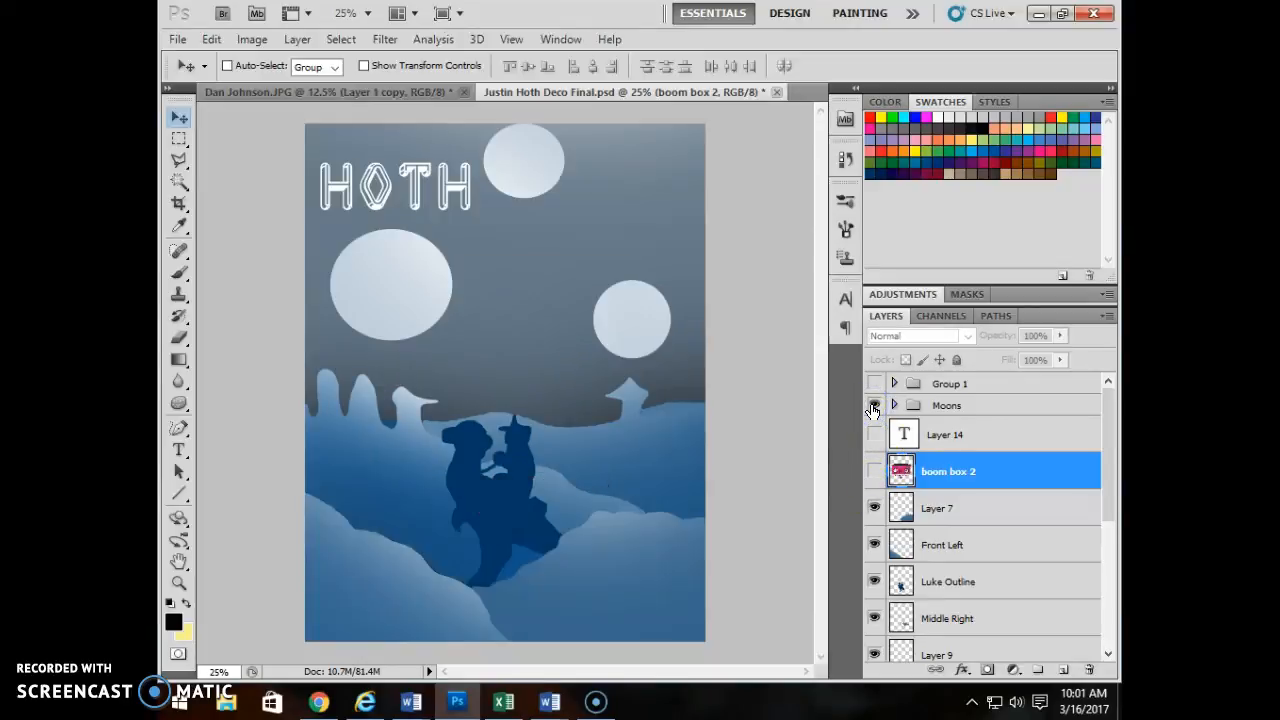
{"action": "left_click", "coordinate": [874, 404]}
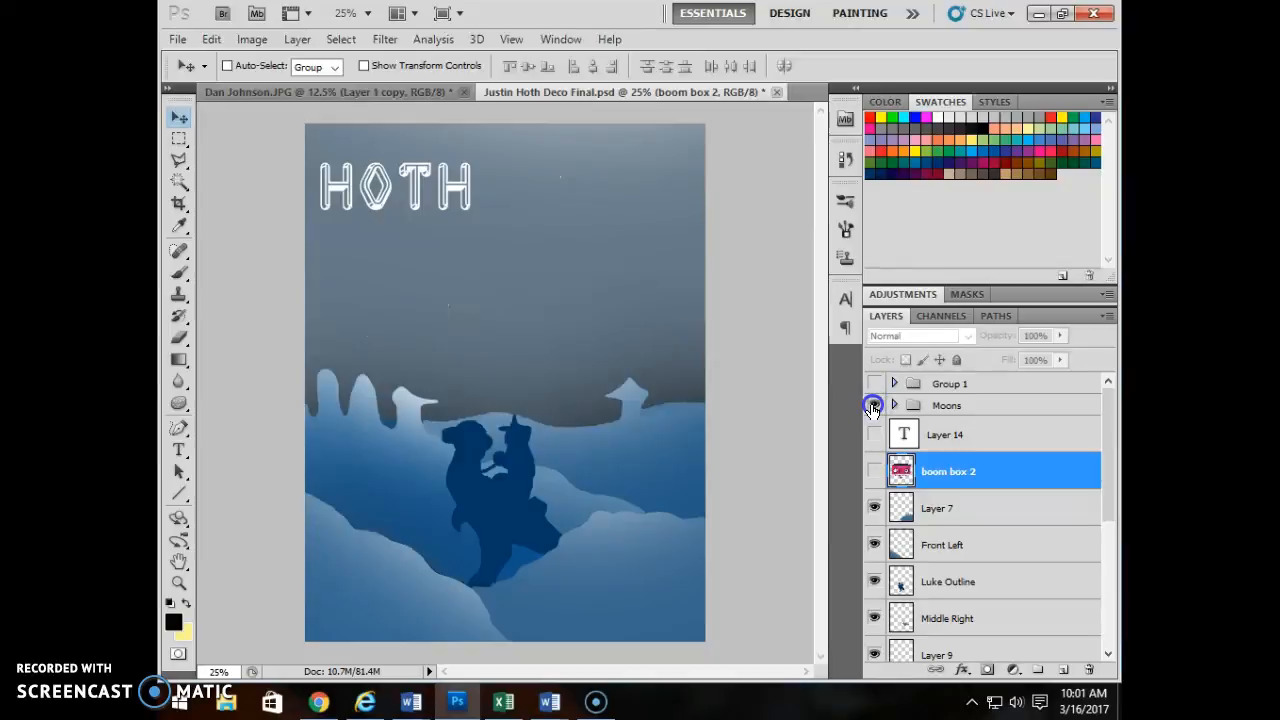
{"action": "left_click", "coordinate": [874, 404]}
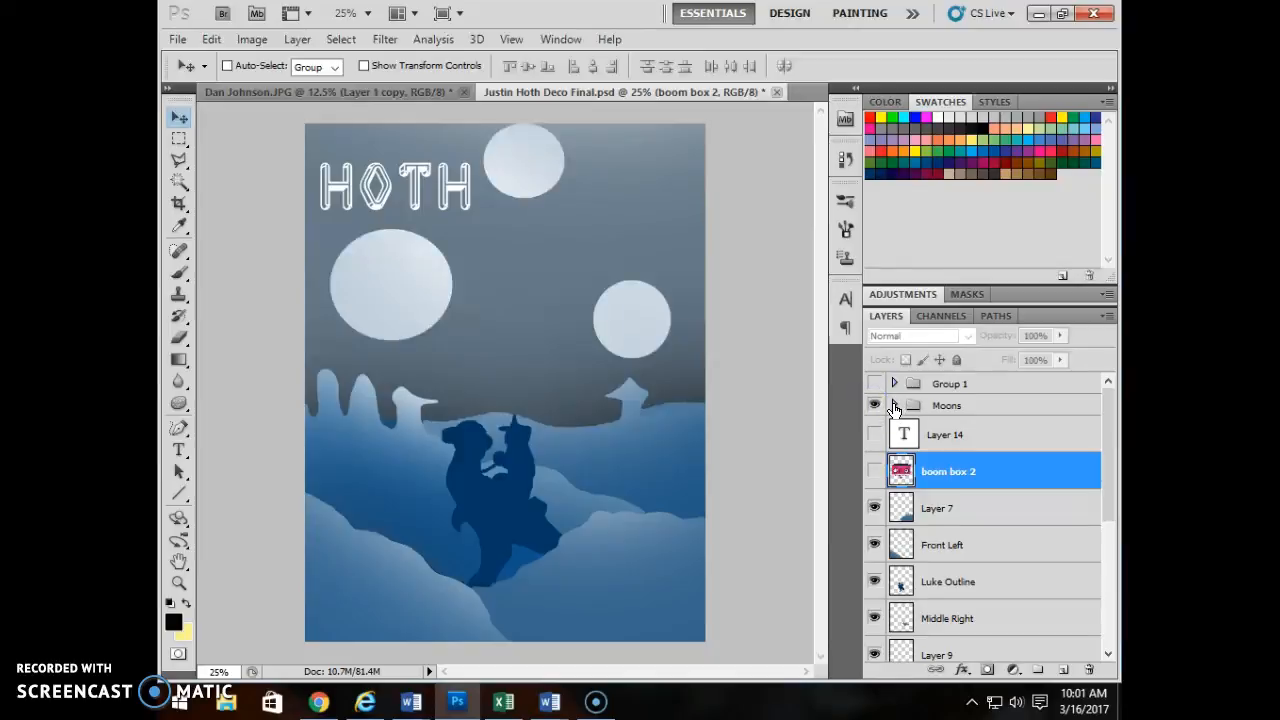
{"action": "left_click", "coordinate": [892, 404]}
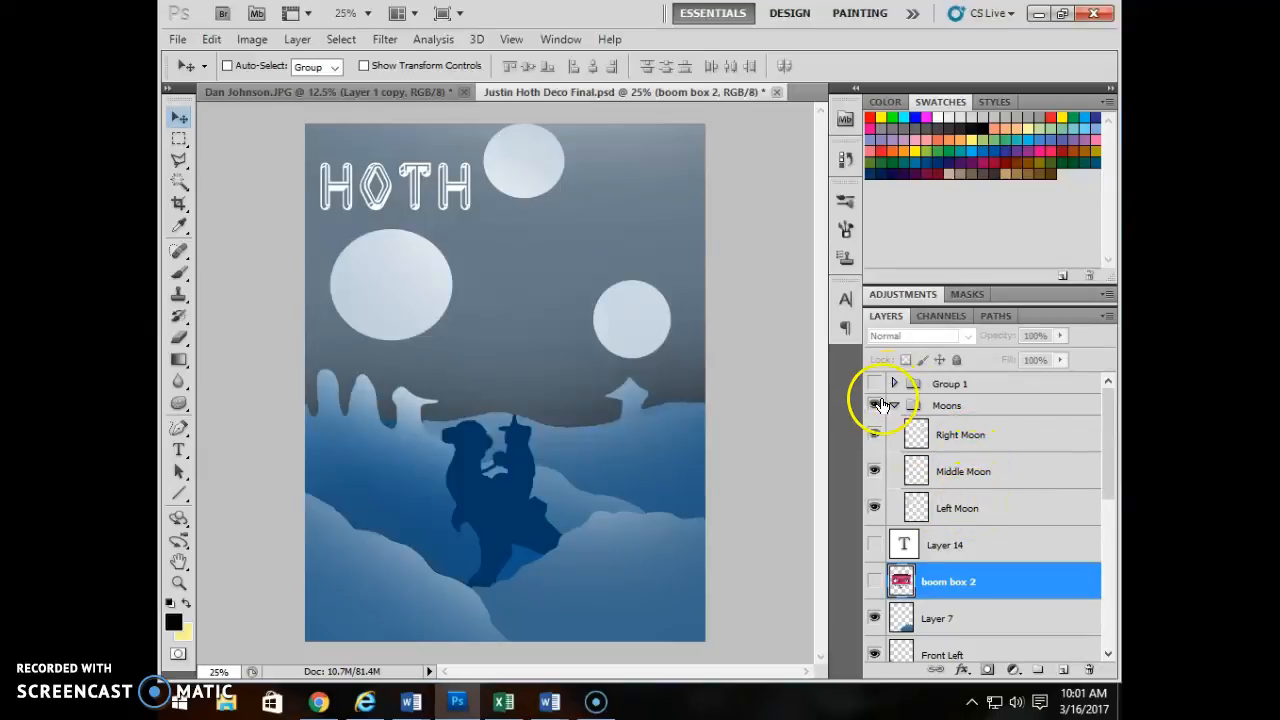
{"action": "left_click", "coordinate": [876, 404]}
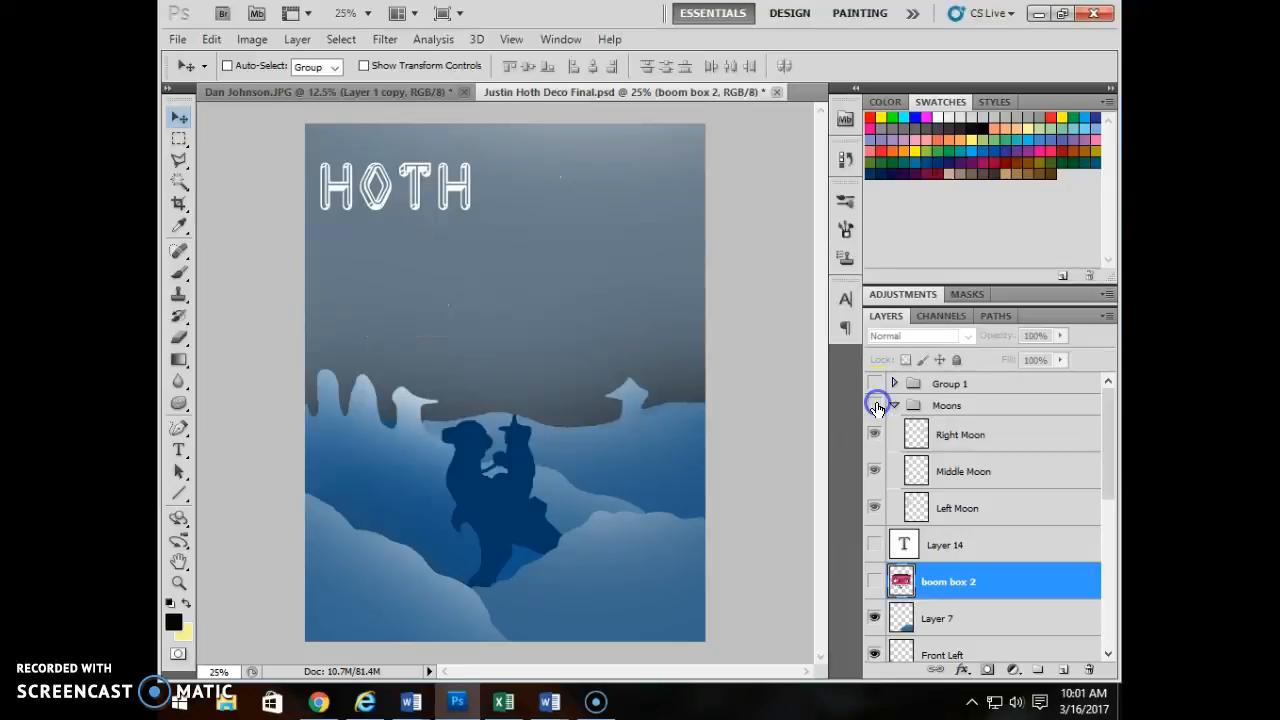
{"action": "left_click", "coordinate": [874, 404]}
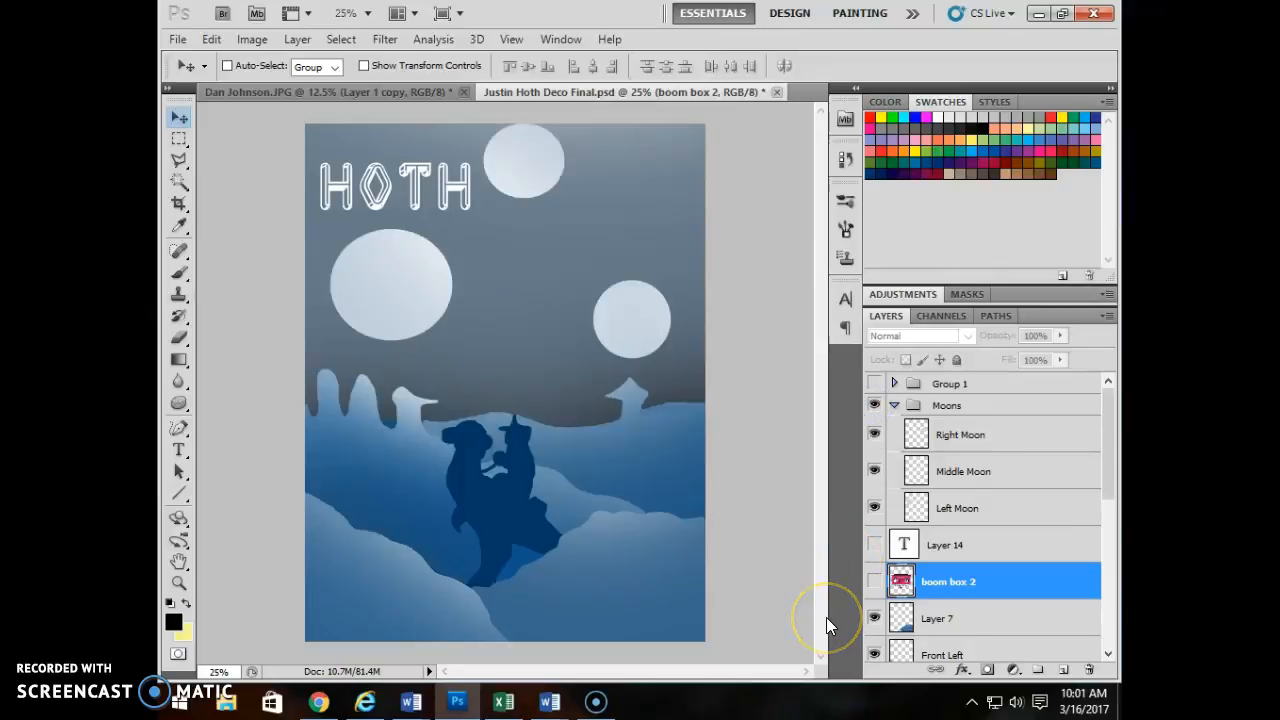
{"action": "mouse_move", "coordinate": [600, 450]}
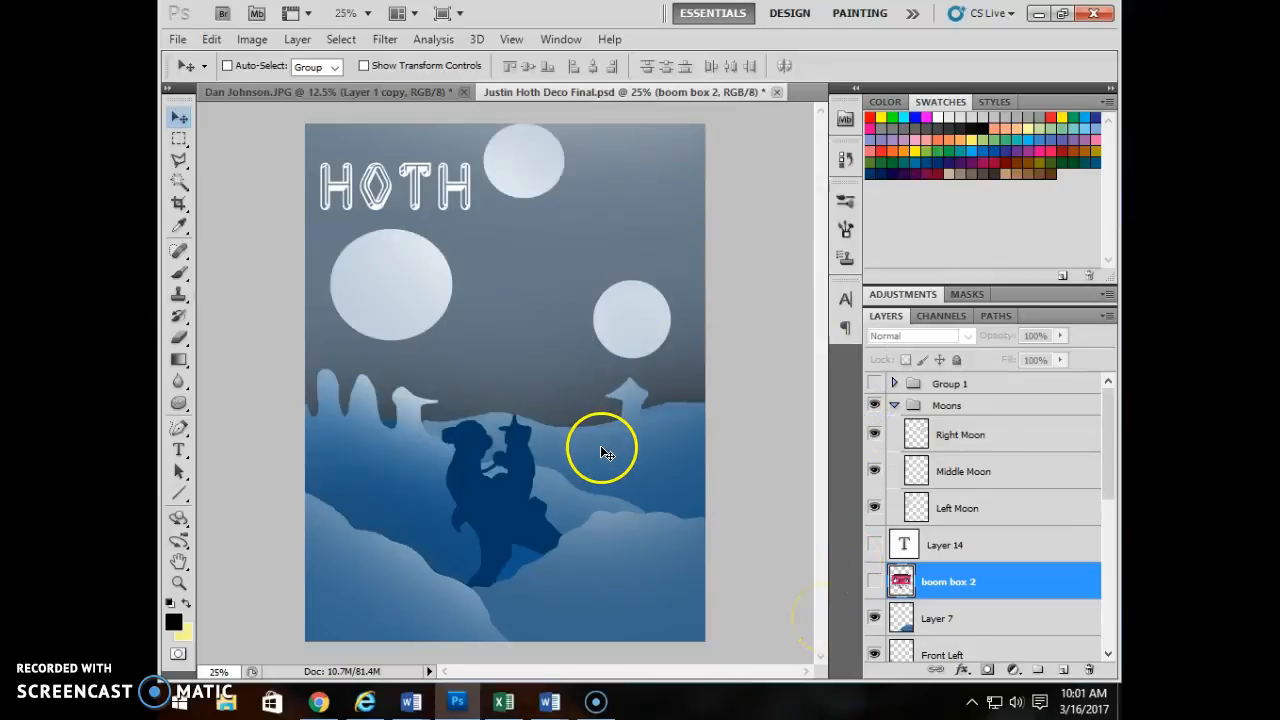
{"action": "mouse_move", "coordinate": [556, 500]}
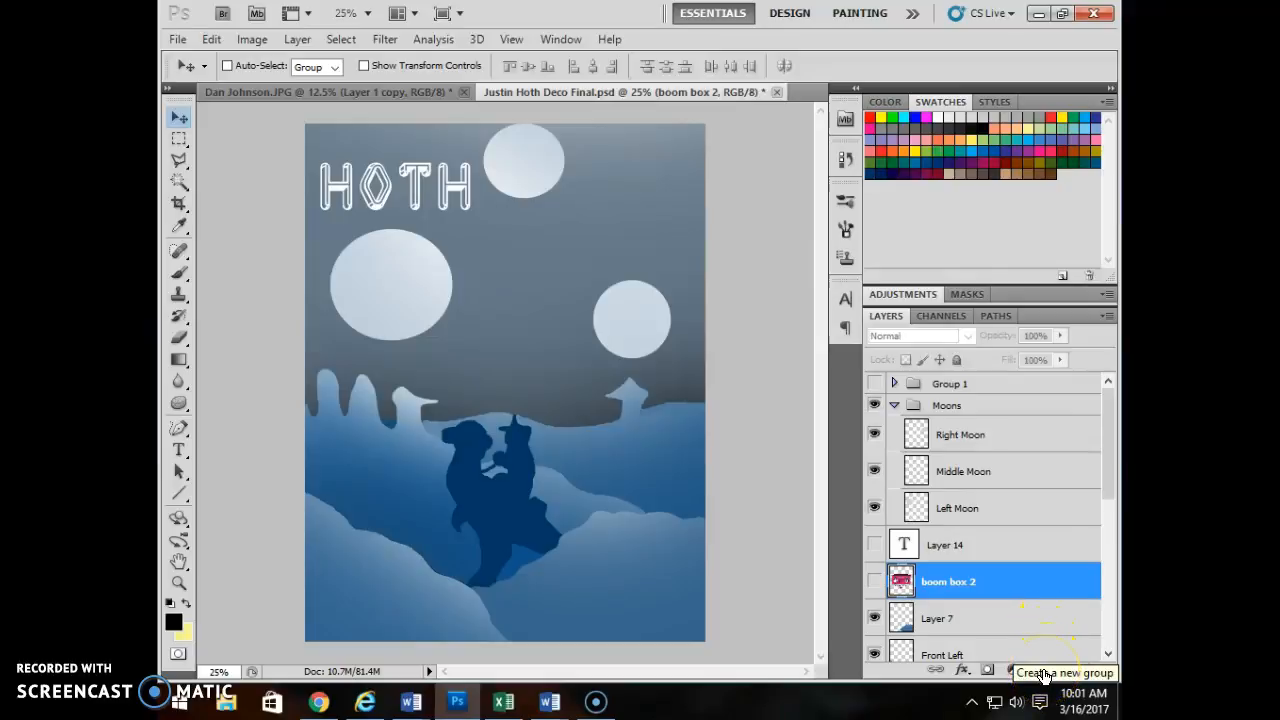
Create a new layer group and rename it 'boom box'
{"action": "left_click", "coordinate": [1044, 668]}
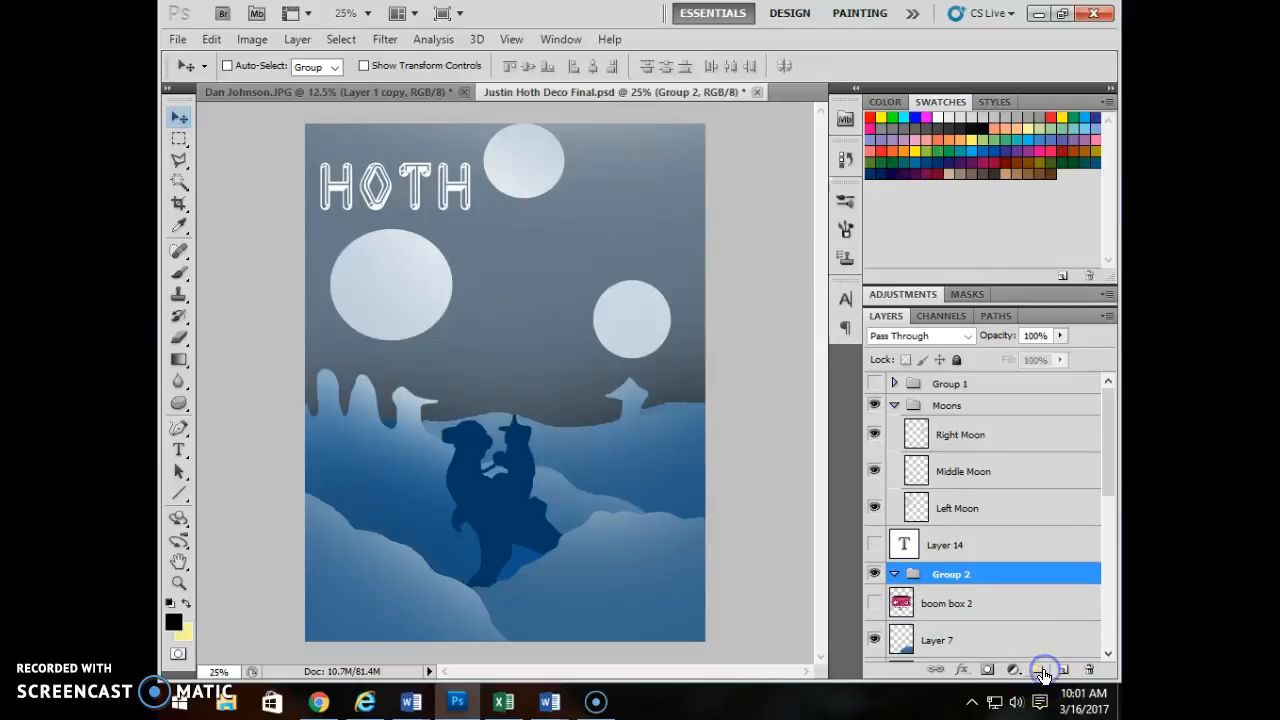
{"action": "double_click", "coordinate": [950, 572]}
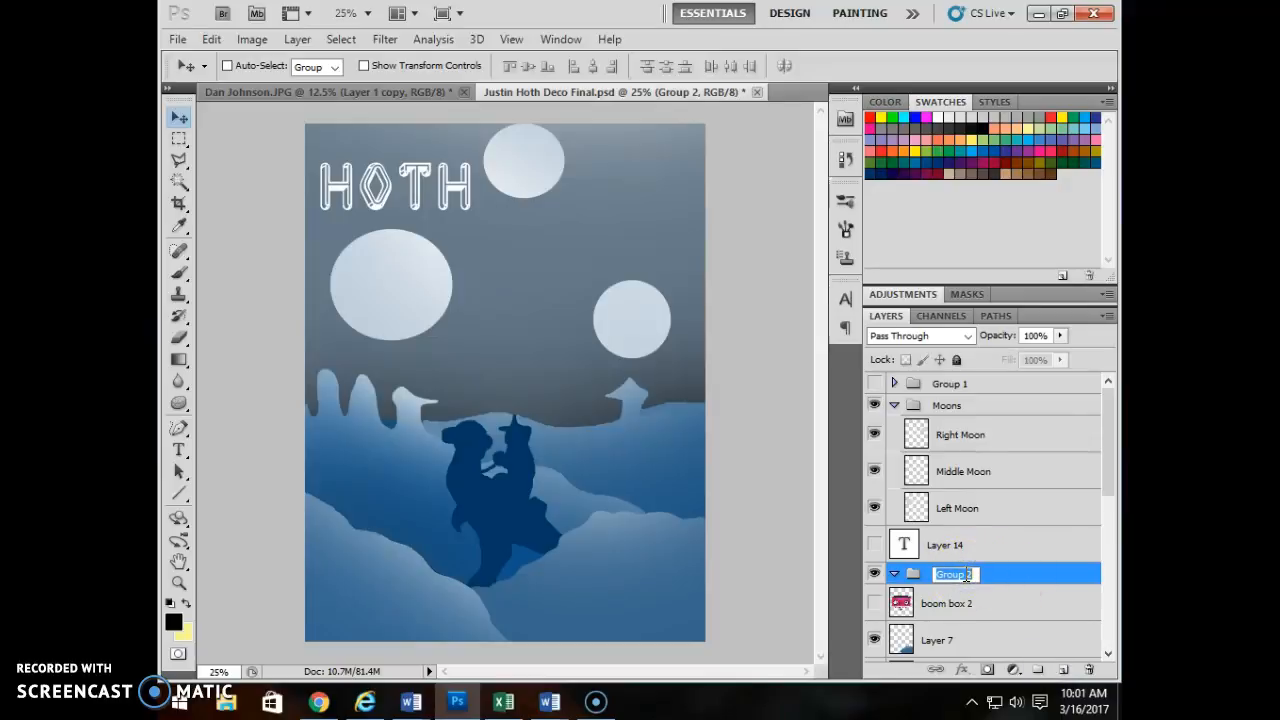
{"action": "type", "text": "boom box"}
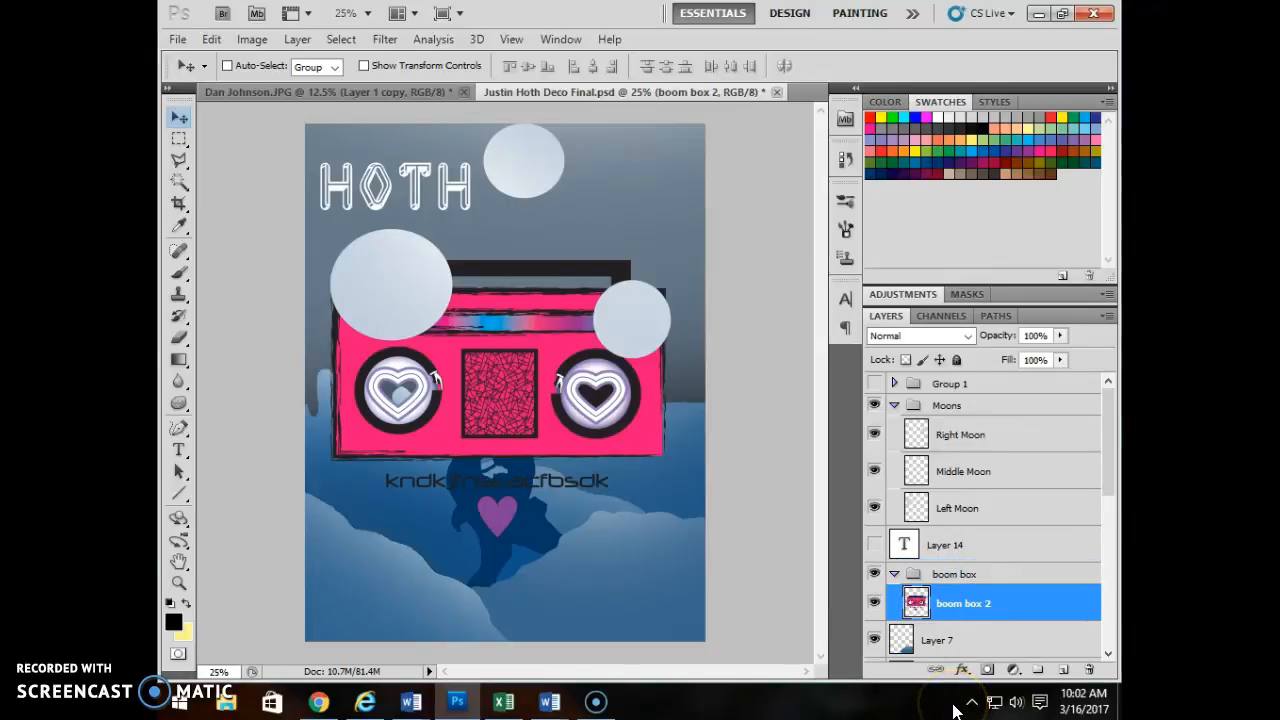
Select the boom box group and toggle its visibility off
{"action": "left_click", "coordinate": [892, 576]}
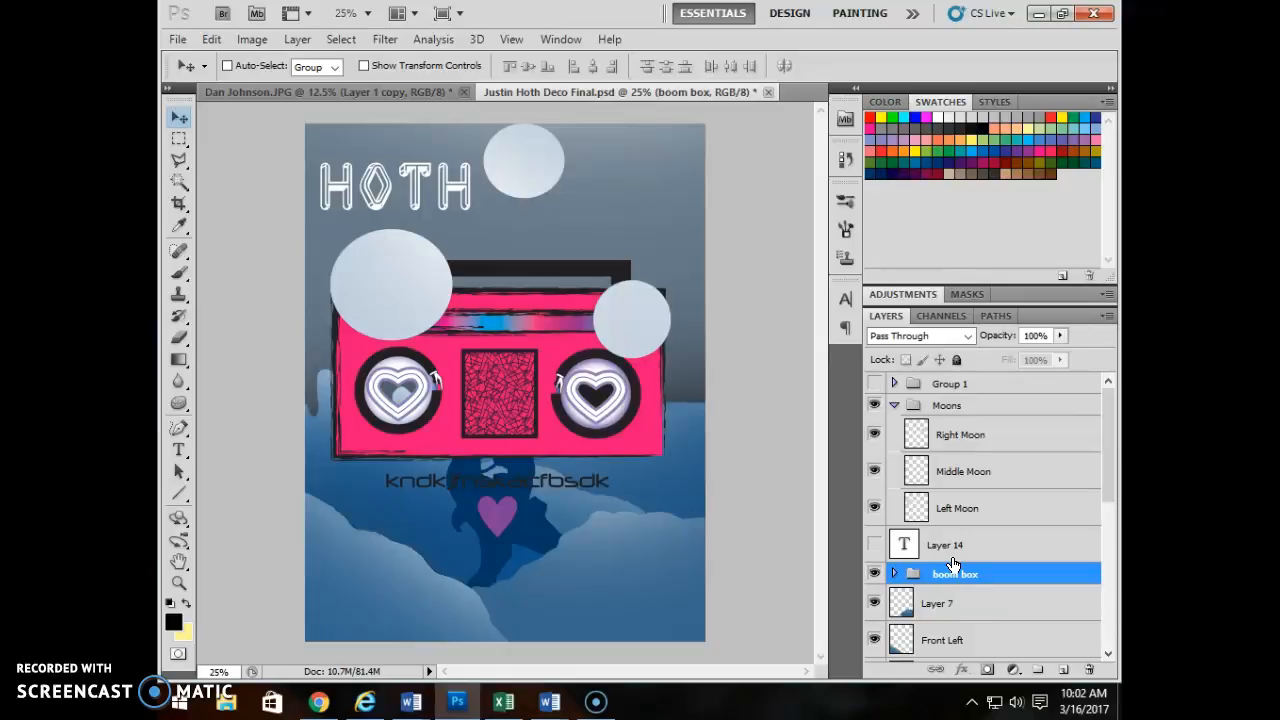
{"action": "mouse_move", "coordinate": [956, 562]}
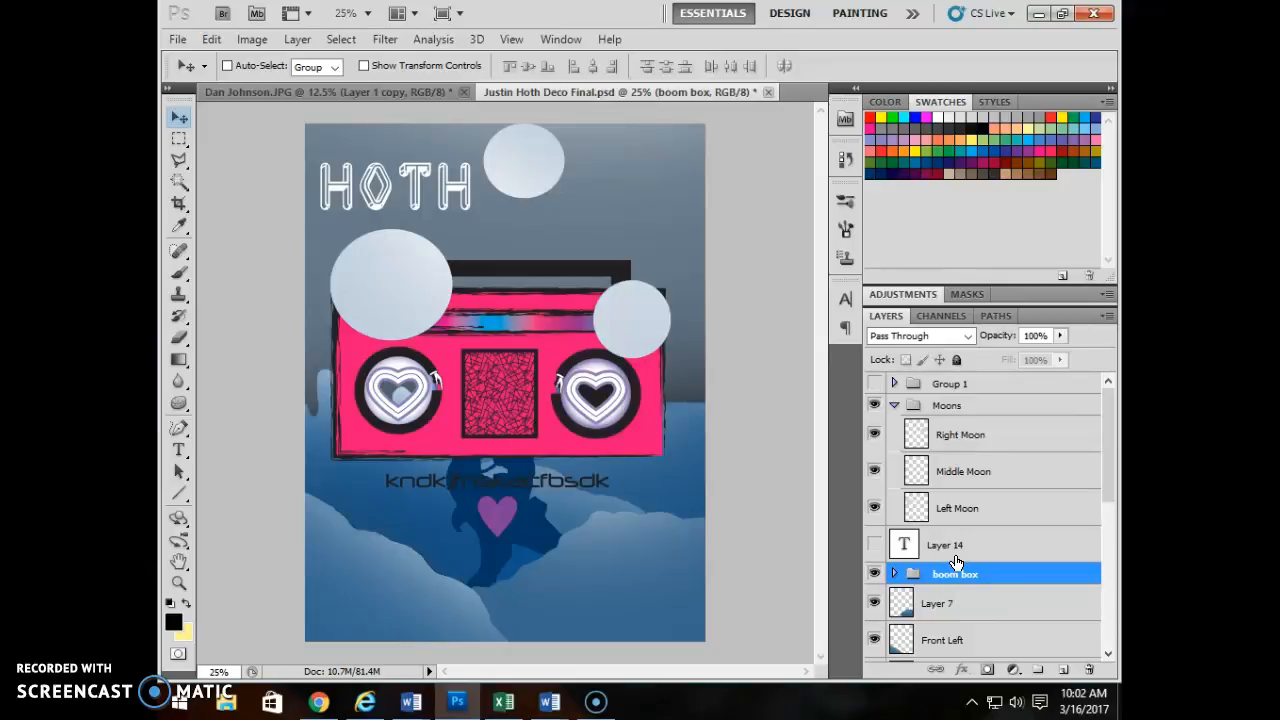
{"action": "left_click", "coordinate": [940, 560]}
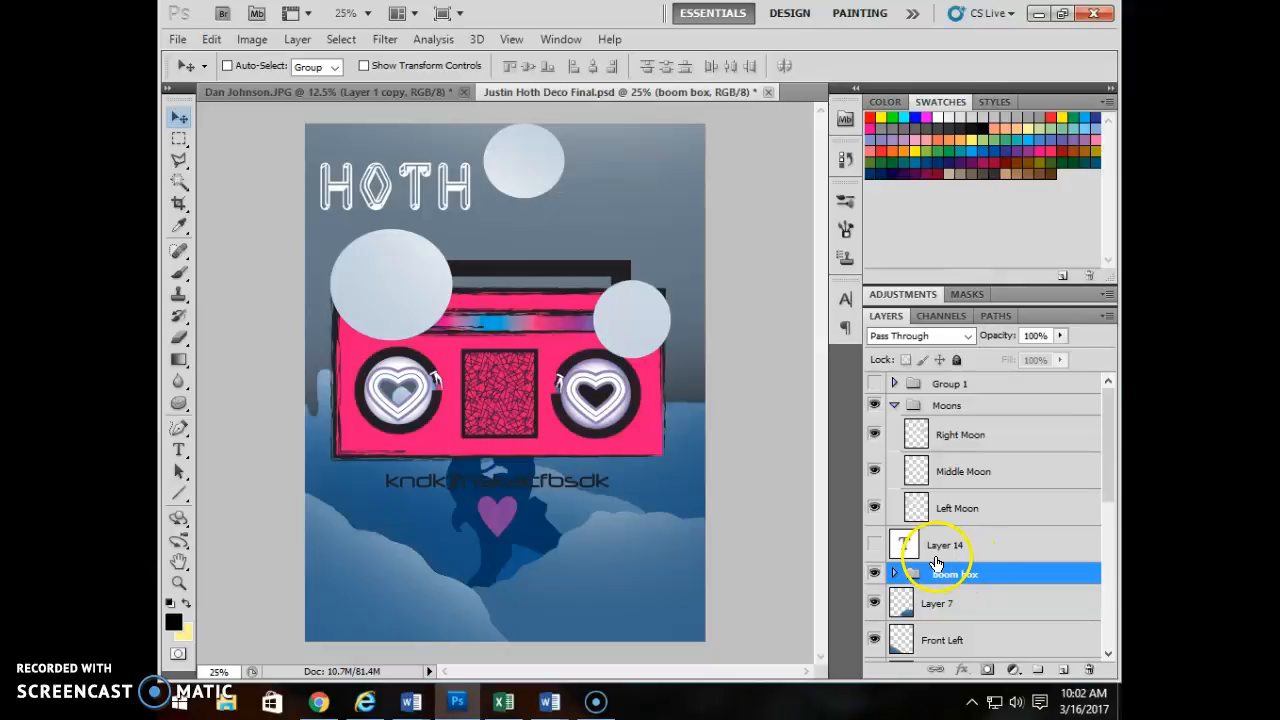
{"action": "left_click", "coordinate": [876, 572]}
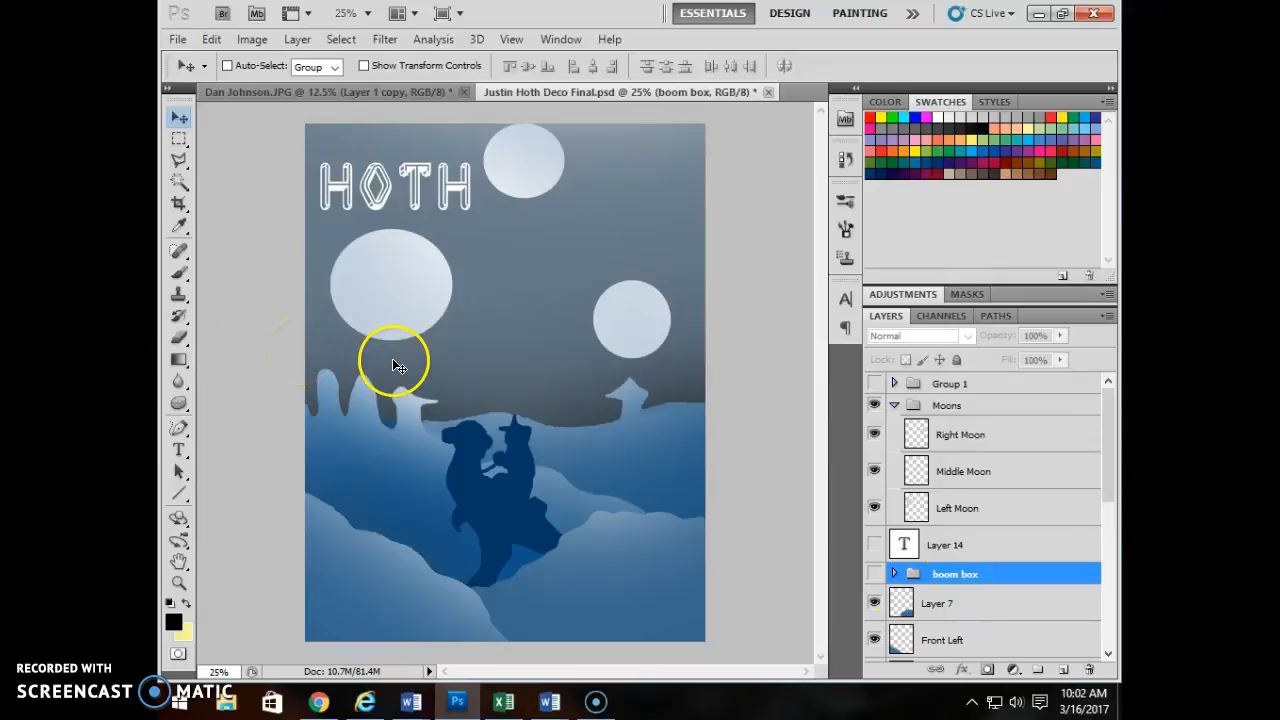
{"action": "mouse_move", "coordinate": [396, 358]}
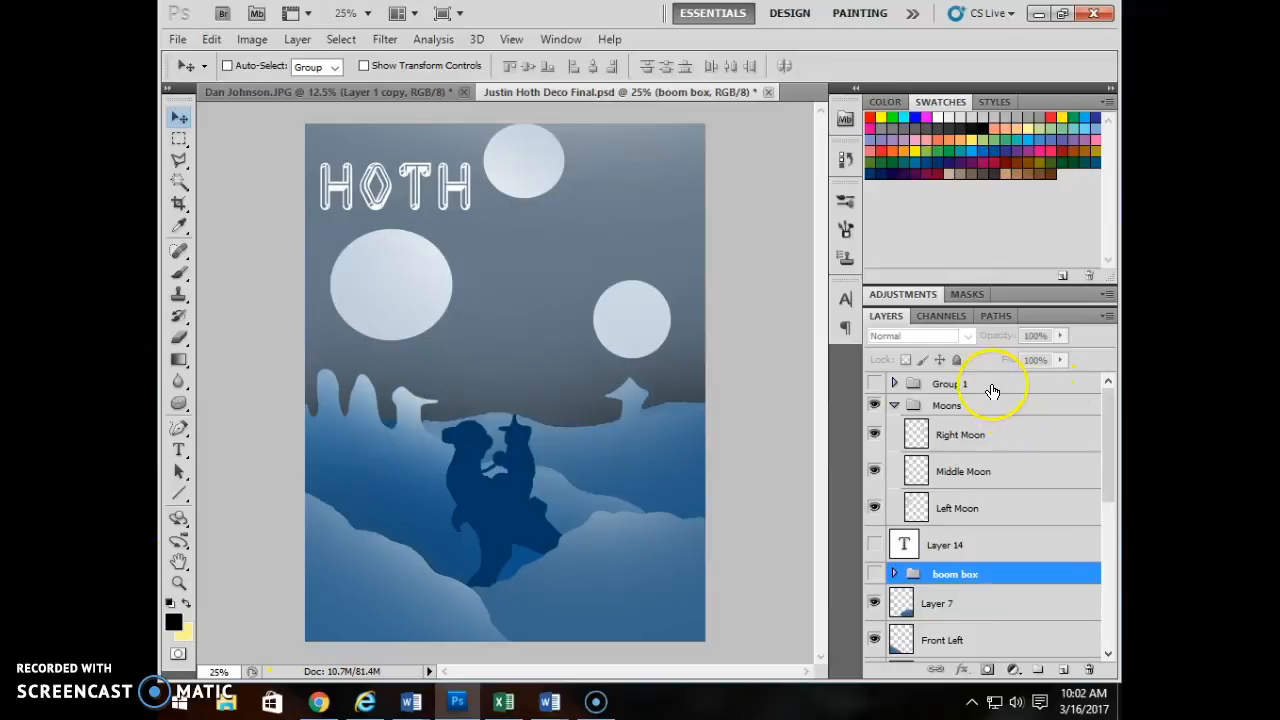
{"action": "left_click", "coordinate": [948, 404]}
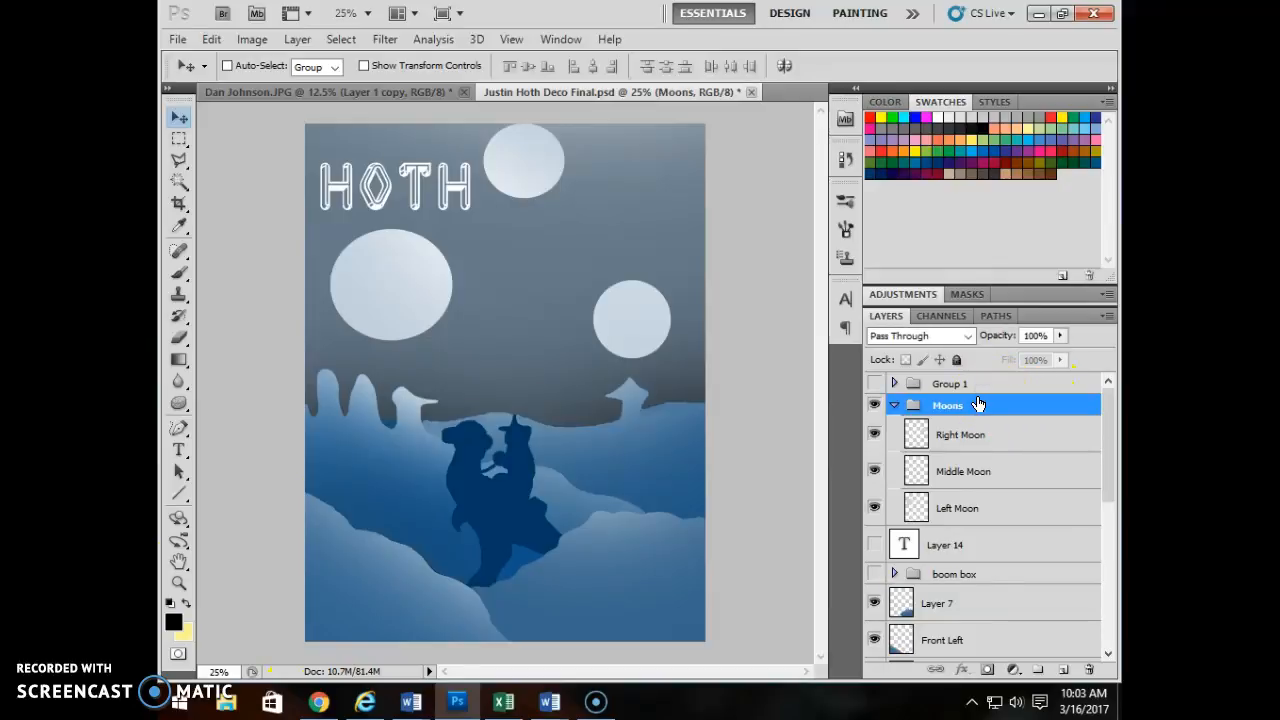
{"action": "mouse_move", "coordinate": [530, 462]}
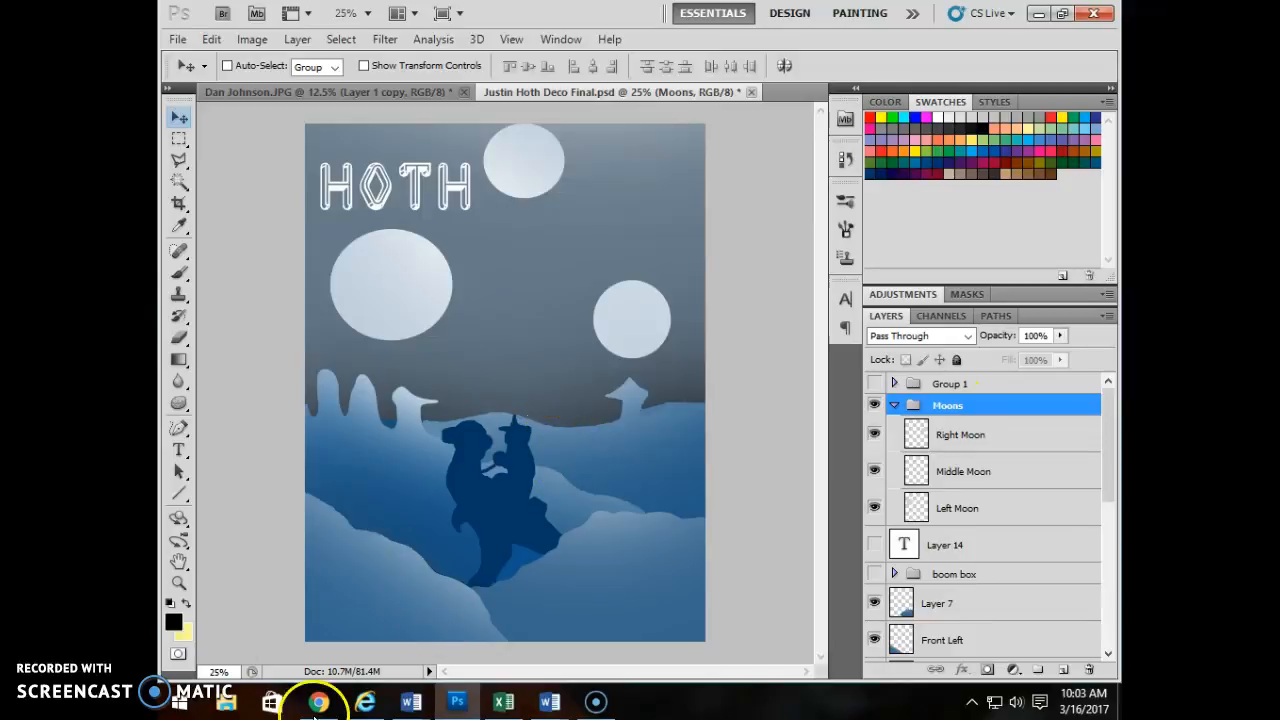
{"action": "left_click", "coordinate": [944, 640]}
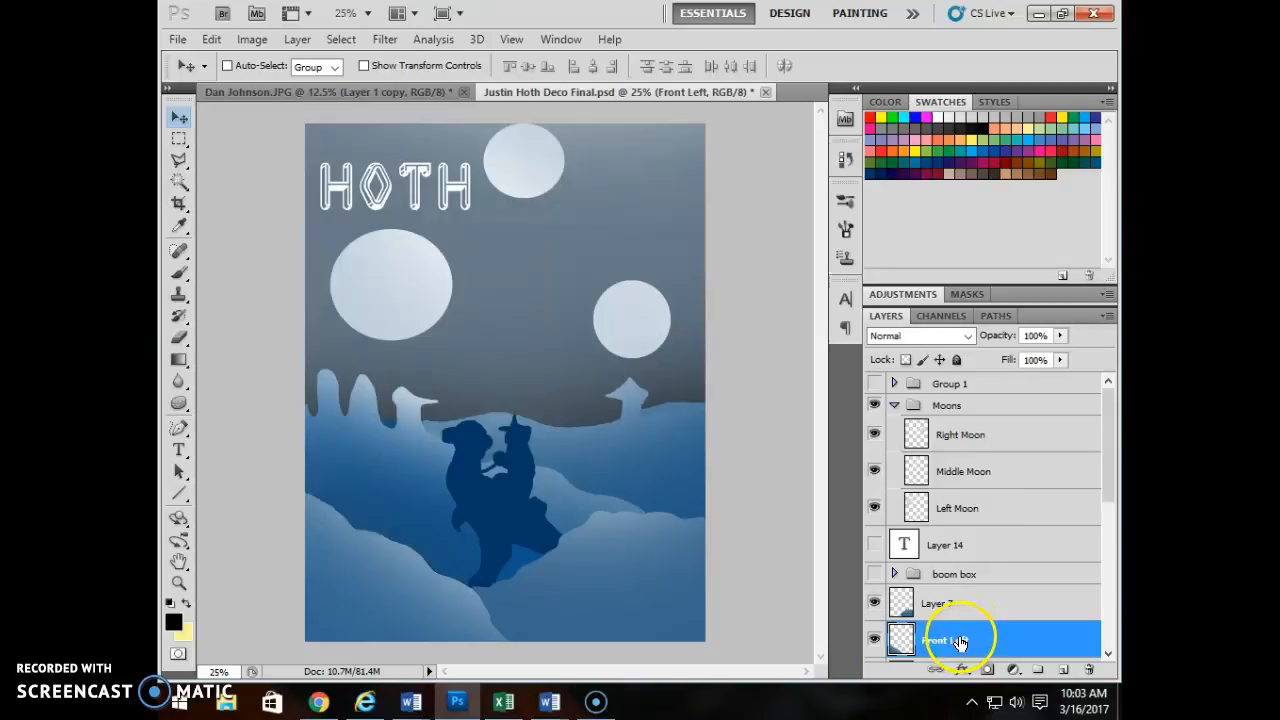
Switch to Chrome, search 'vintage background' in a new tab and show image results
{"action": "left_click", "coordinate": [946, 404]}
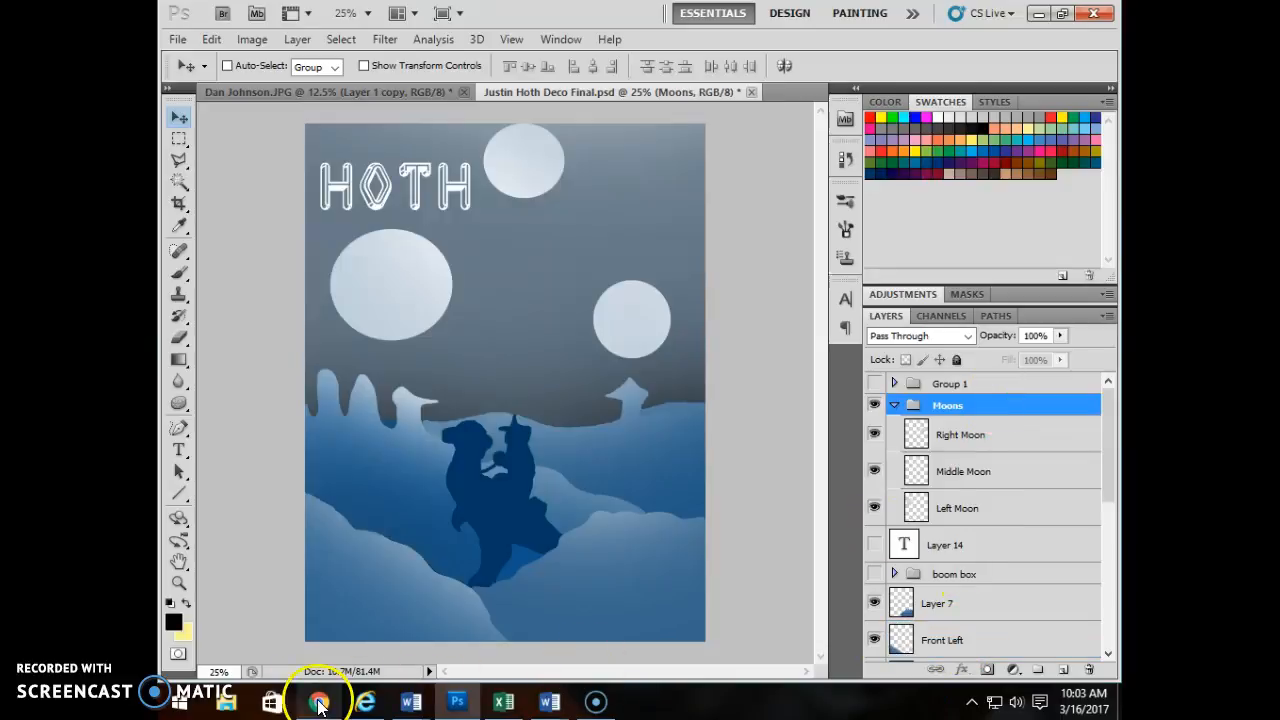
{"action": "left_click", "coordinate": [318, 700]}
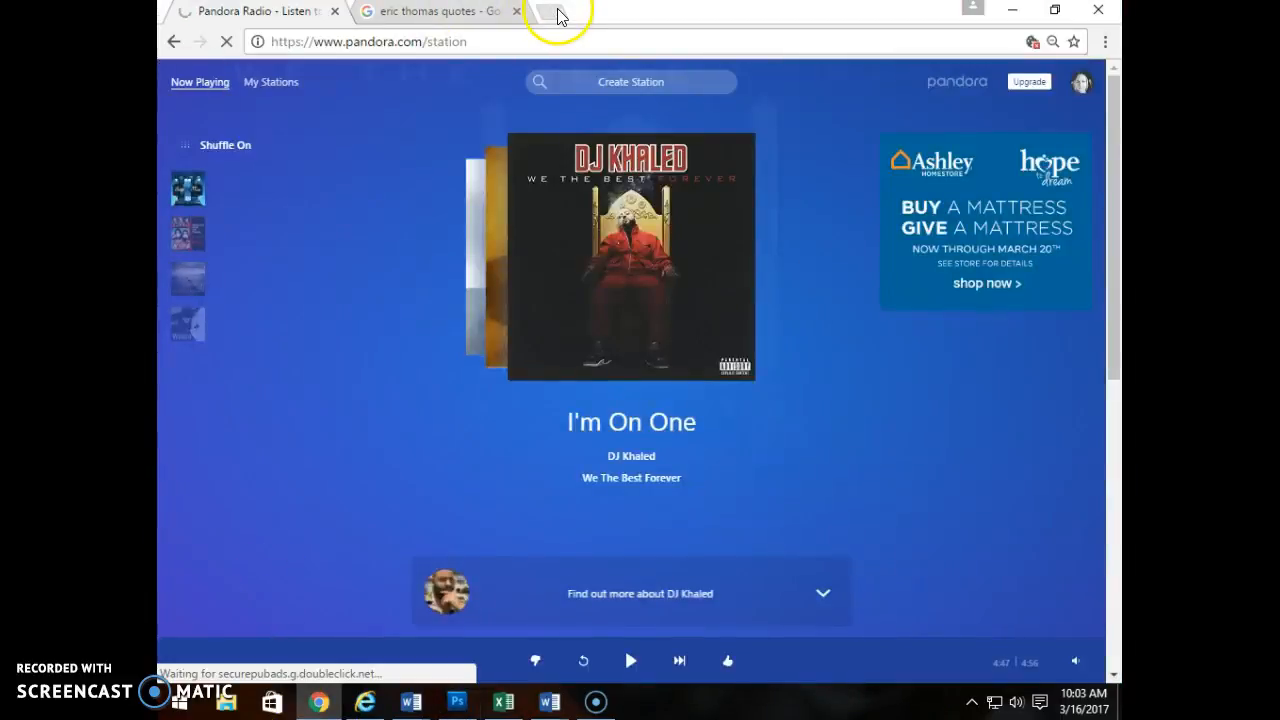
{"action": "left_click", "coordinate": [558, 12]}
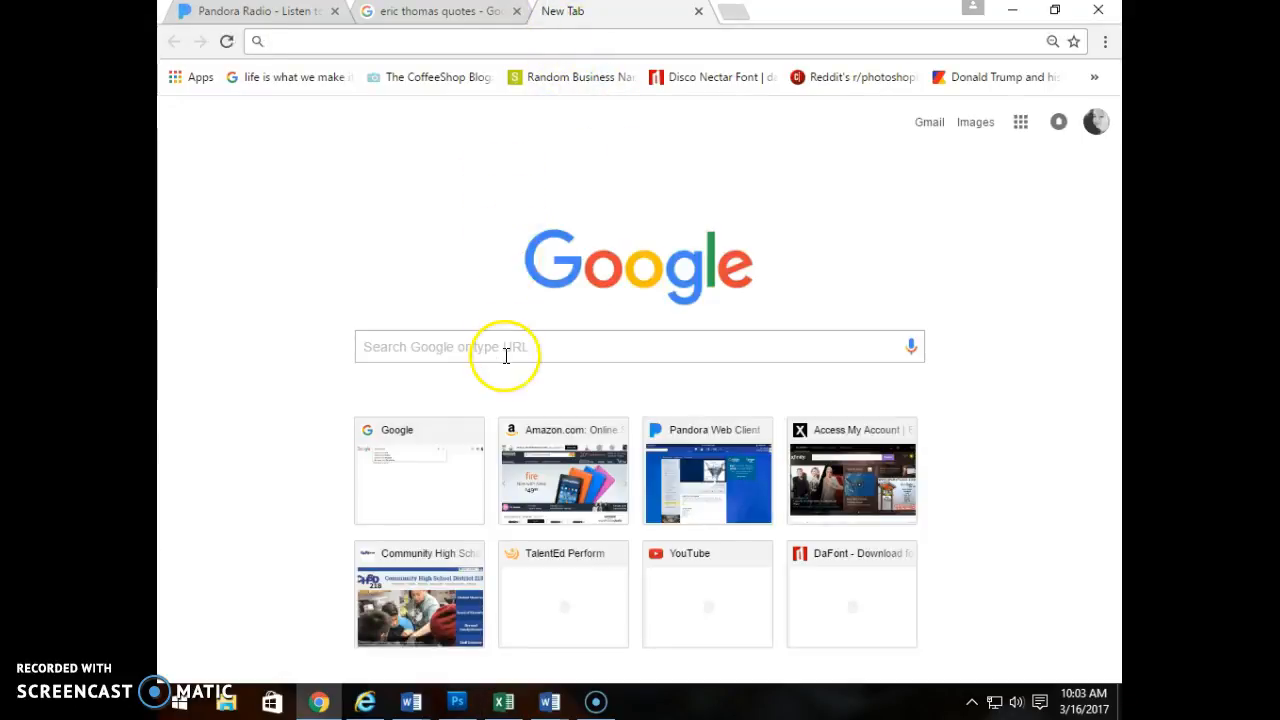
{"action": "type", "text": "vintage background"}
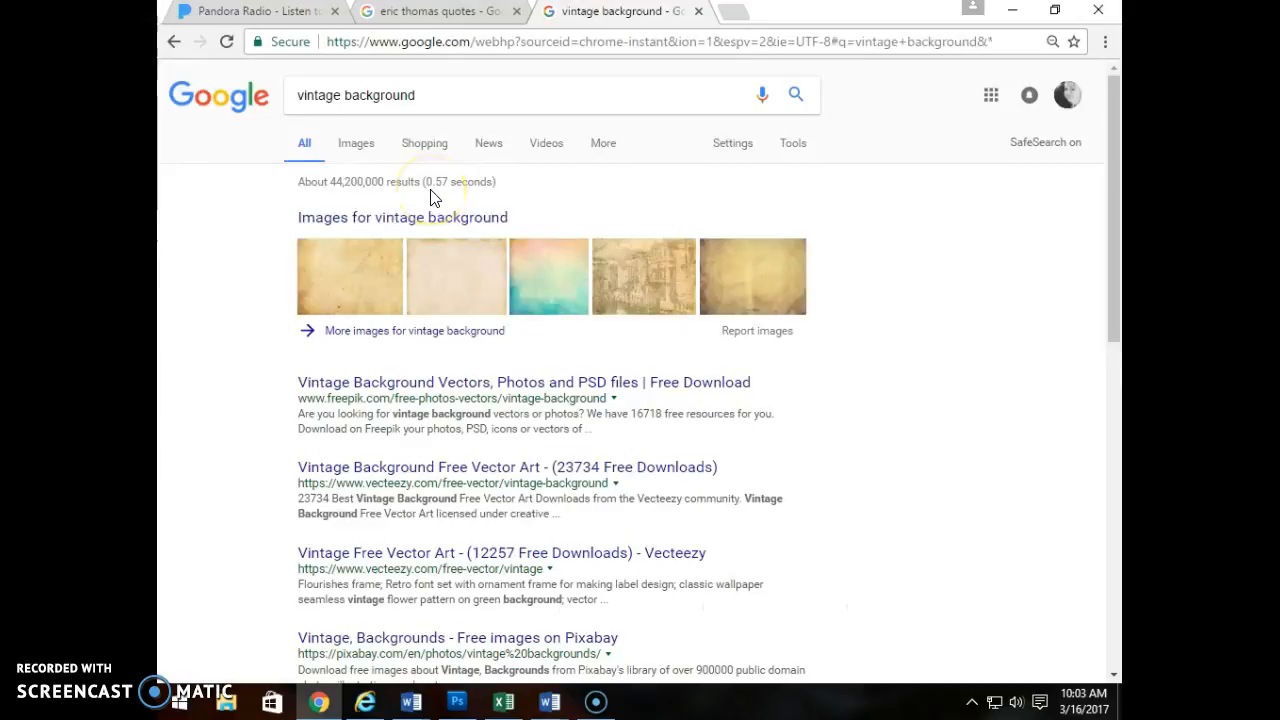
{"action": "left_click", "coordinate": [402, 216]}
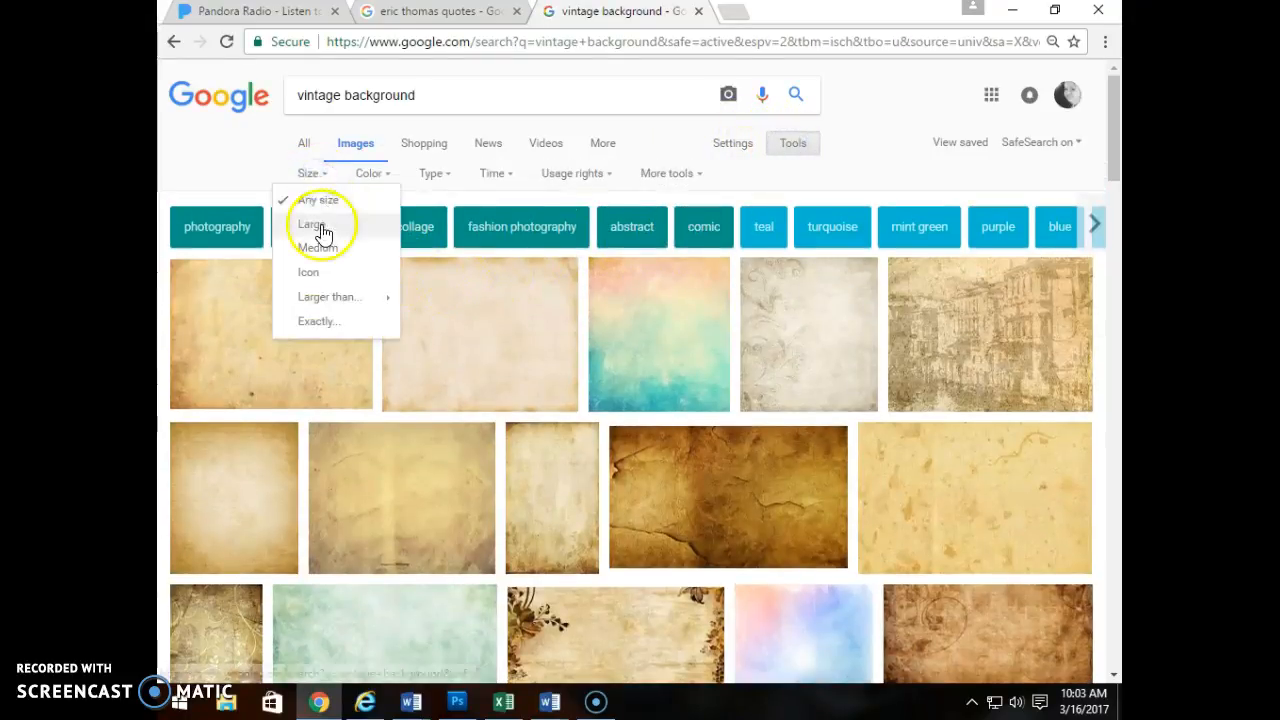
Filter results to Large and open a plain aged-paper texture at full size
{"action": "left_click", "coordinate": [312, 224]}
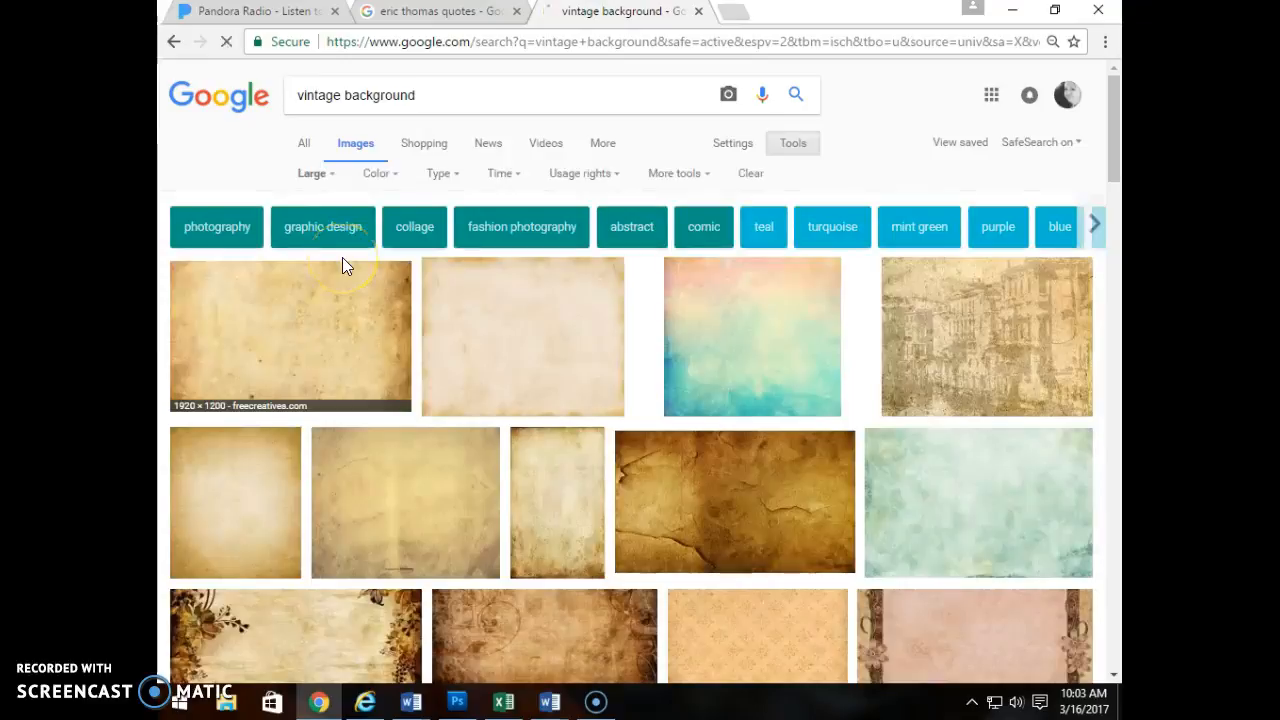
{"action": "mouse_move", "coordinate": [504, 510]}
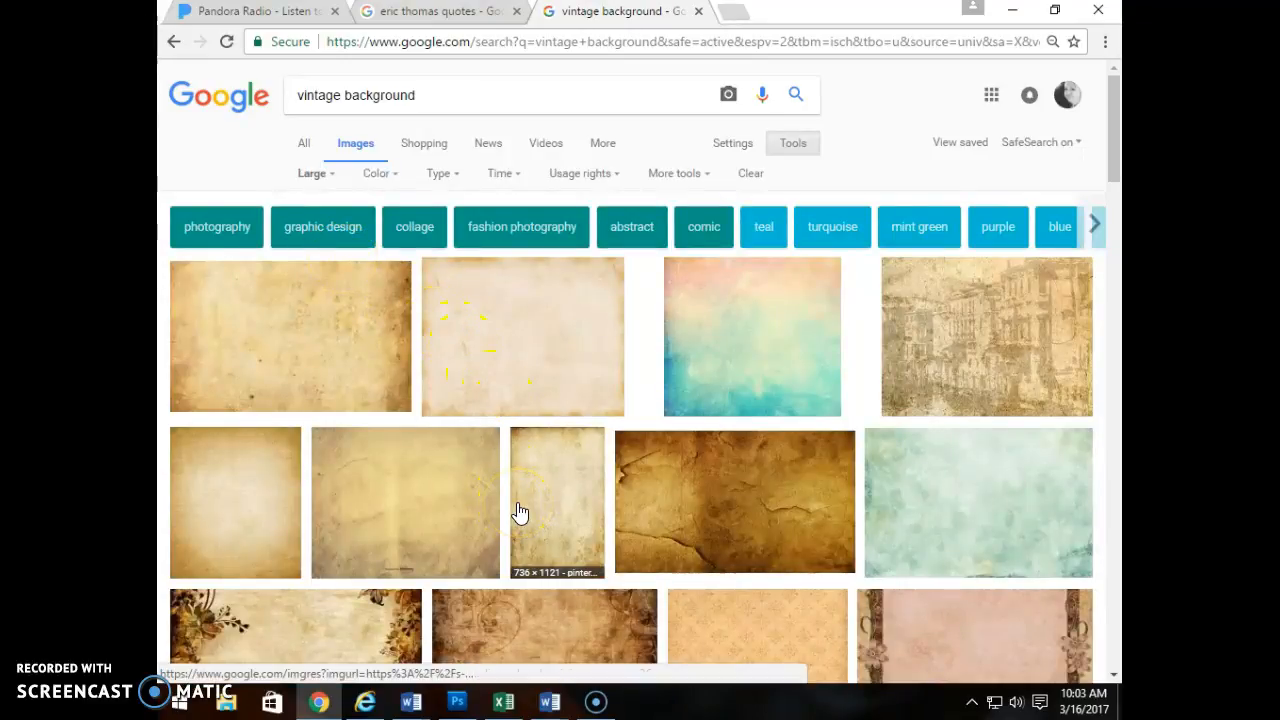
{"action": "scroll", "scroll_direction": "down", "scroll_amount": 3}
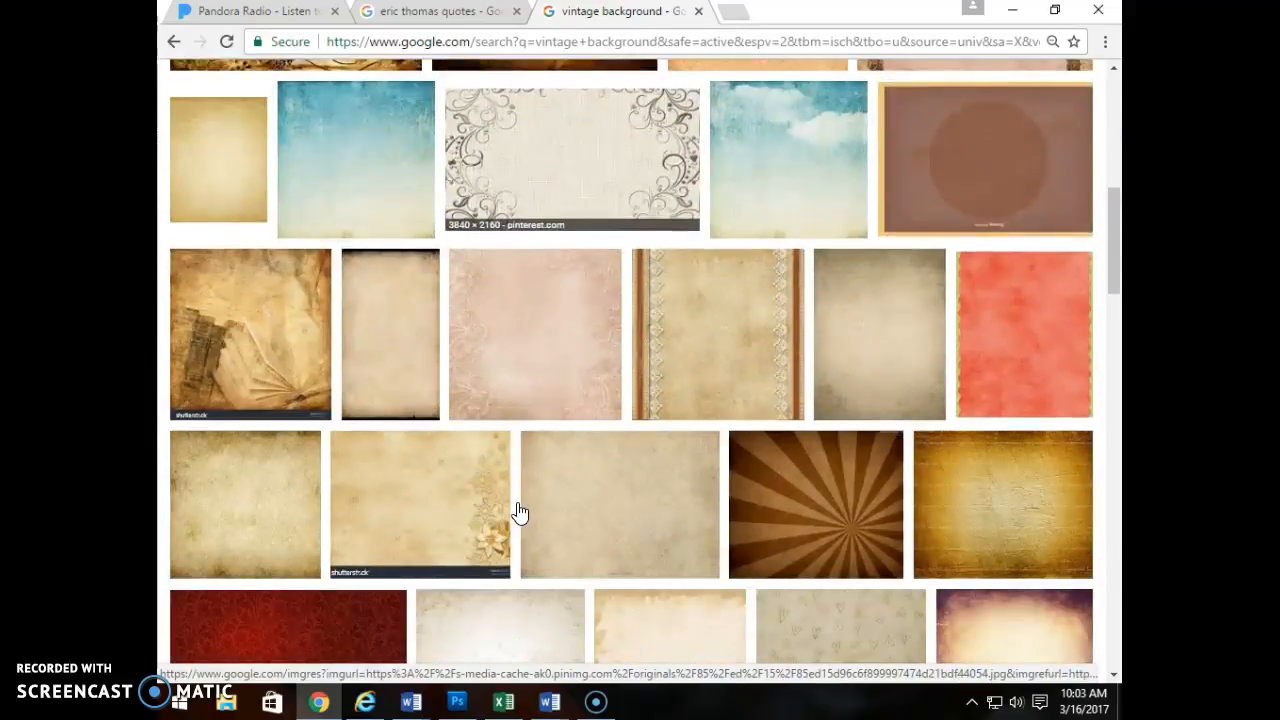
{"action": "scroll", "scroll_direction": "down", "scroll_amount": 3}
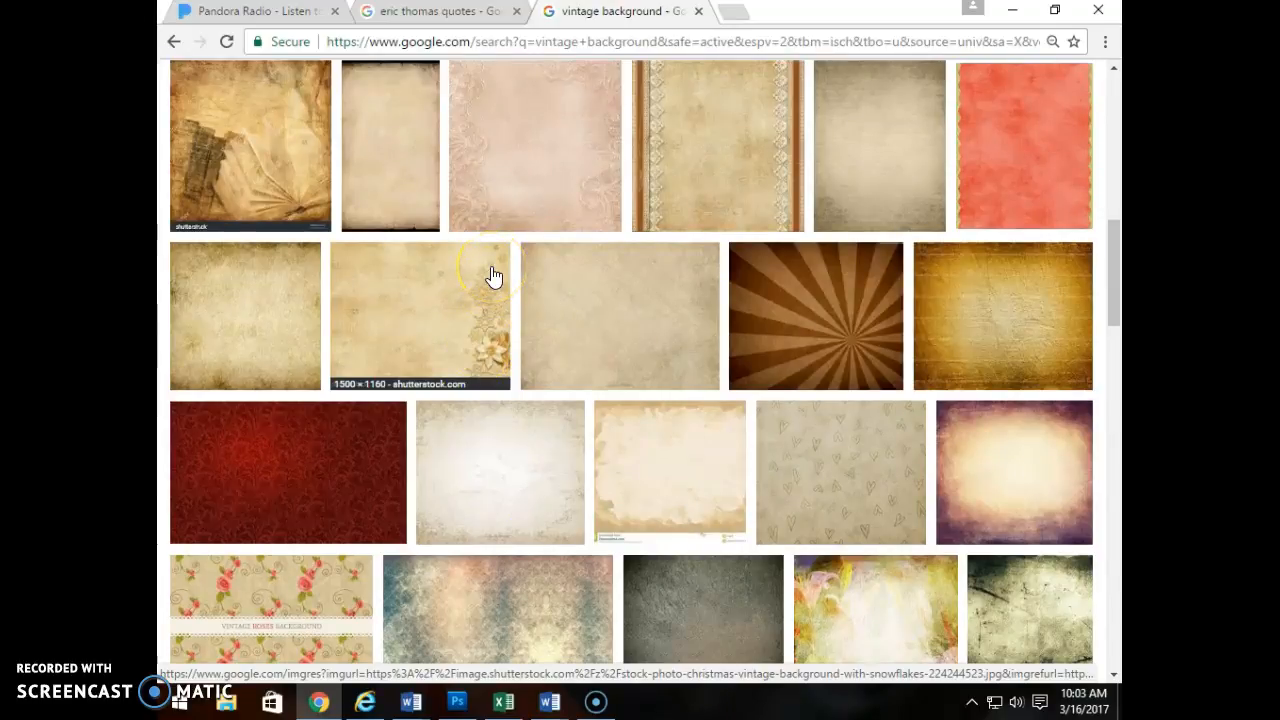
{"action": "mouse_move", "coordinate": [464, 480]}
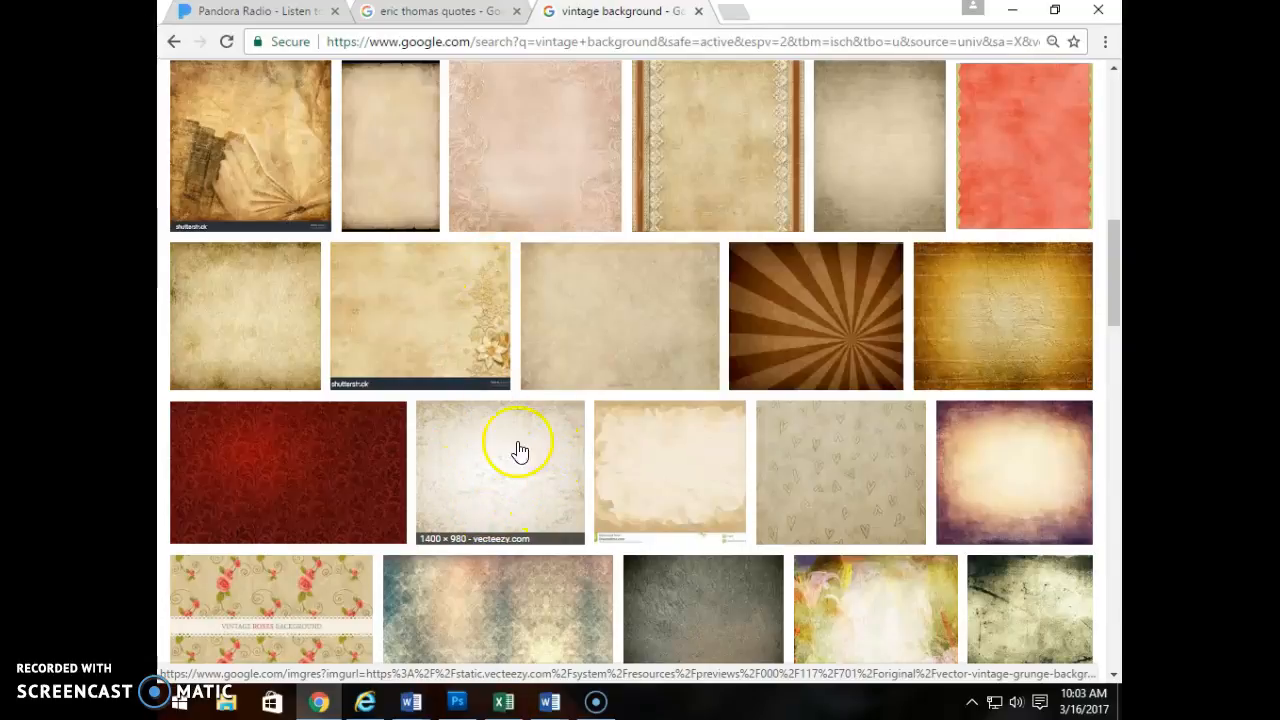
{"action": "mouse_move", "coordinate": [456, 358]}
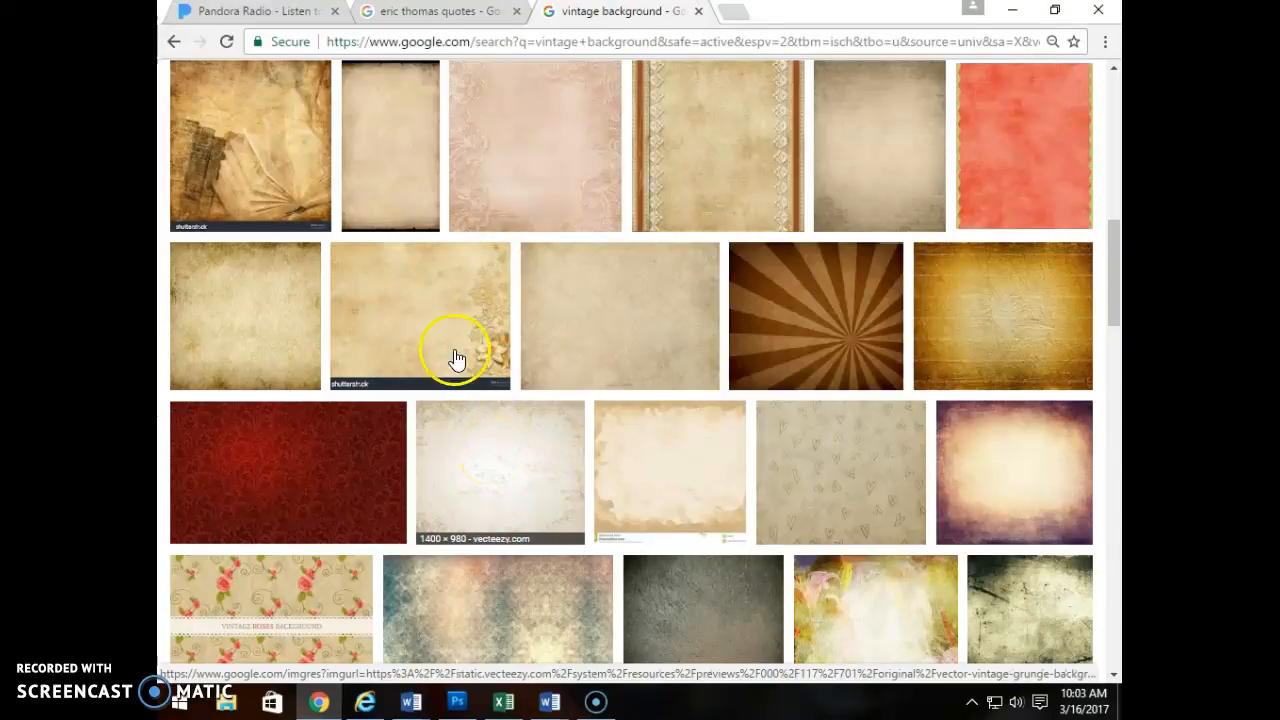
{"action": "mouse_move", "coordinate": [472, 128]}
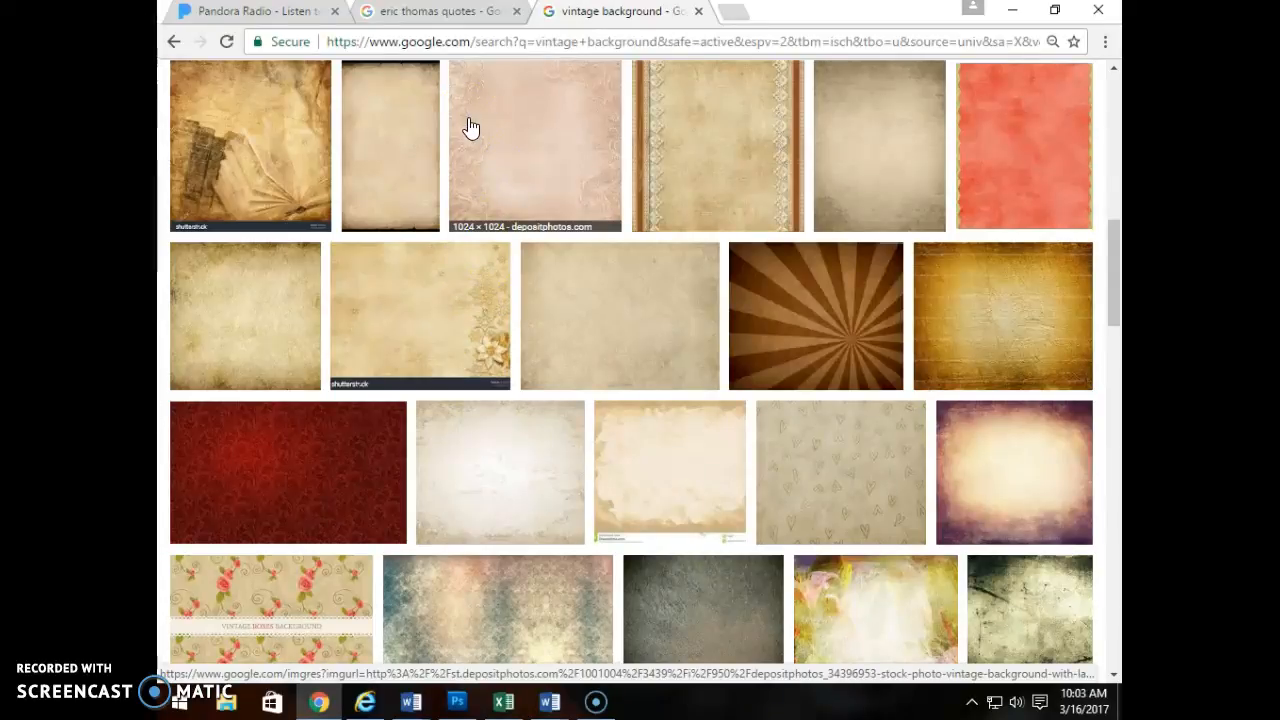
{"action": "mouse_move", "coordinate": [818, 364]}
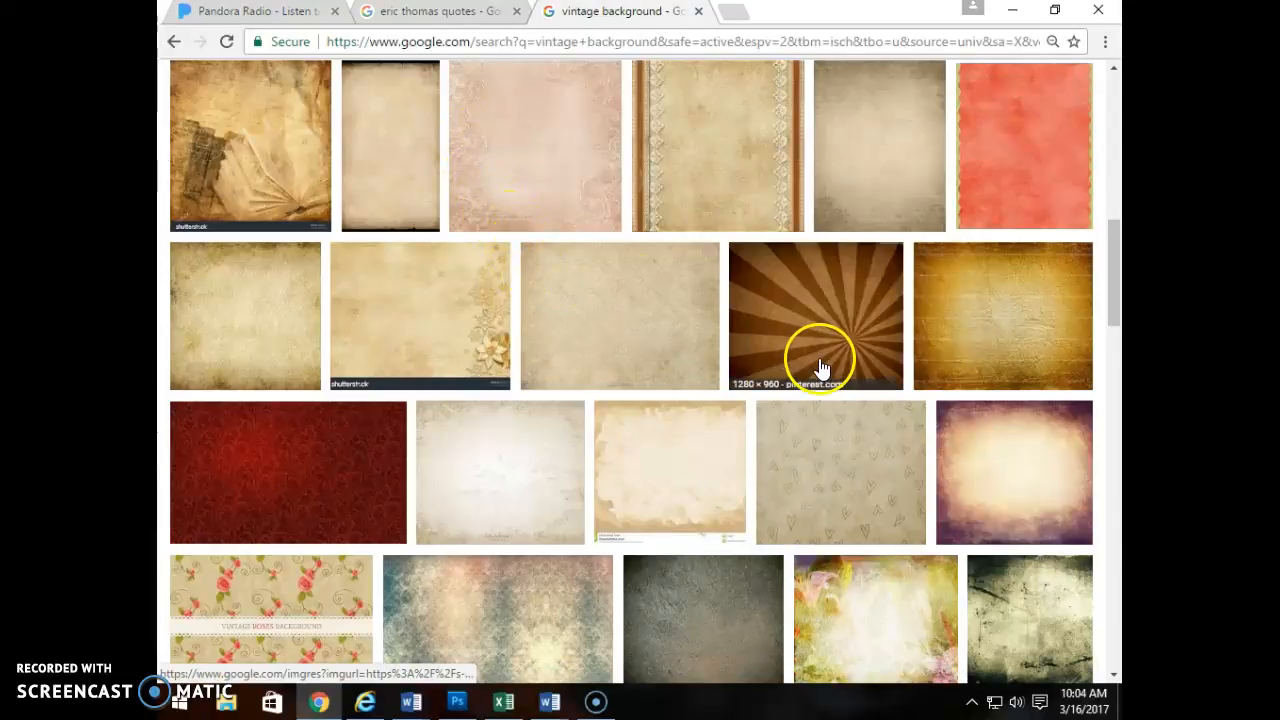
{"action": "left_click", "coordinate": [816, 316]}
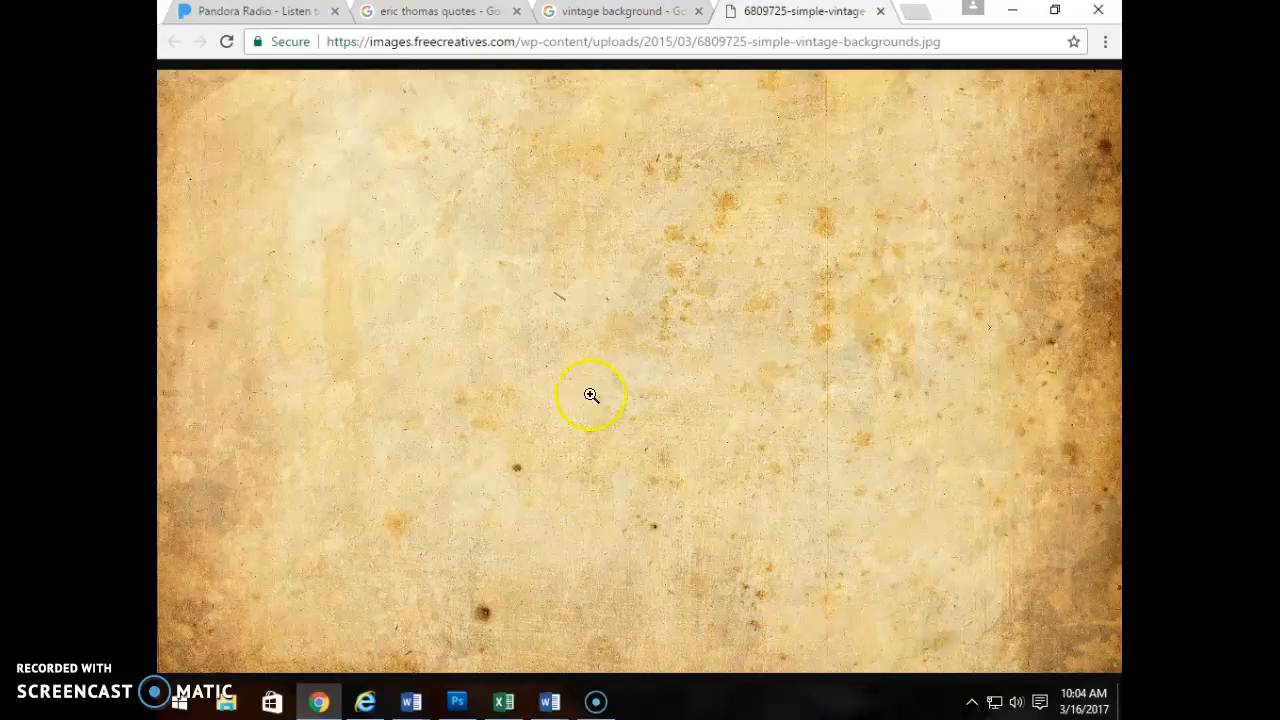
Copy the paper image from the browser for pasting into the poster as a new layer
{"action": "right_click", "coordinate": [590, 396]}
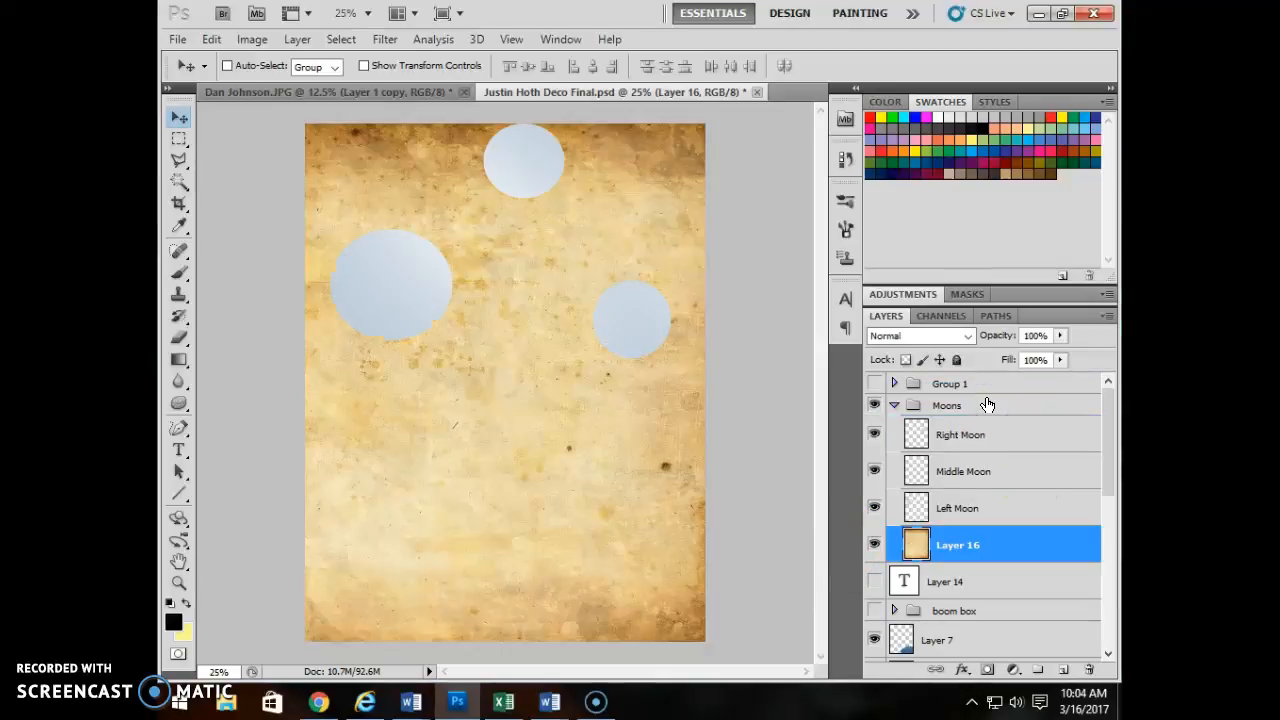
Move Layer 16 above the moons, try Dissolve, then set its blend mode to Darken
{"action": "left_click", "coordinate": [960, 434]}
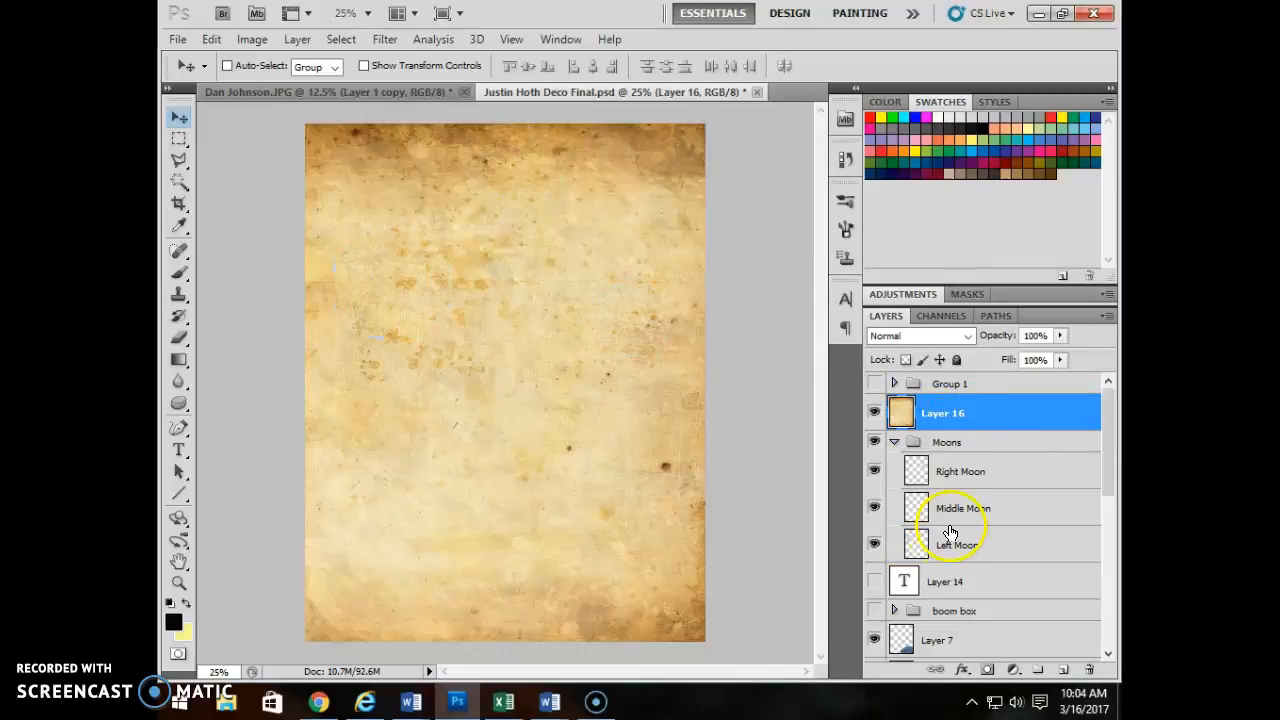
{"action": "mouse_move", "coordinate": [916, 532]}
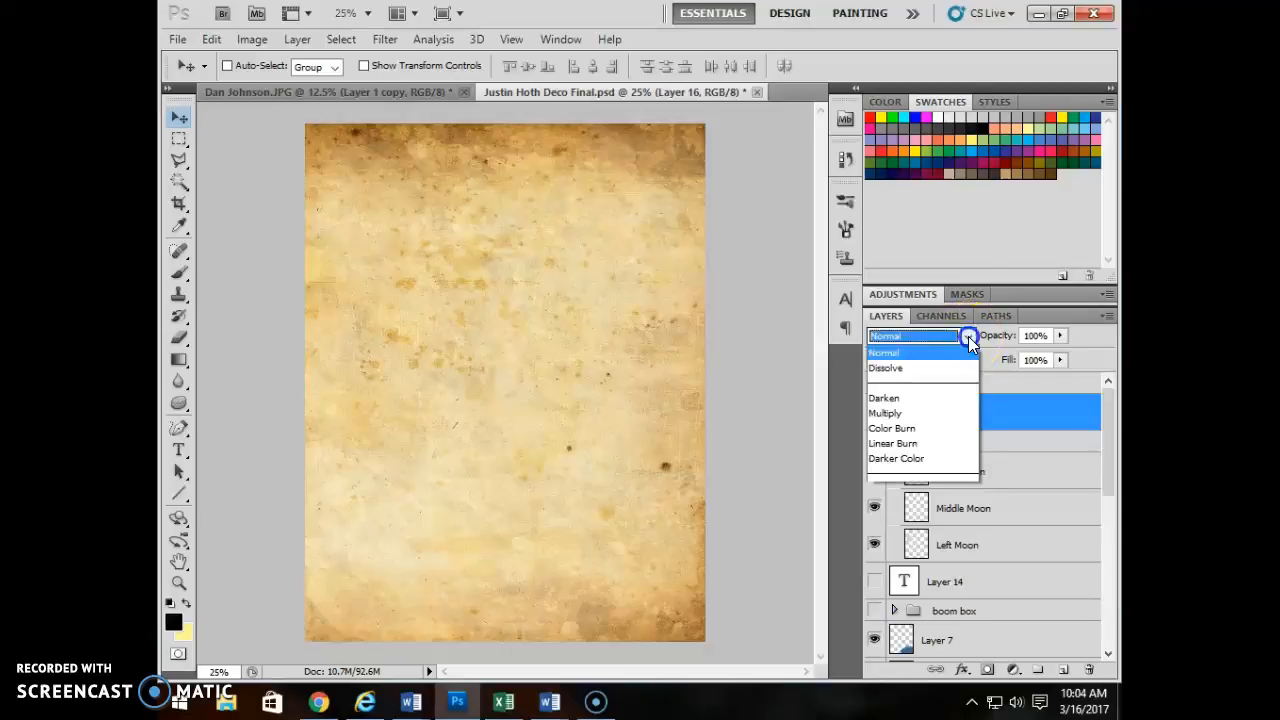
{"action": "left_click", "coordinate": [884, 368]}
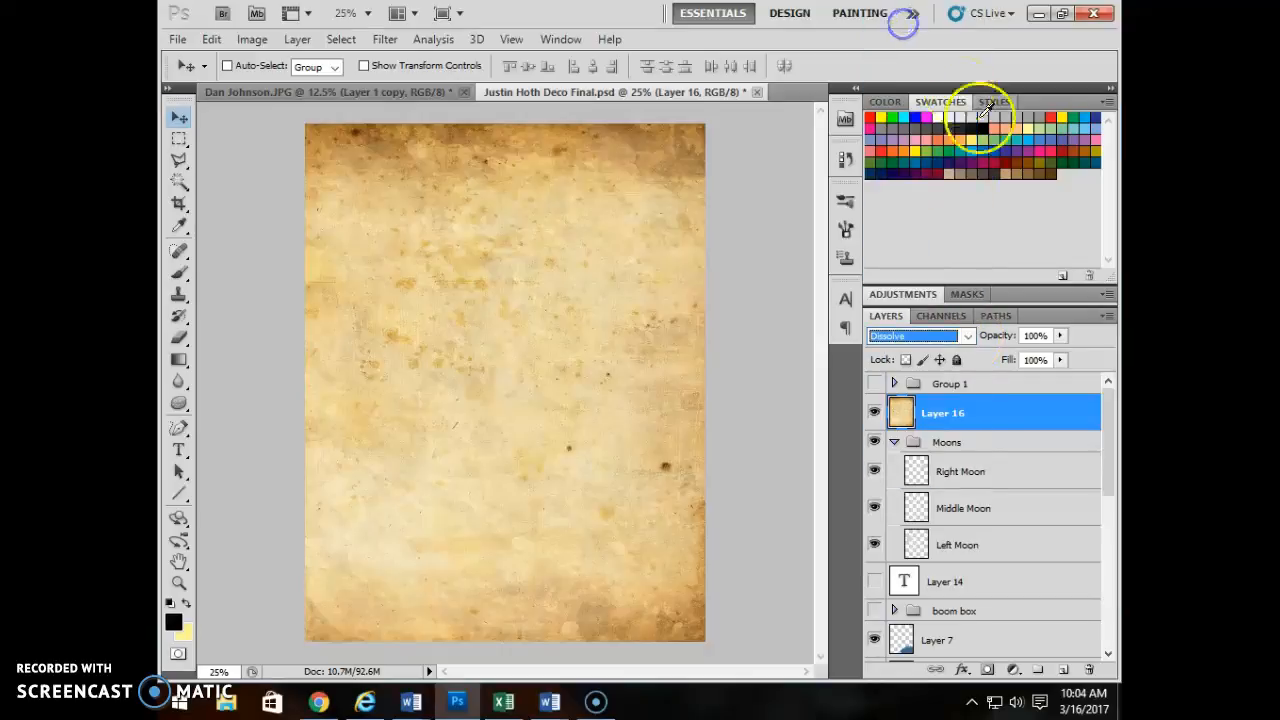
{"action": "mouse_move", "coordinate": [982, 120]}
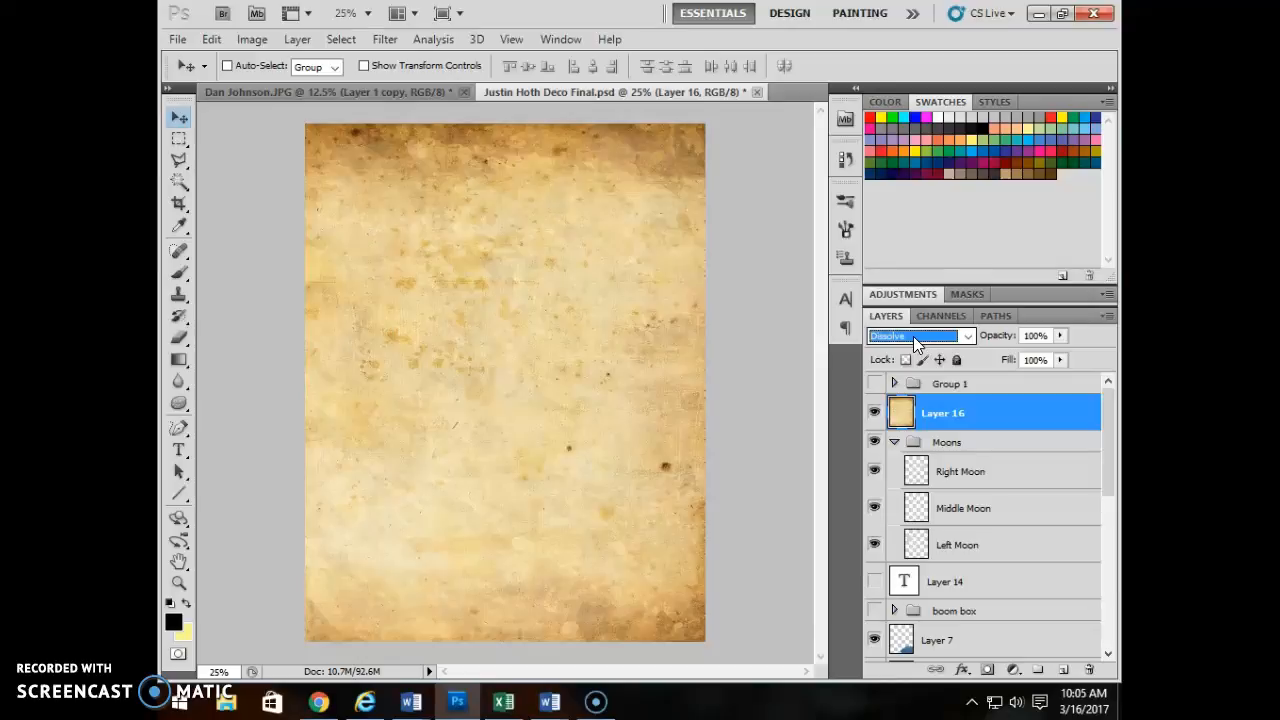
{"action": "left_click", "coordinate": [916, 336]}
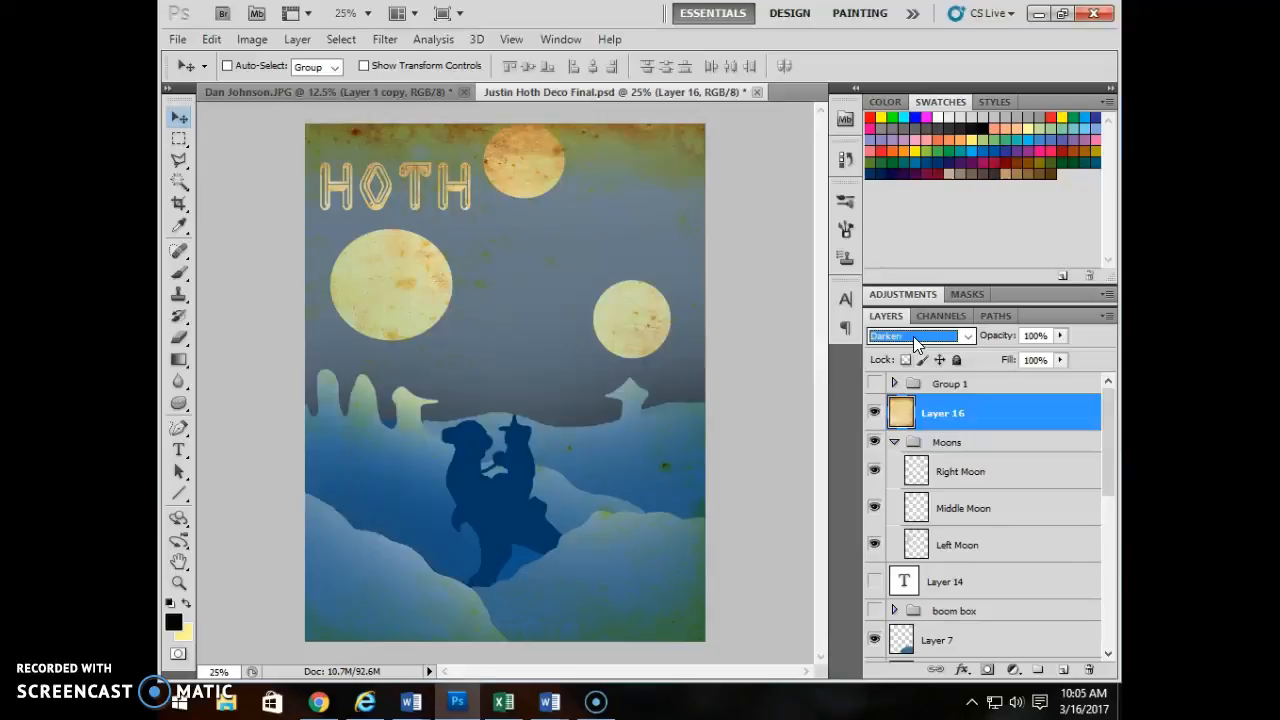
Toggle Layer 16's visibility to compare, then switch its blend mode to Multiply
{"action": "left_click", "coordinate": [874, 412]}
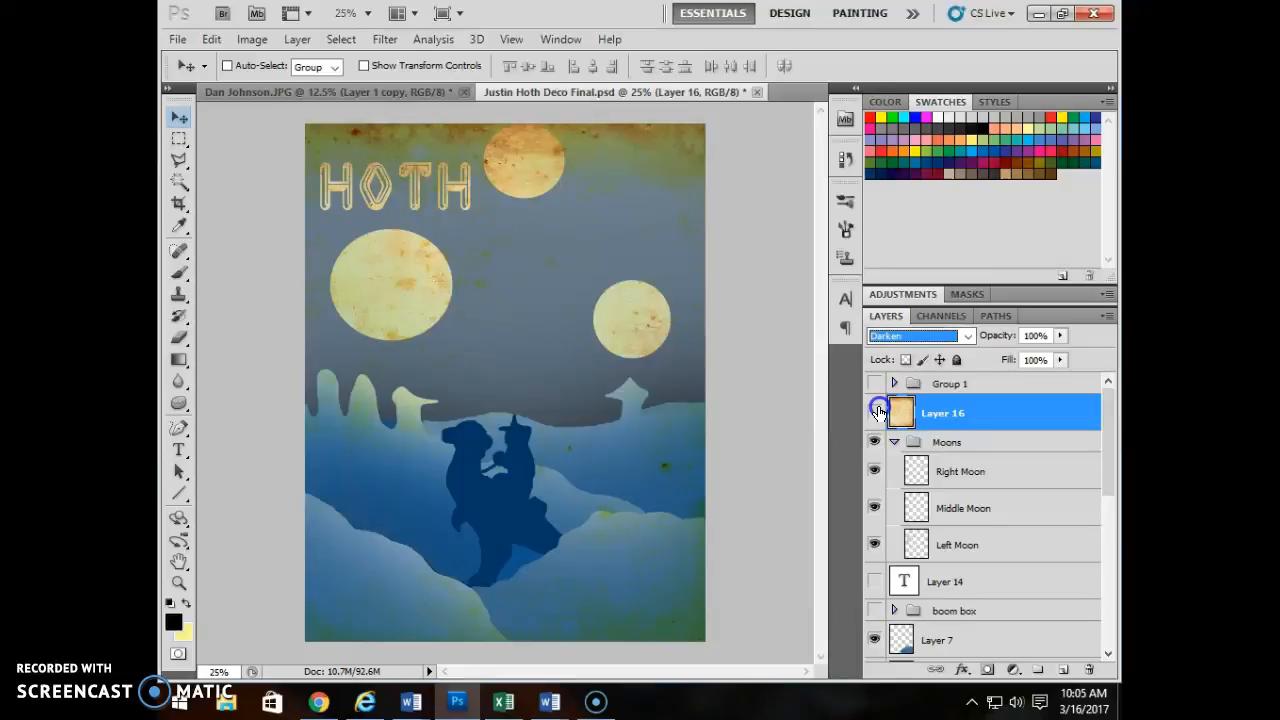
{"action": "left_click", "coordinate": [876, 412]}
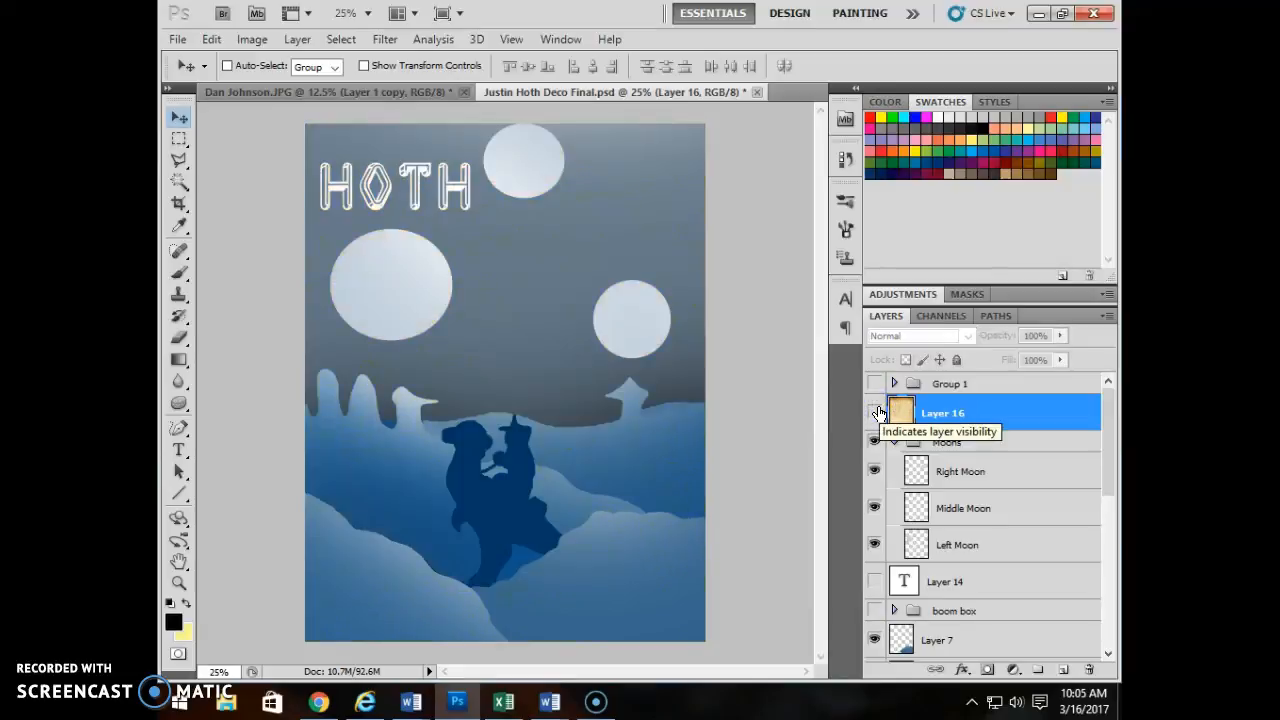
{"action": "left_click", "coordinate": [874, 412]}
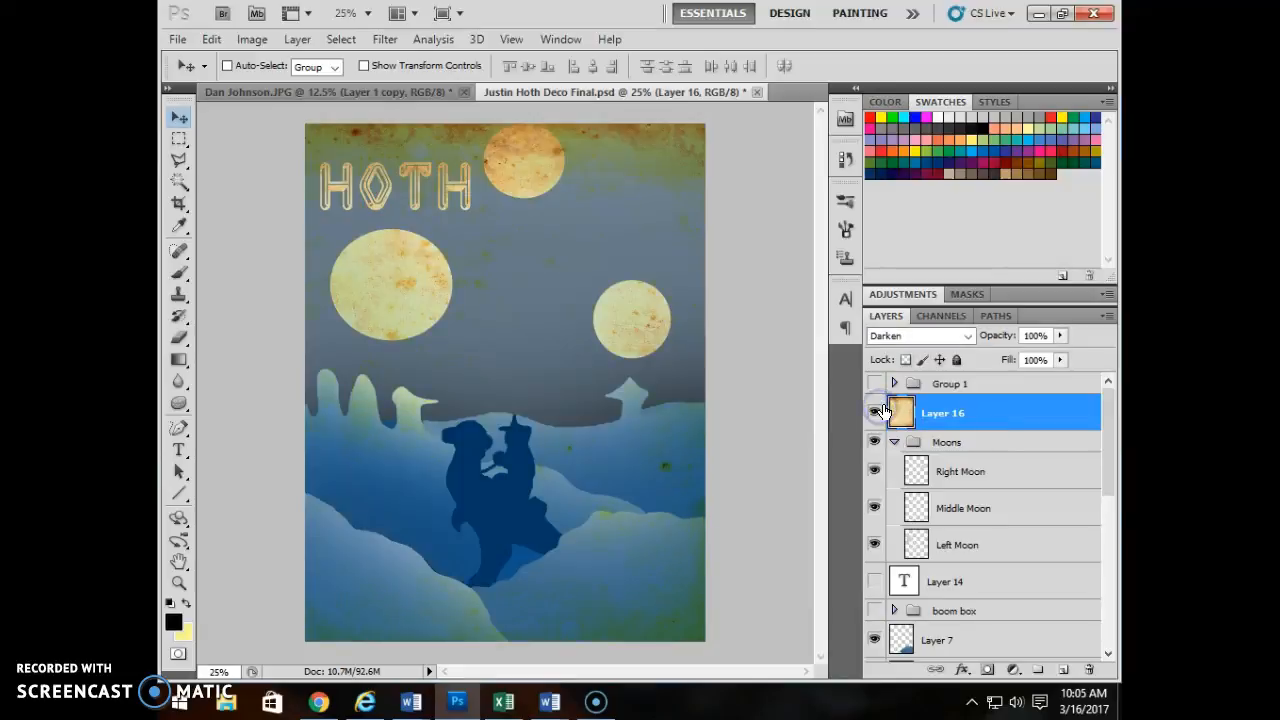
{"action": "left_click", "coordinate": [916, 336]}
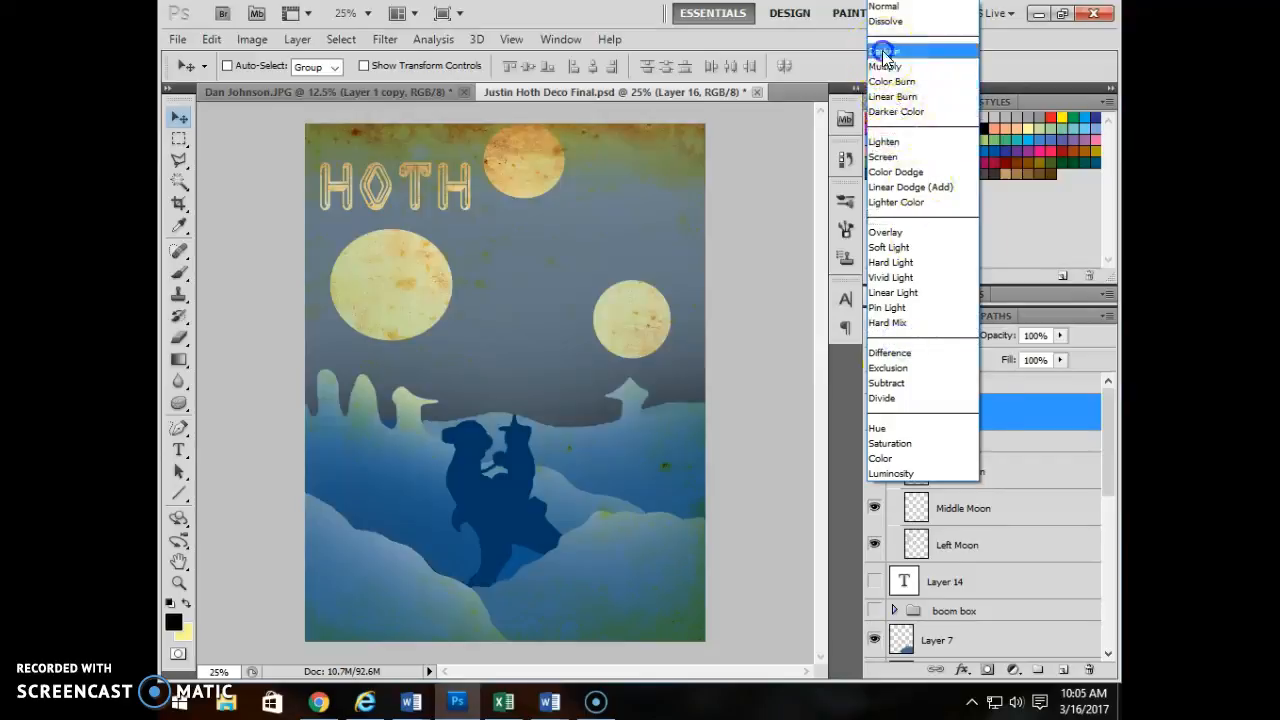
{"action": "left_click", "coordinate": [884, 52]}
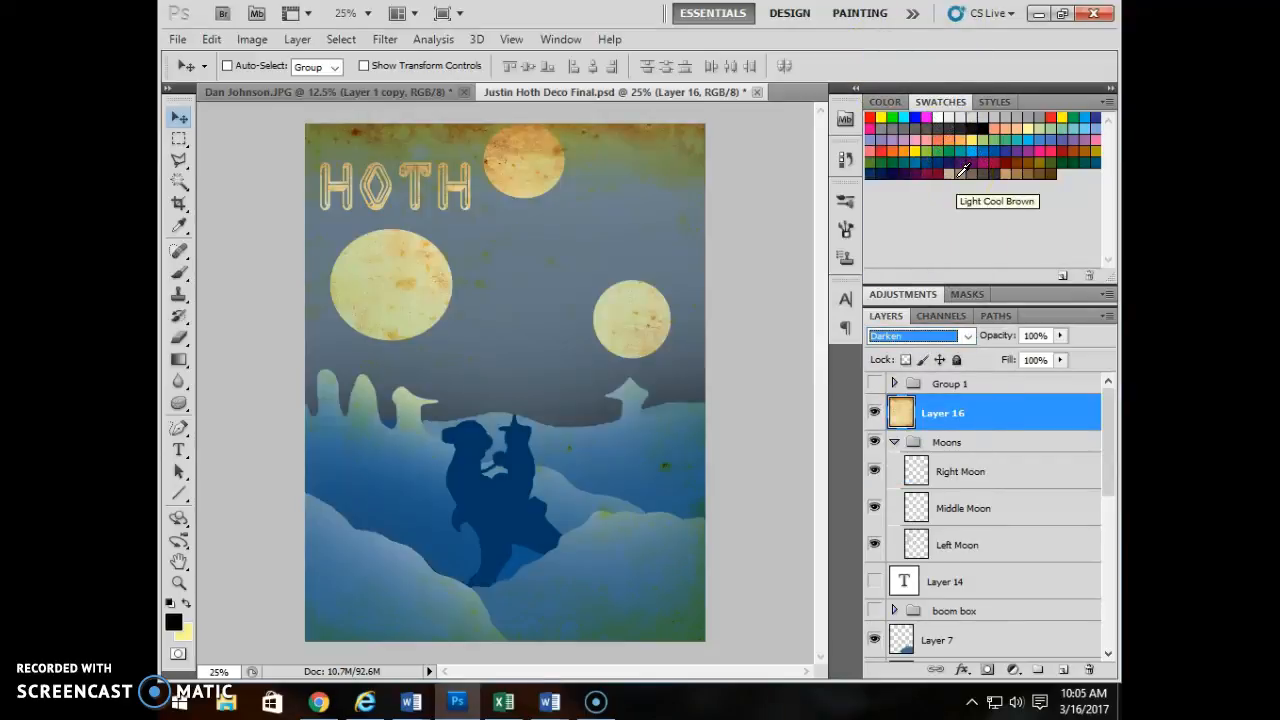
{"action": "left_click", "coordinate": [916, 336]}
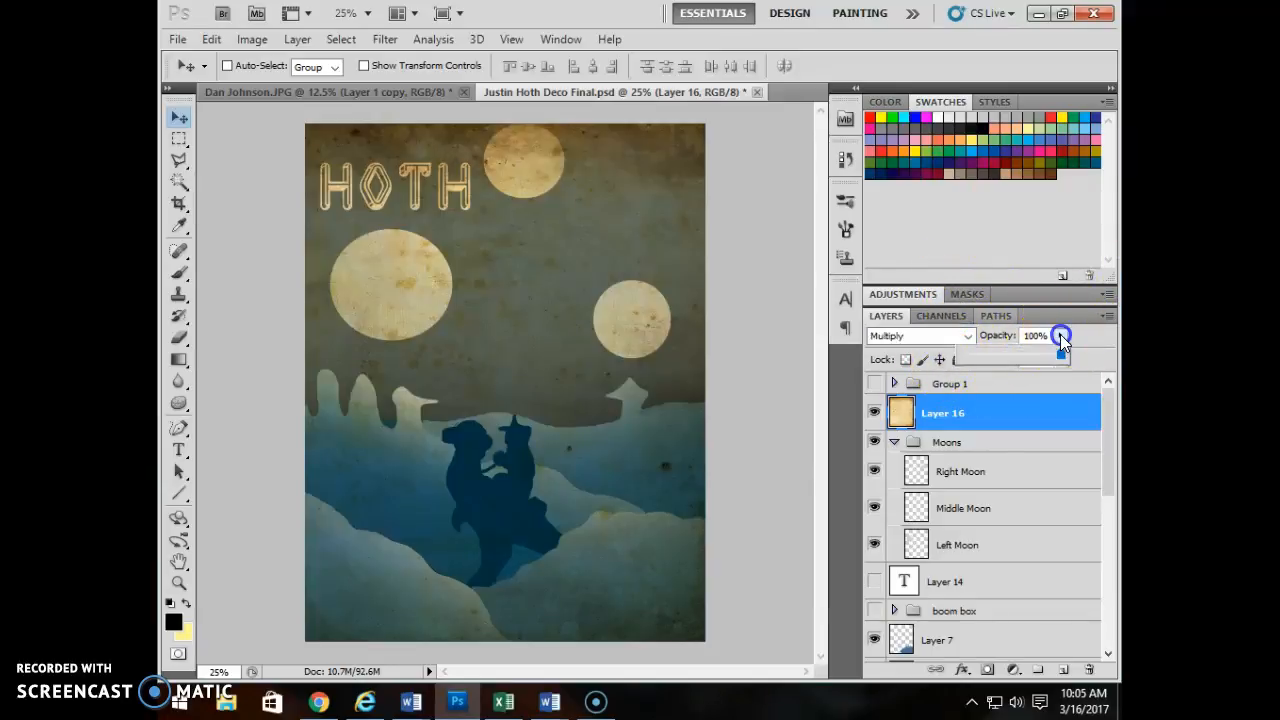
Lower the texture layer's opacity through 75% and 66% down to 63%
{"action": "left_click_drag", "start_coordinate": [1060, 336], "coordinate": [1040, 356]}
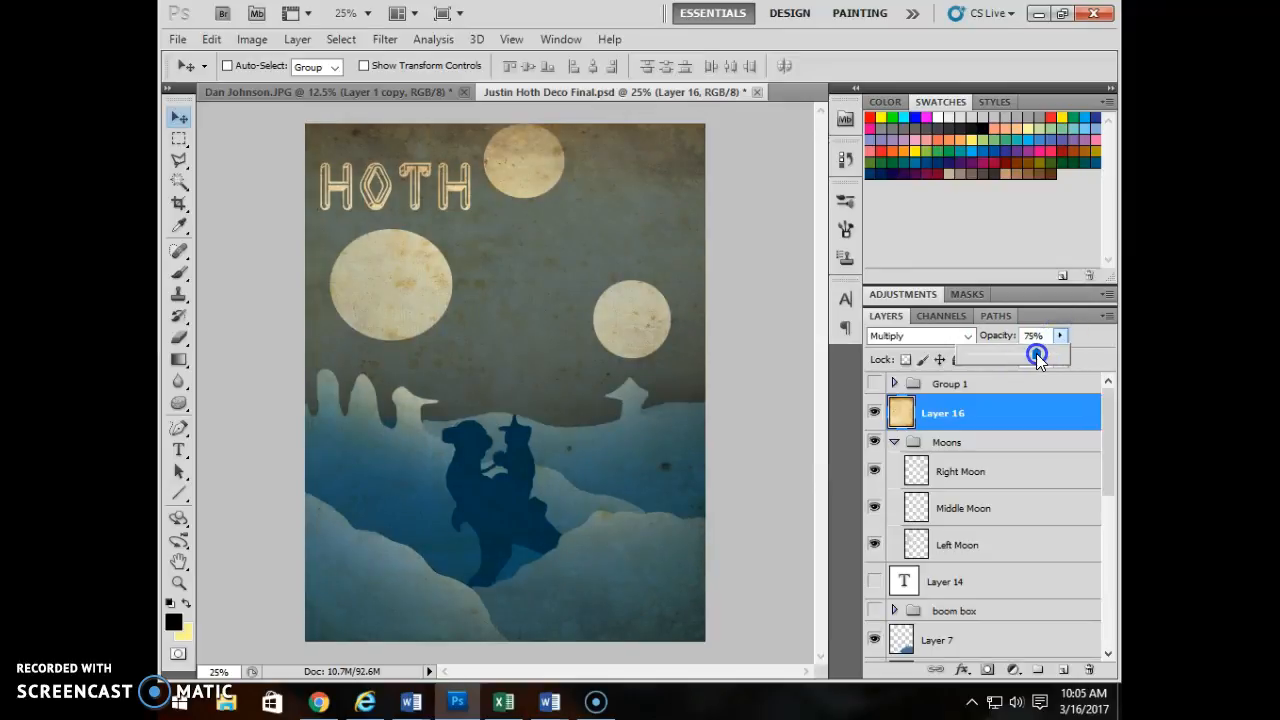
{"action": "left_click_drag", "start_coordinate": [1036, 356], "coordinate": [1028, 356]}
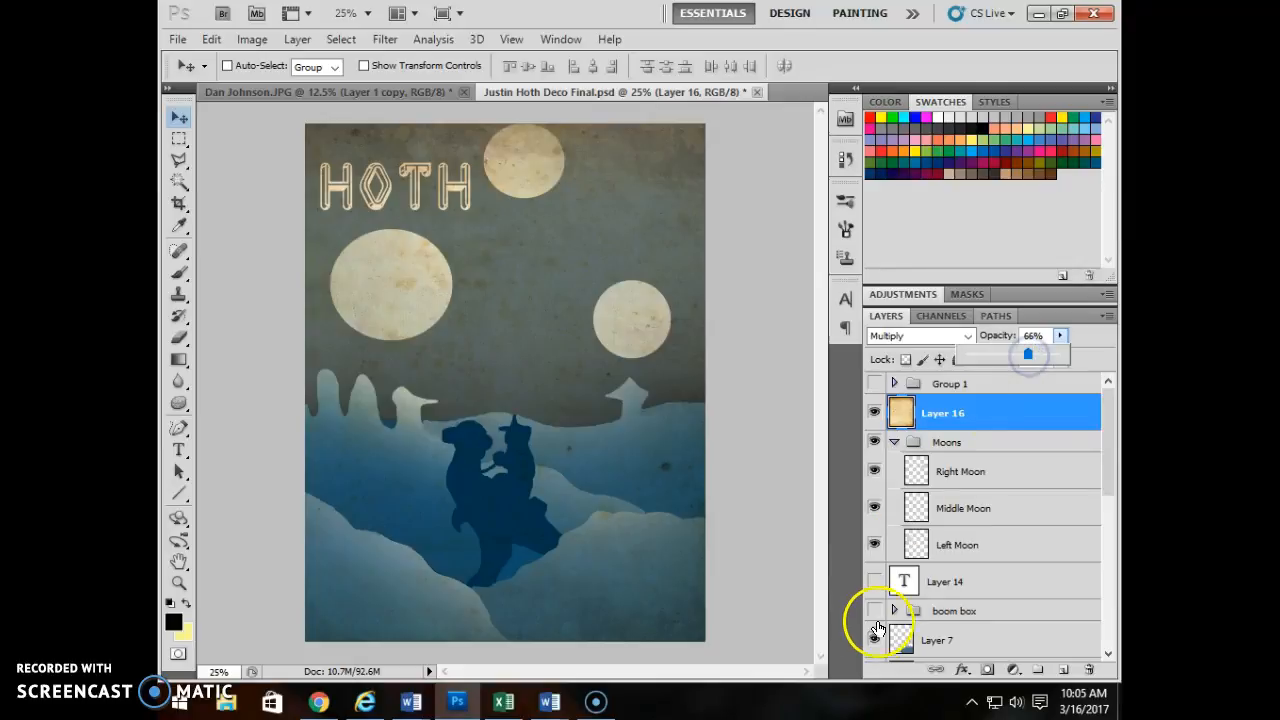
{"action": "left_click_drag", "start_coordinate": [1036, 356], "coordinate": [1028, 356]}
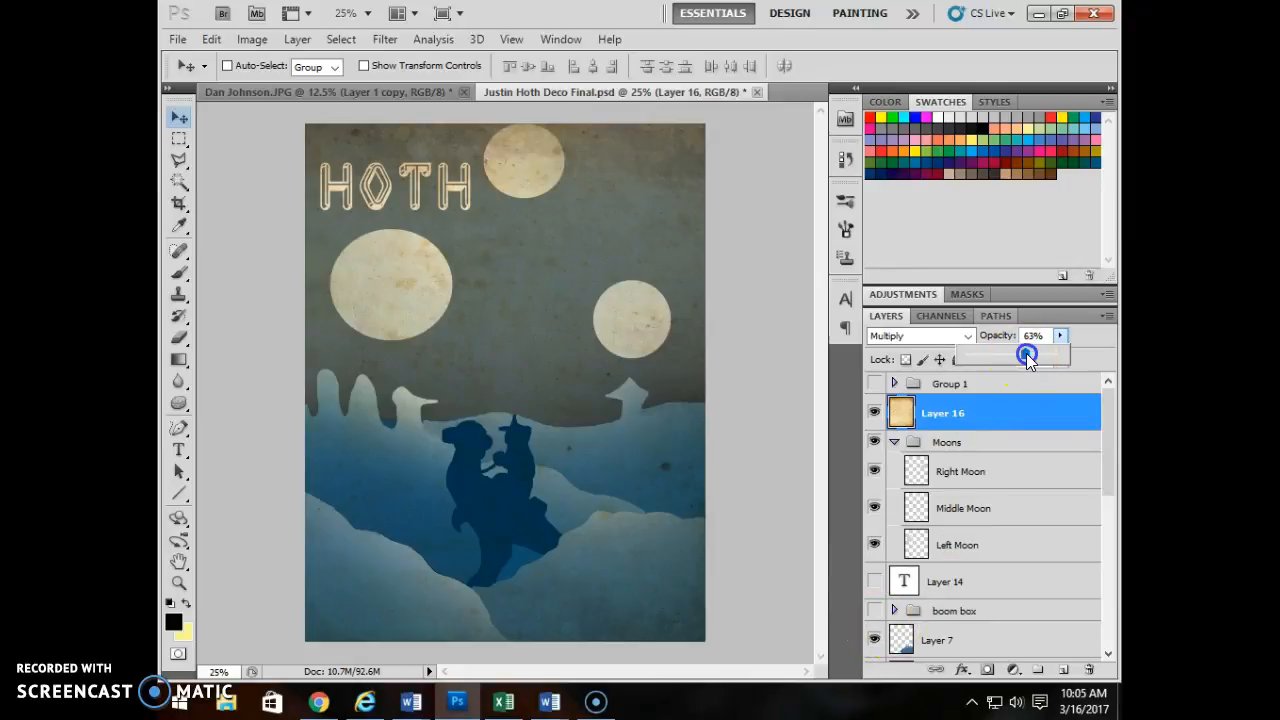
Try Color Burn, Linear Burn, Lighten and Color Dodge blending on the texture
{"action": "left_click", "coordinate": [916, 336]}
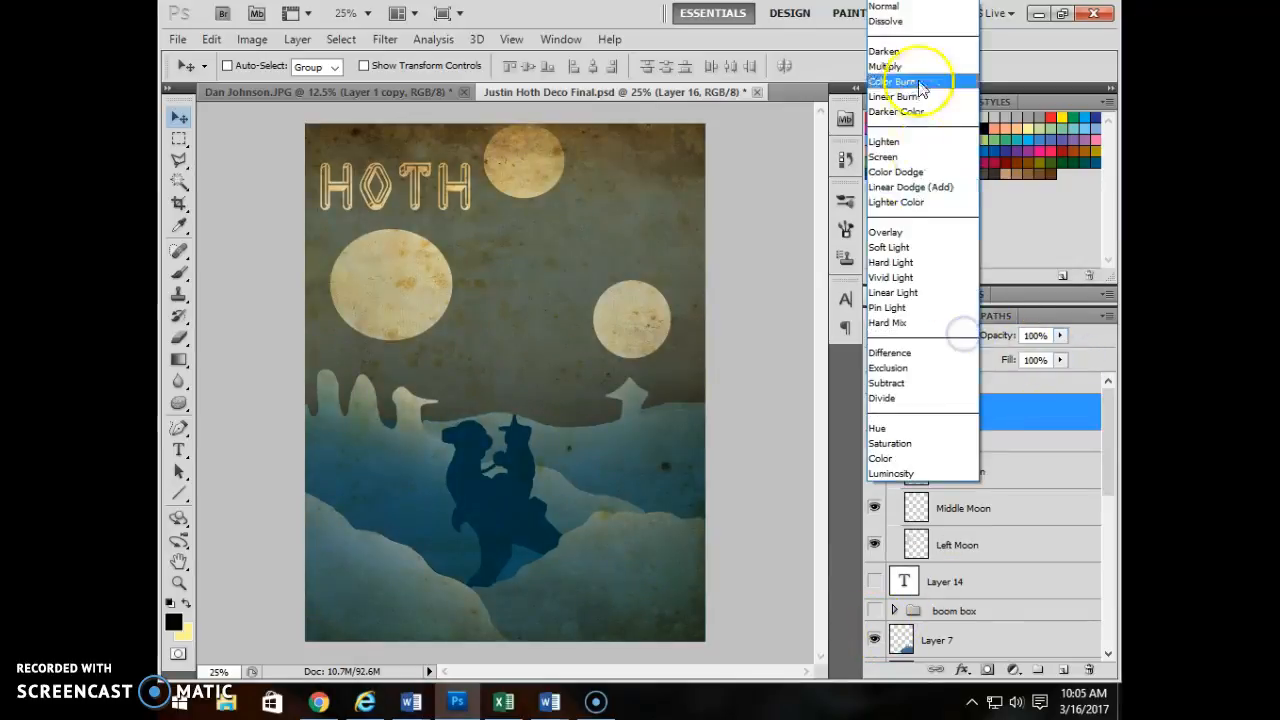
{"action": "left_click", "coordinate": [892, 80]}
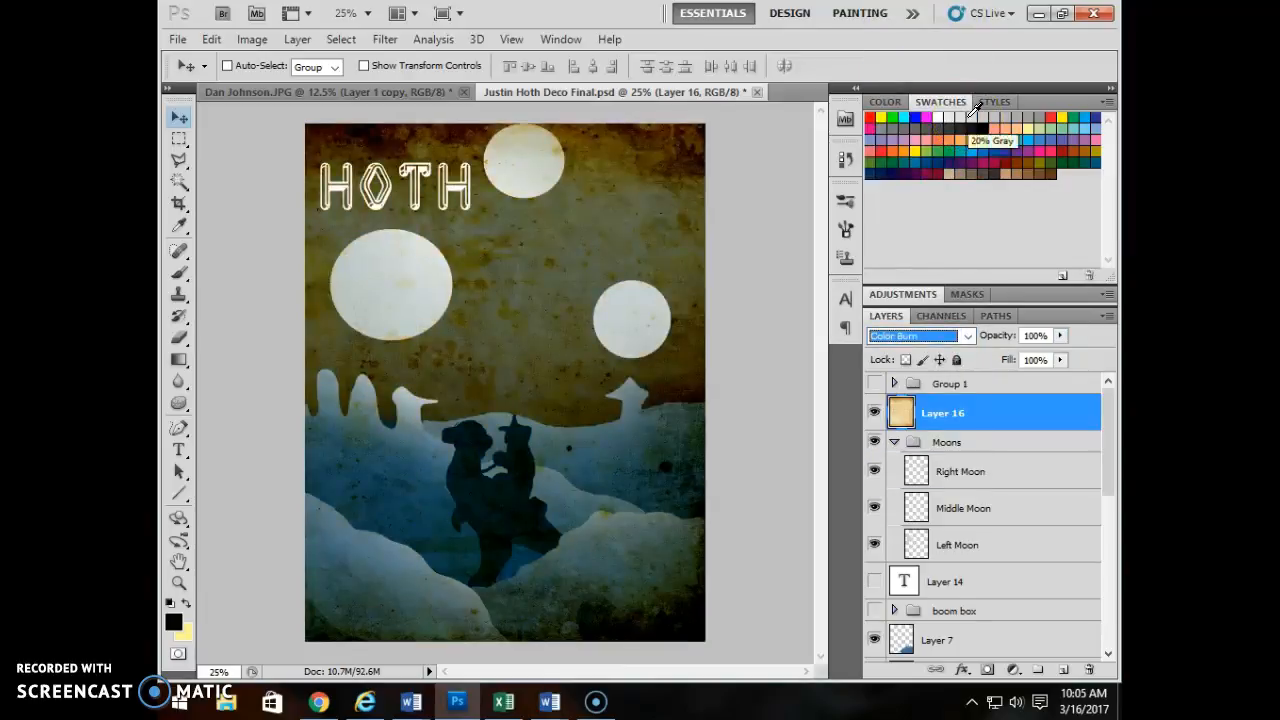
{"action": "left_click", "coordinate": [918, 336]}
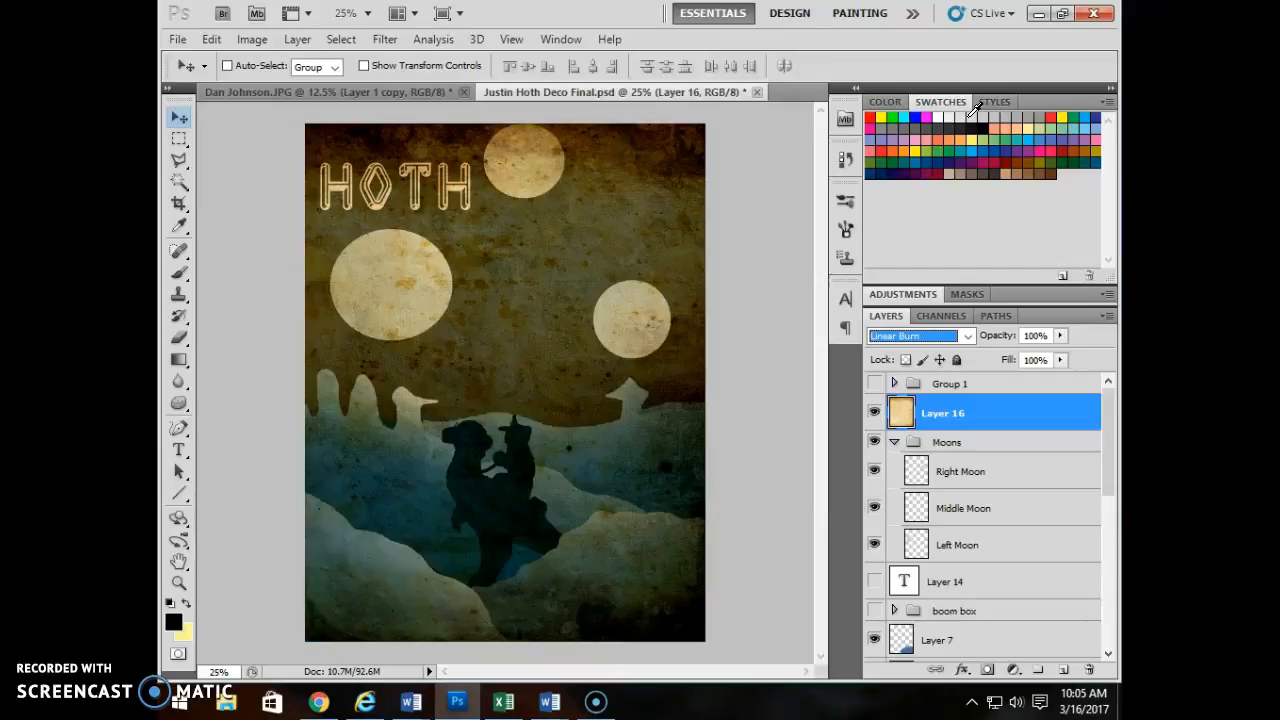
{"action": "left_click", "coordinate": [916, 336]}
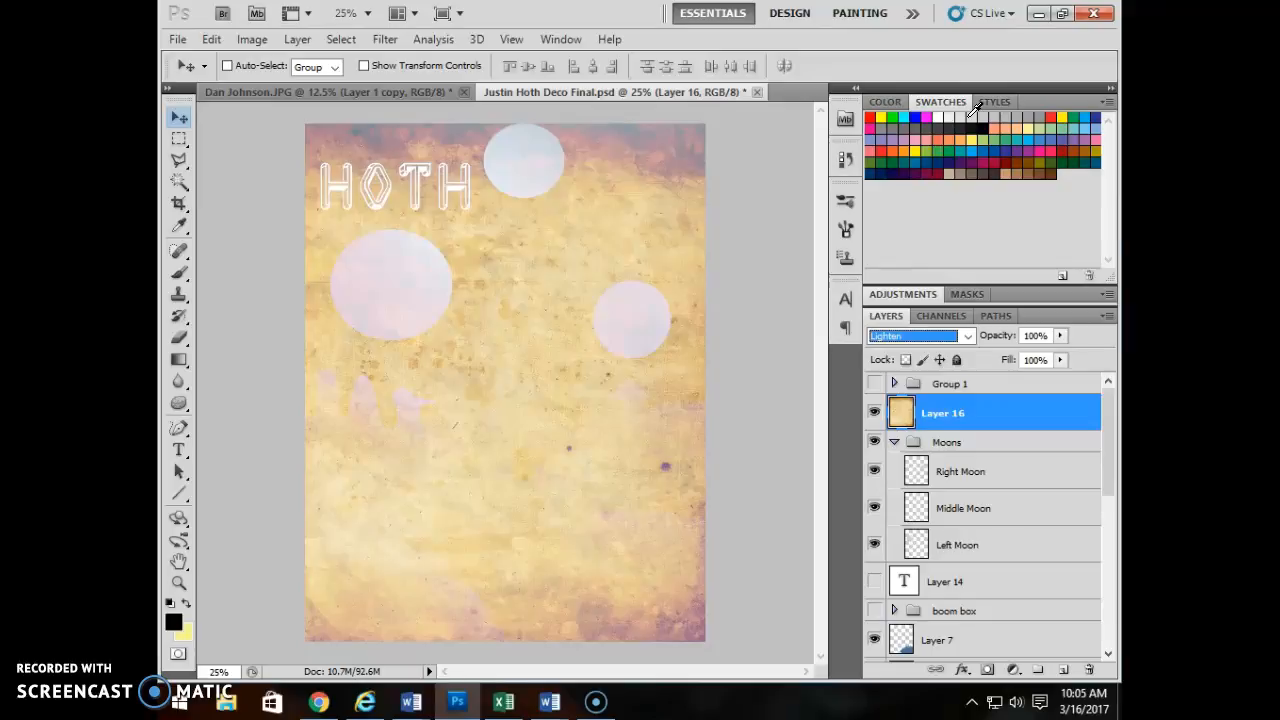
{"action": "left_click", "coordinate": [916, 336]}
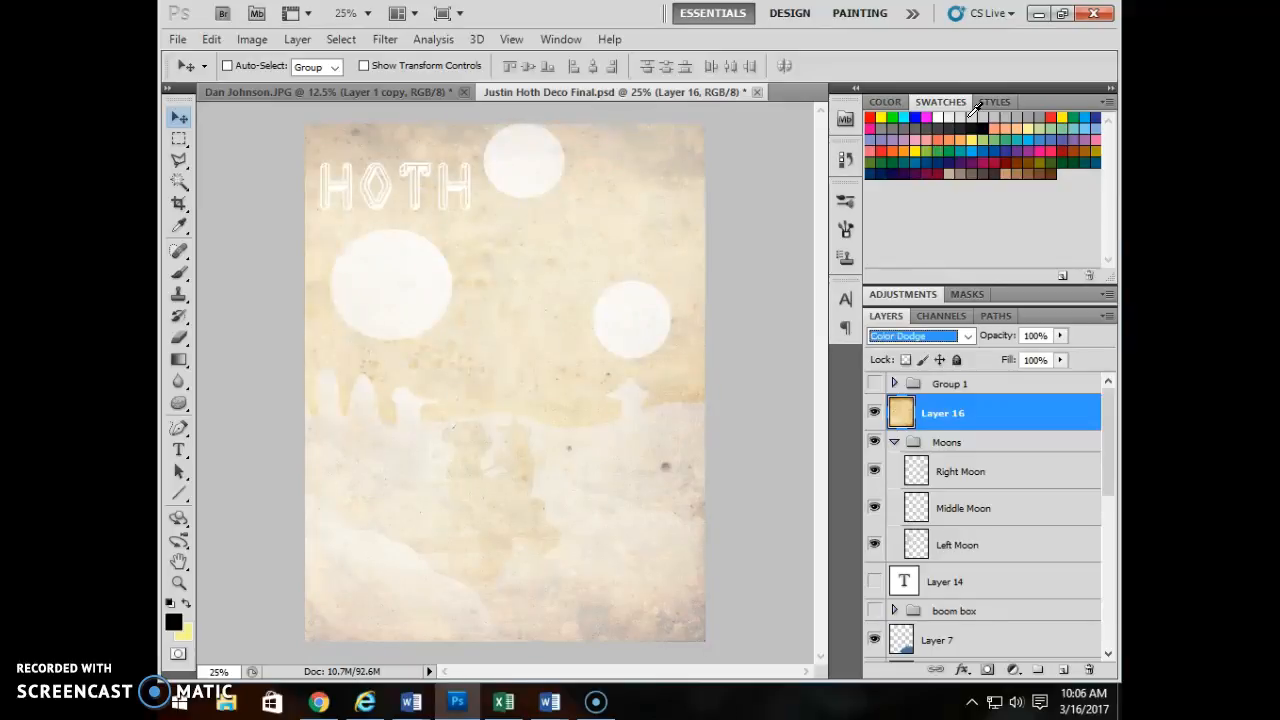
Try Lighter Color, Overlay and Soft Light, then settle on Darker Color at full opacity
{"action": "left_click", "coordinate": [916, 336]}
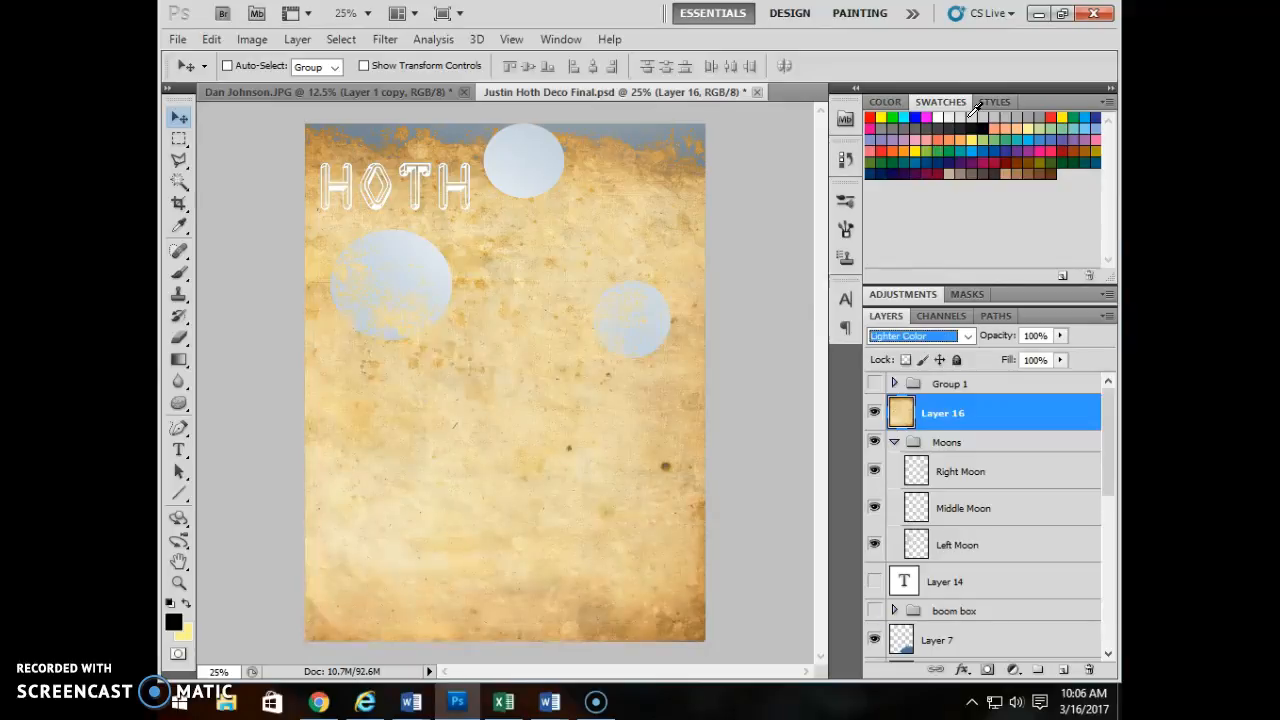
{"action": "left_click", "coordinate": [916, 336]}
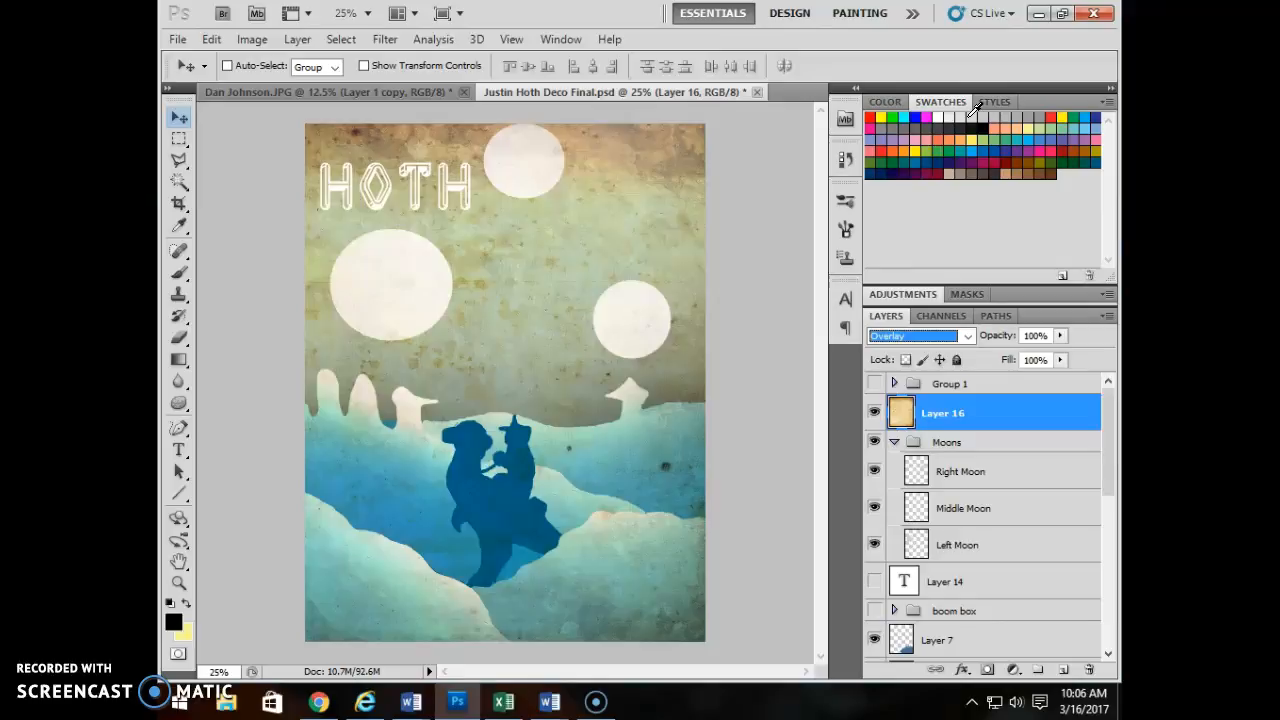
{"action": "left_click", "coordinate": [916, 336]}
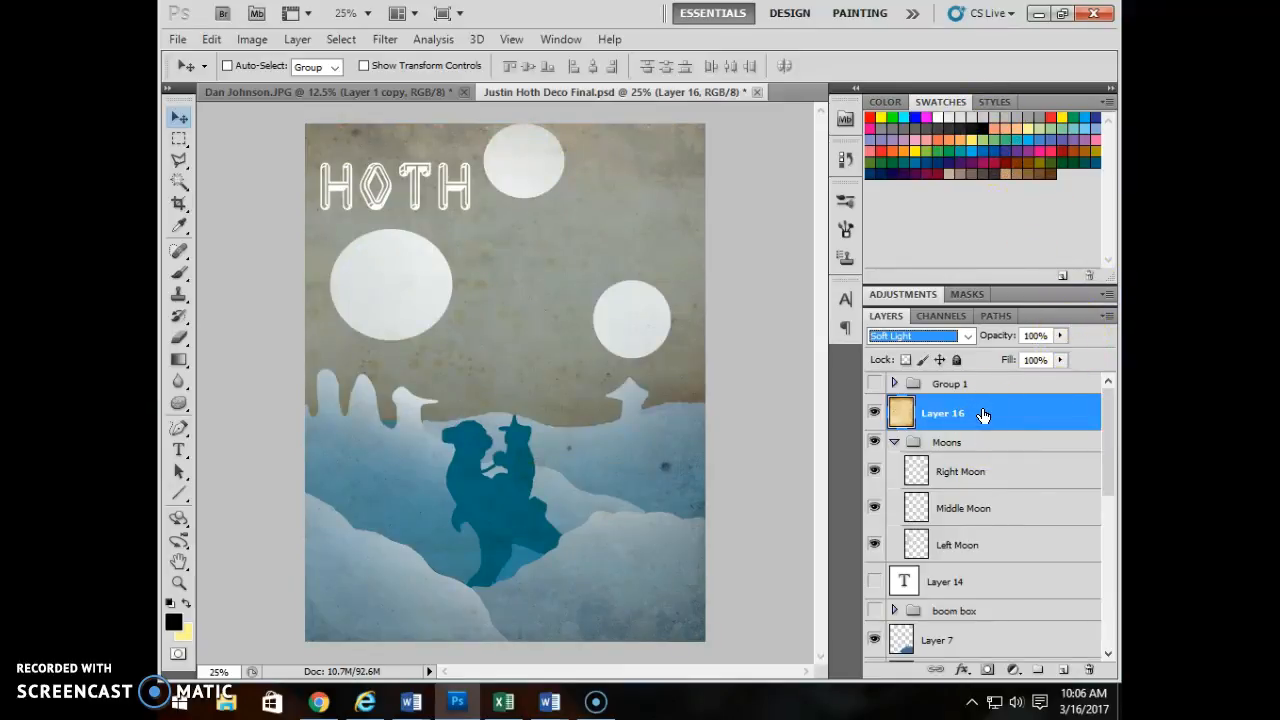
{"action": "left_click", "coordinate": [916, 336]}
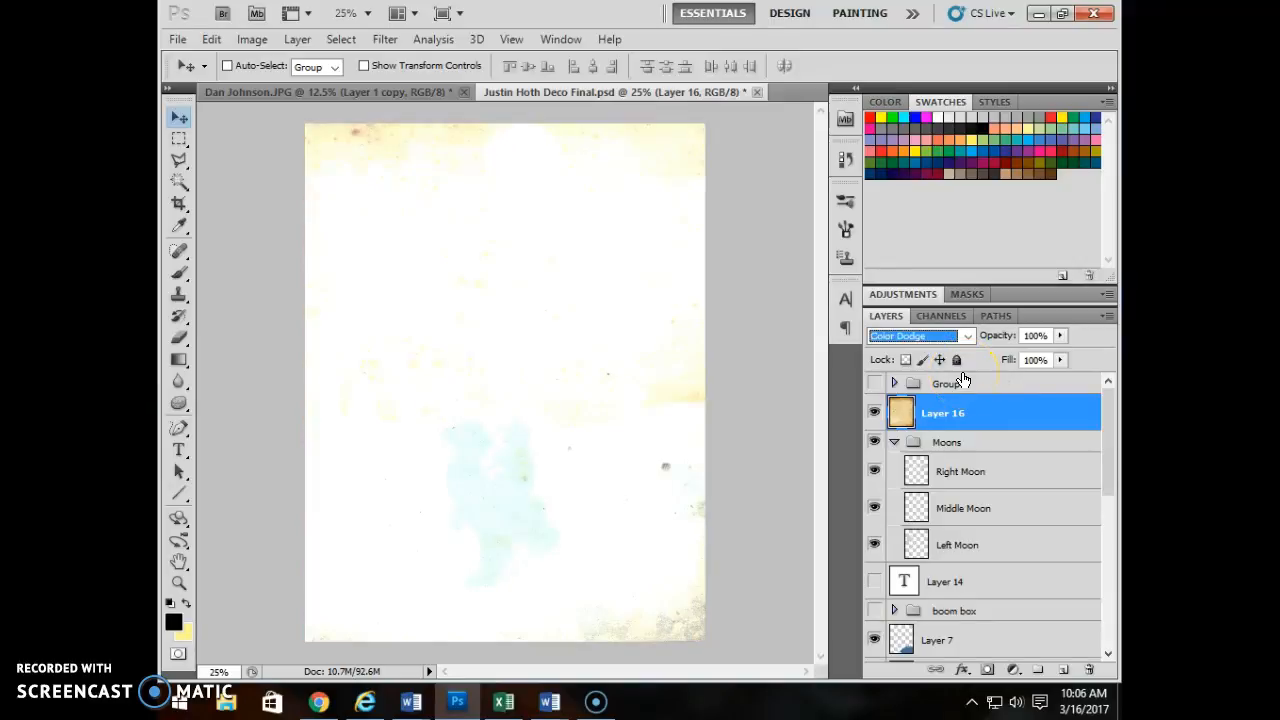
{"action": "left_click", "coordinate": [916, 336]}
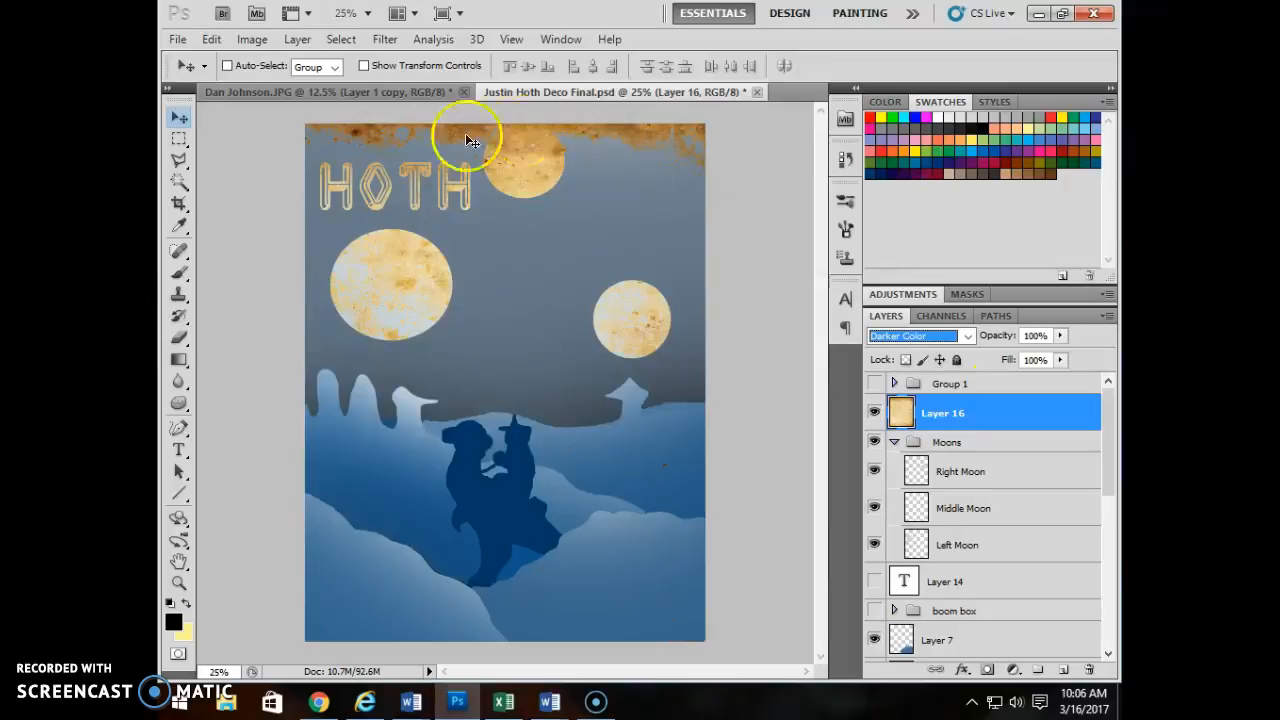
{"action": "mouse_move", "coordinate": [636, 356]}
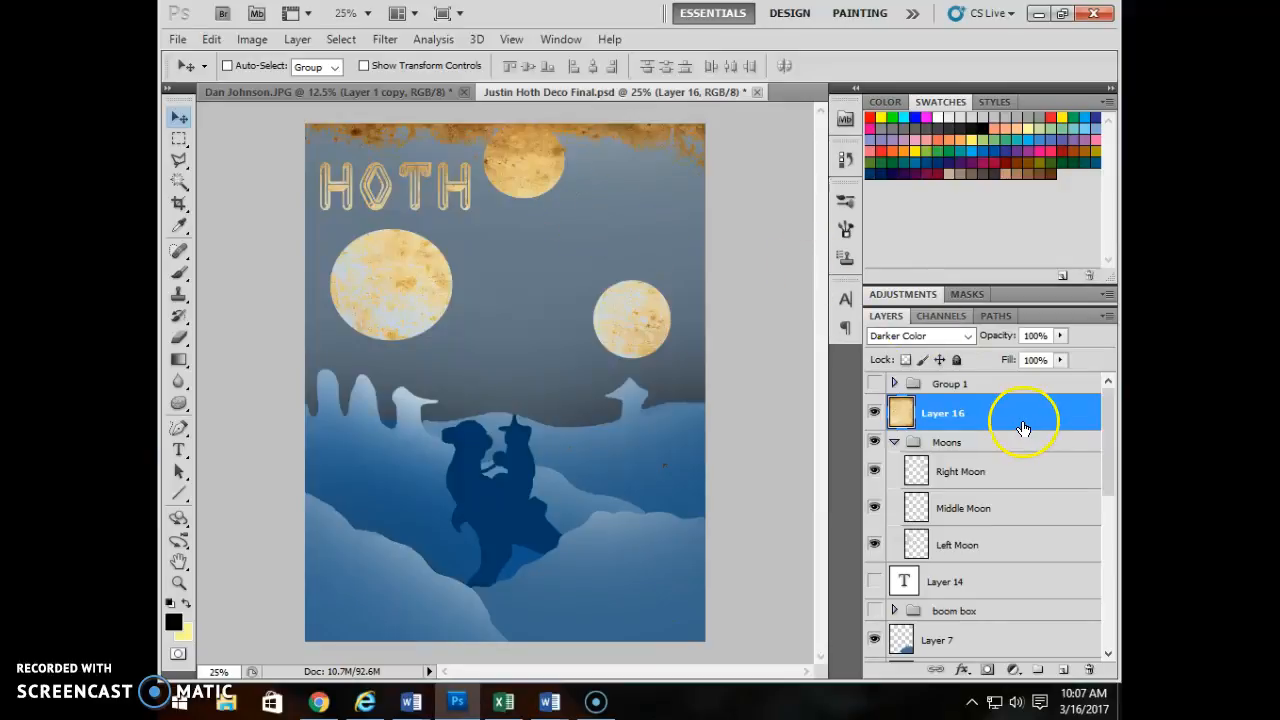
Enter Image Size values of 18 by 24 inches at 300 pixels per inch without applying
{"action": "right_click", "coordinate": [1024, 420]}
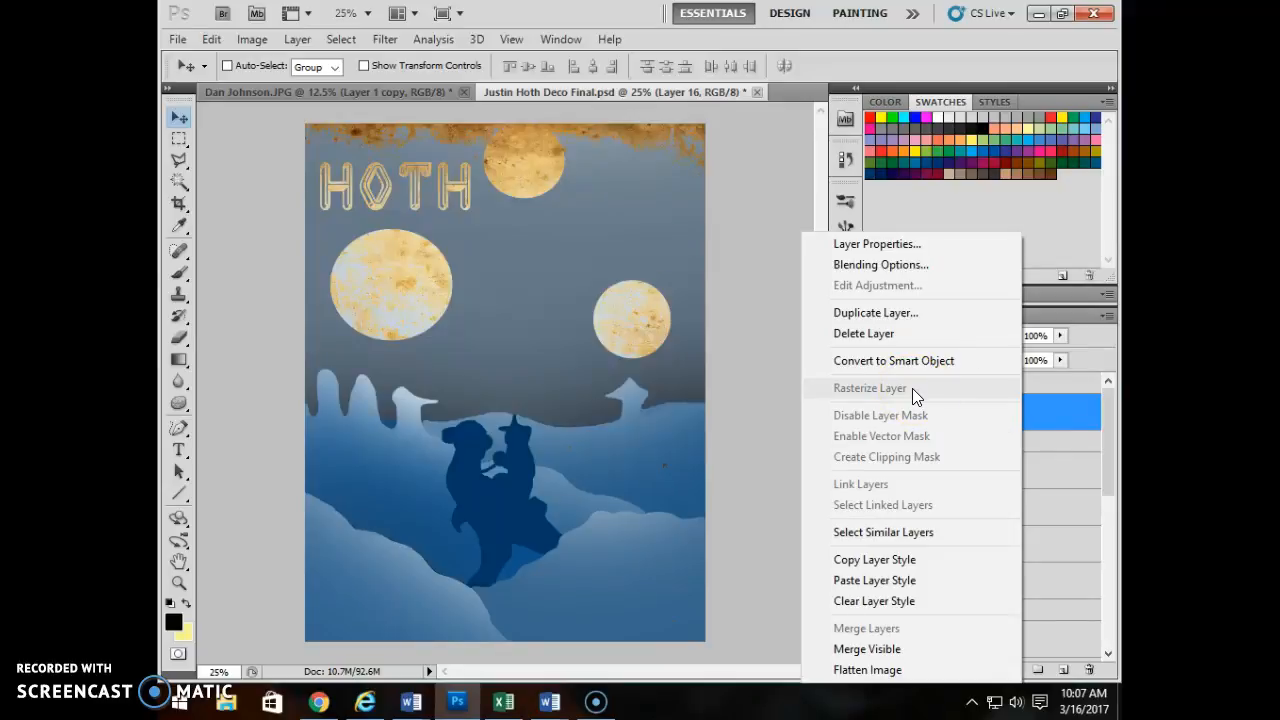
{"action": "mouse_move", "coordinate": [284, 420]}
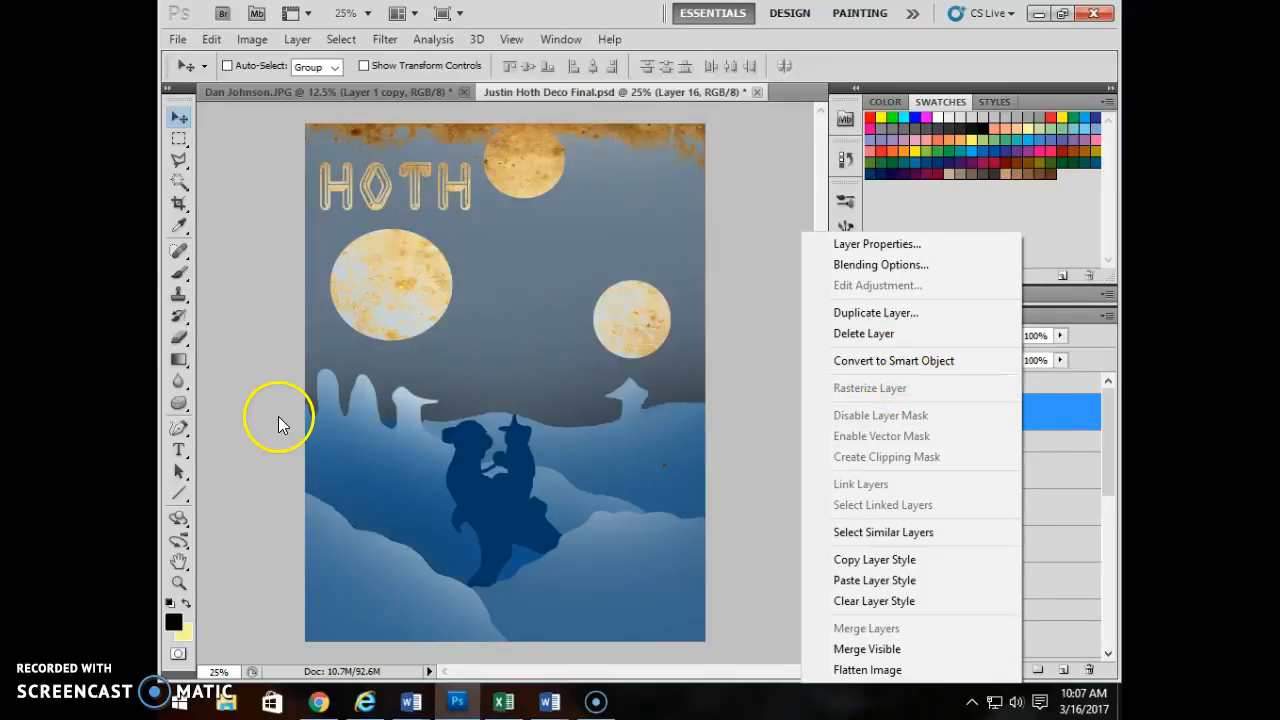
{"action": "left_click", "coordinate": [280, 420]}
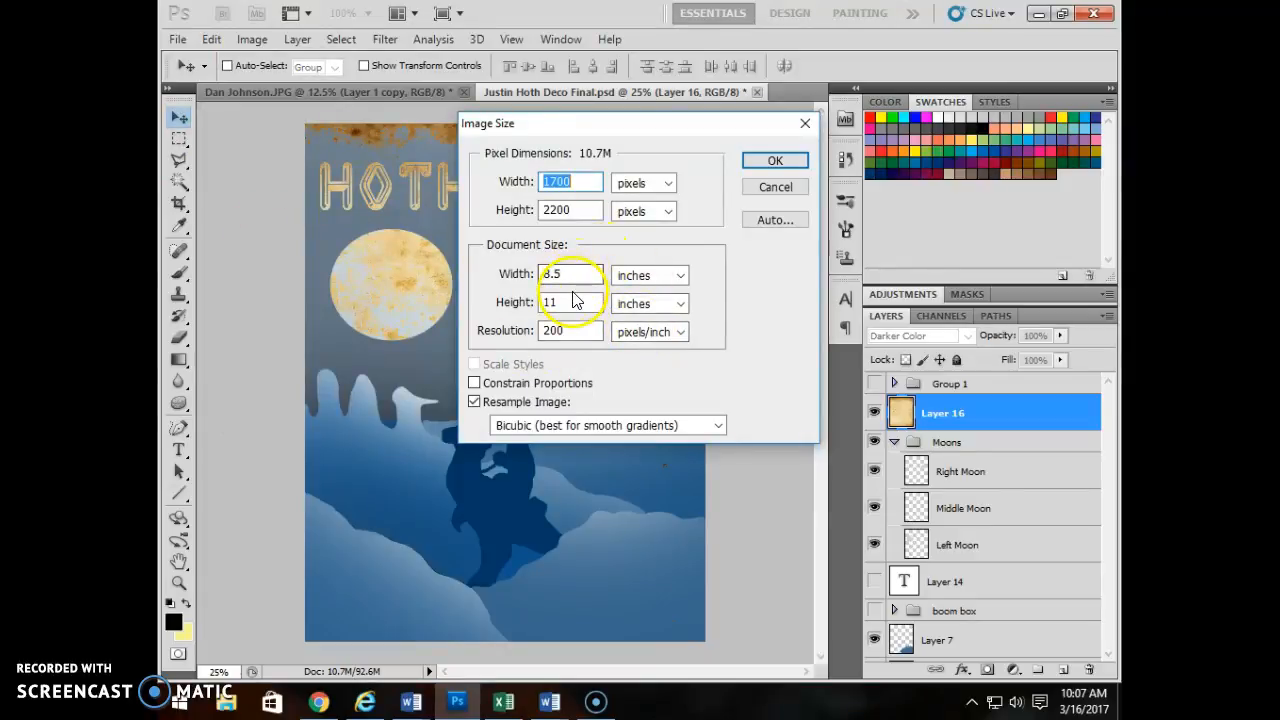
{"action": "left_click", "coordinate": [570, 304]}
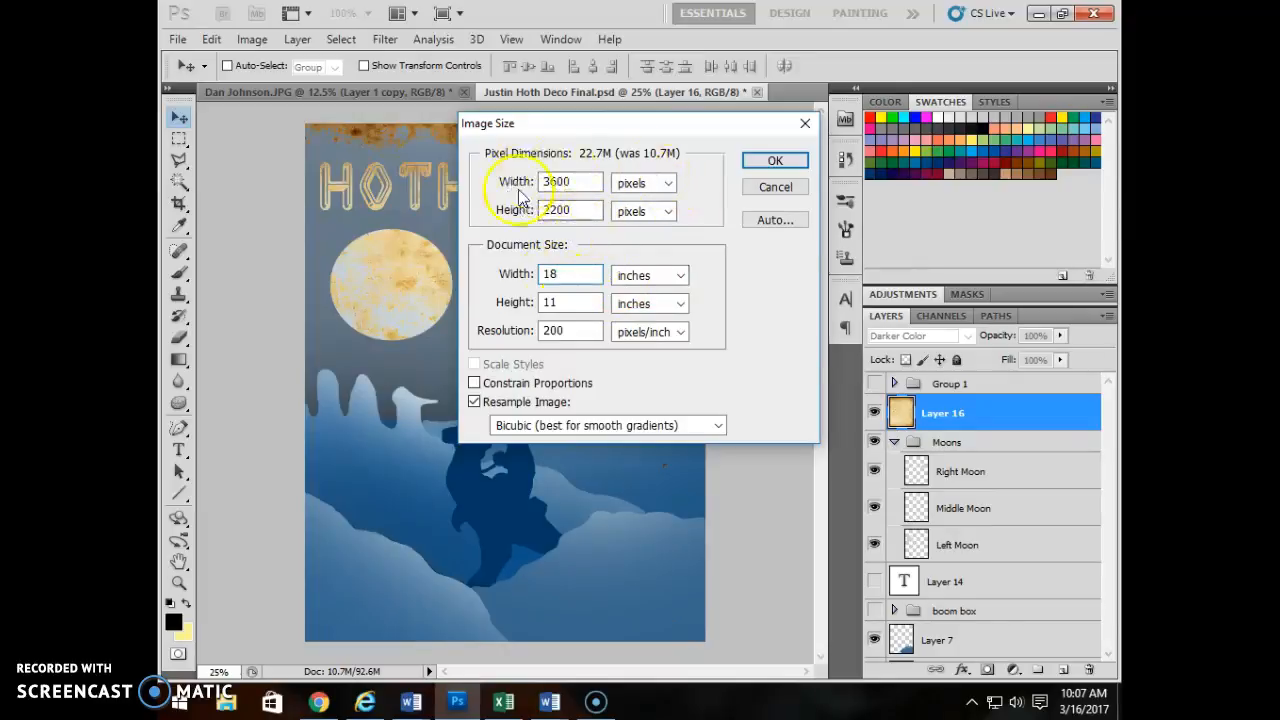
{"action": "left_click", "coordinate": [560, 304]}
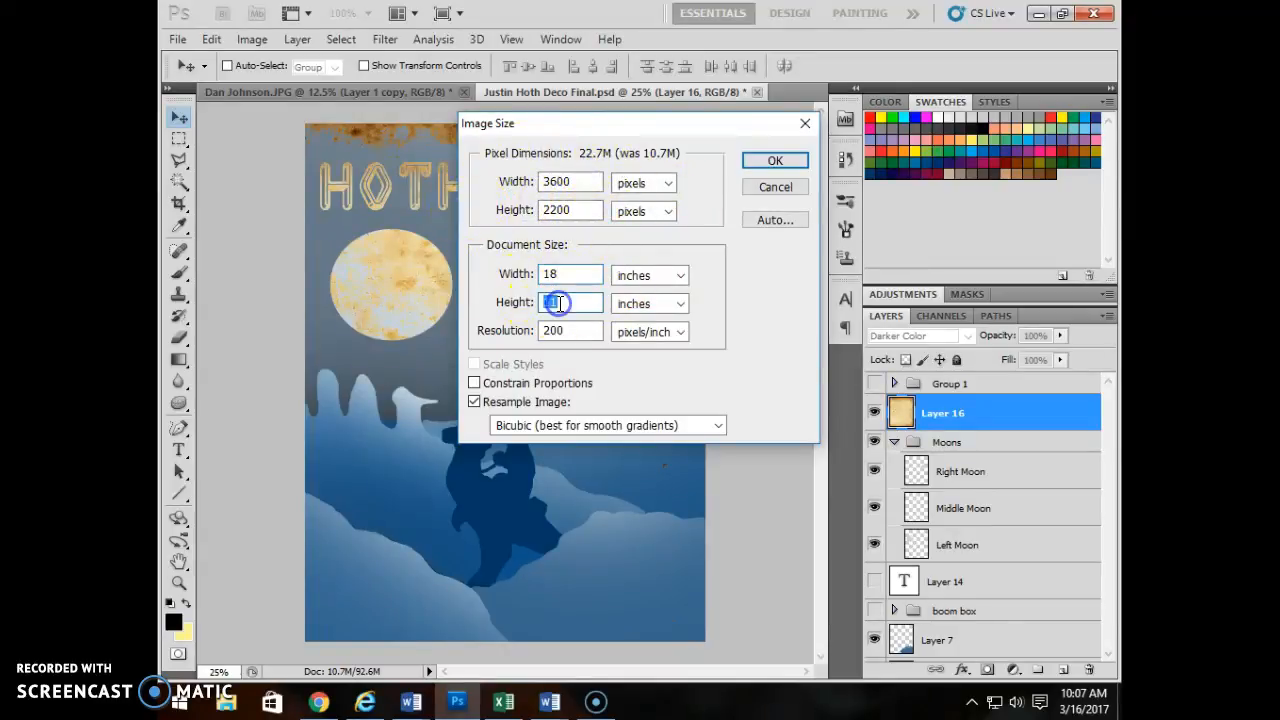
{"action": "type", "text": "24"}
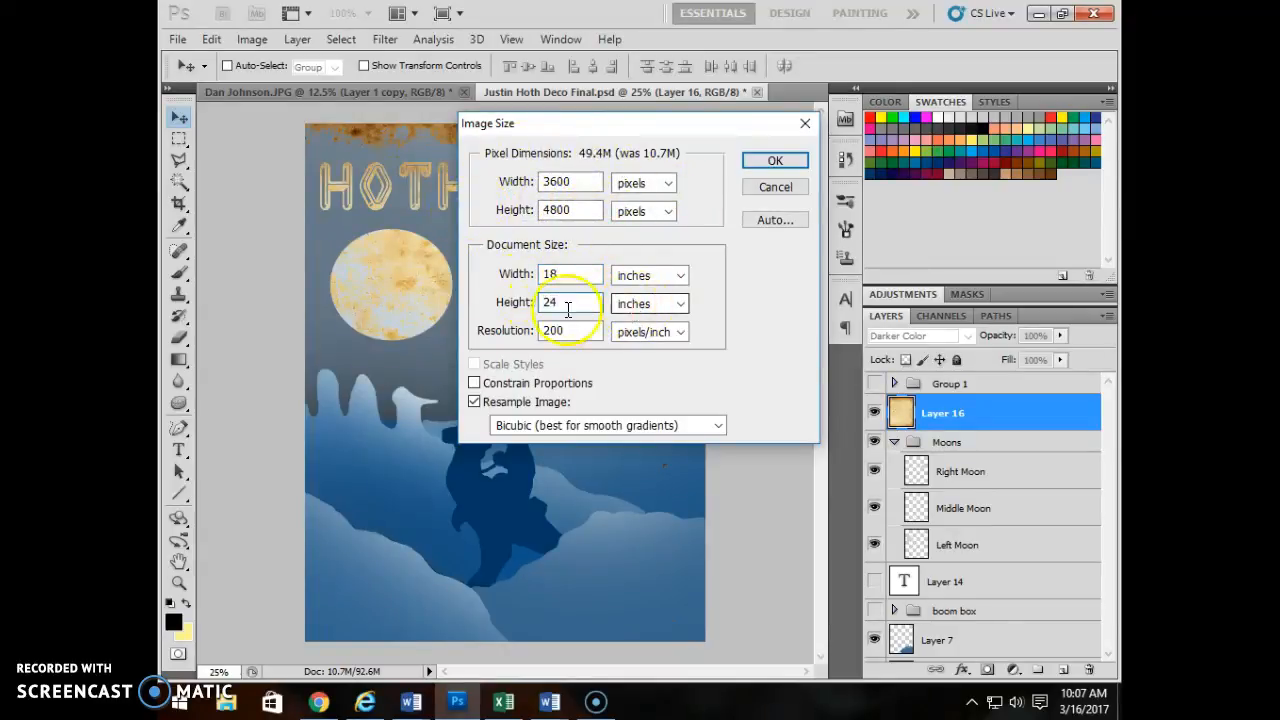
{"action": "type", "text": "300"}
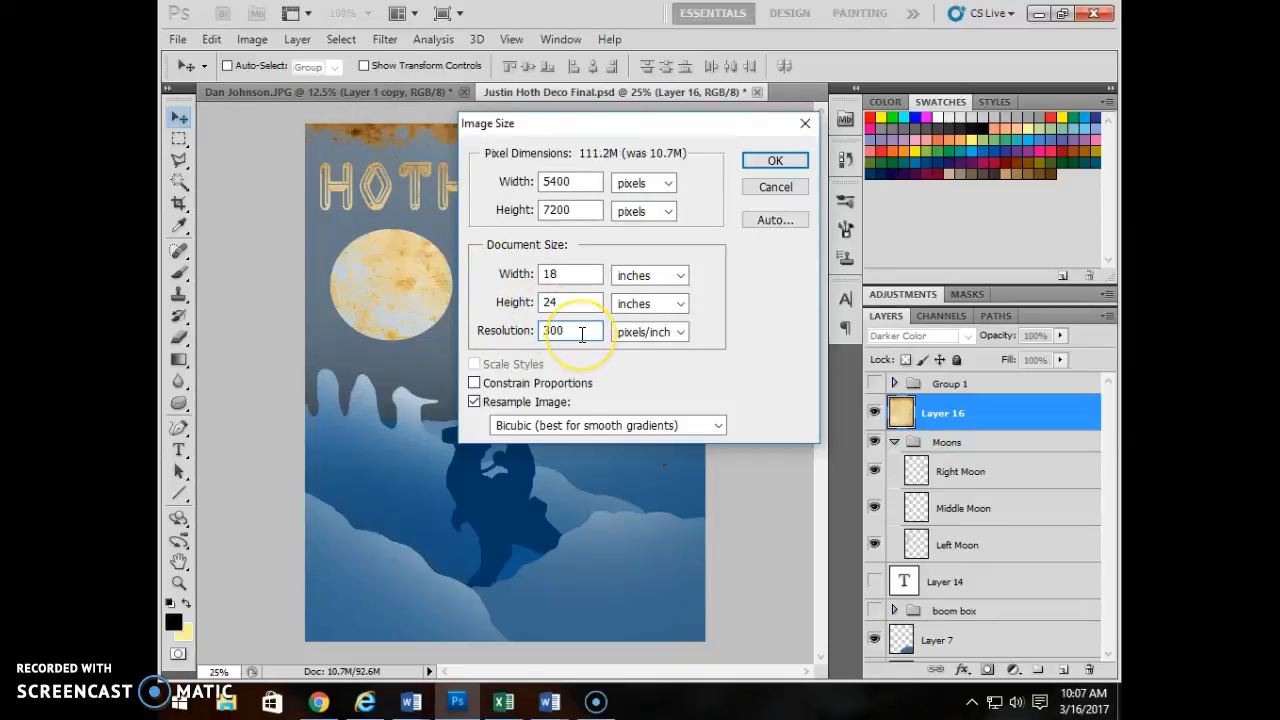
{"action": "mouse_move", "coordinate": [570, 332]}
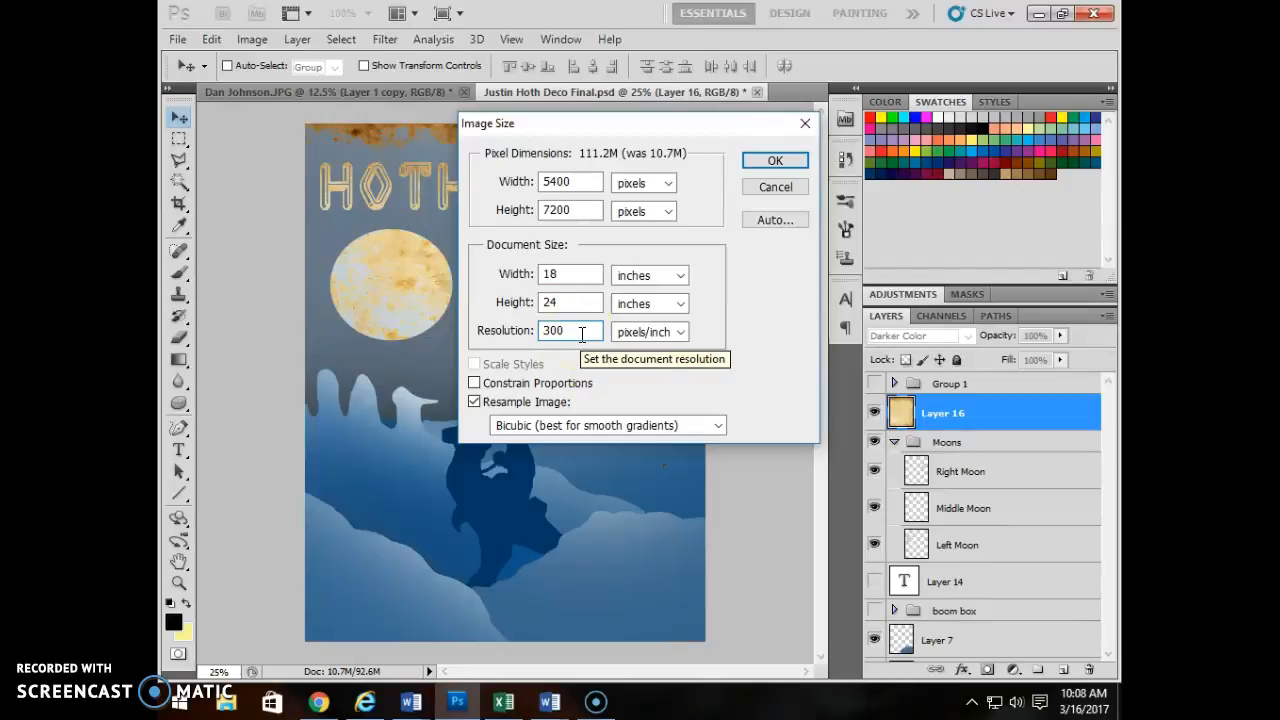